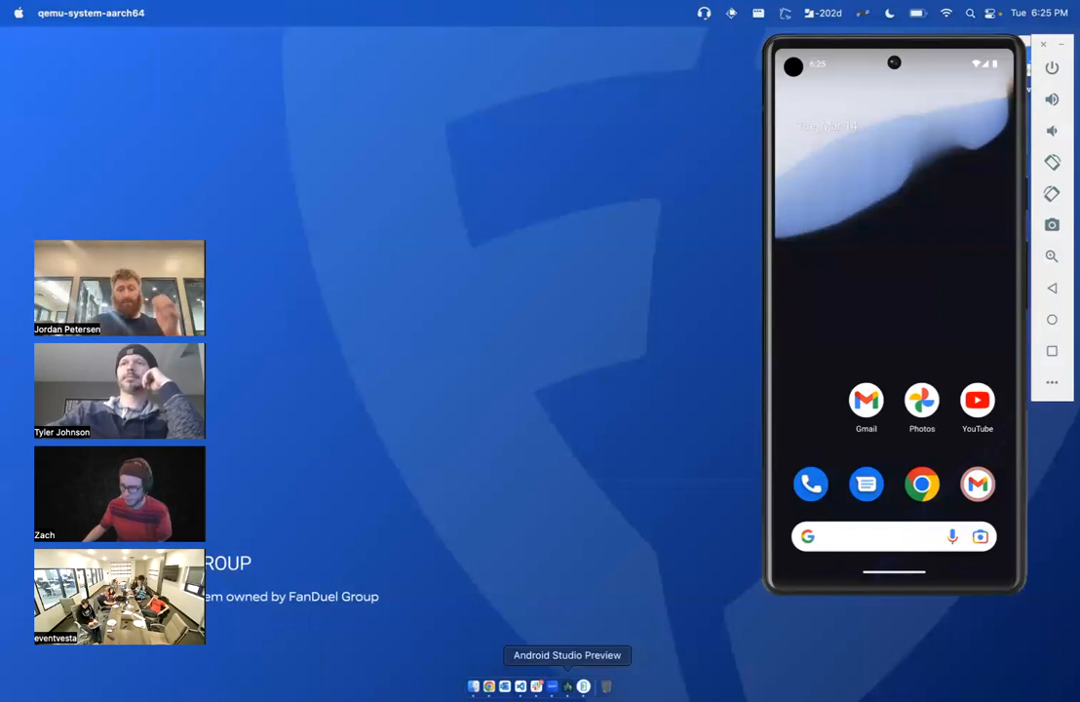
{"action": "mouse_move", "coordinate": [608, 602]}
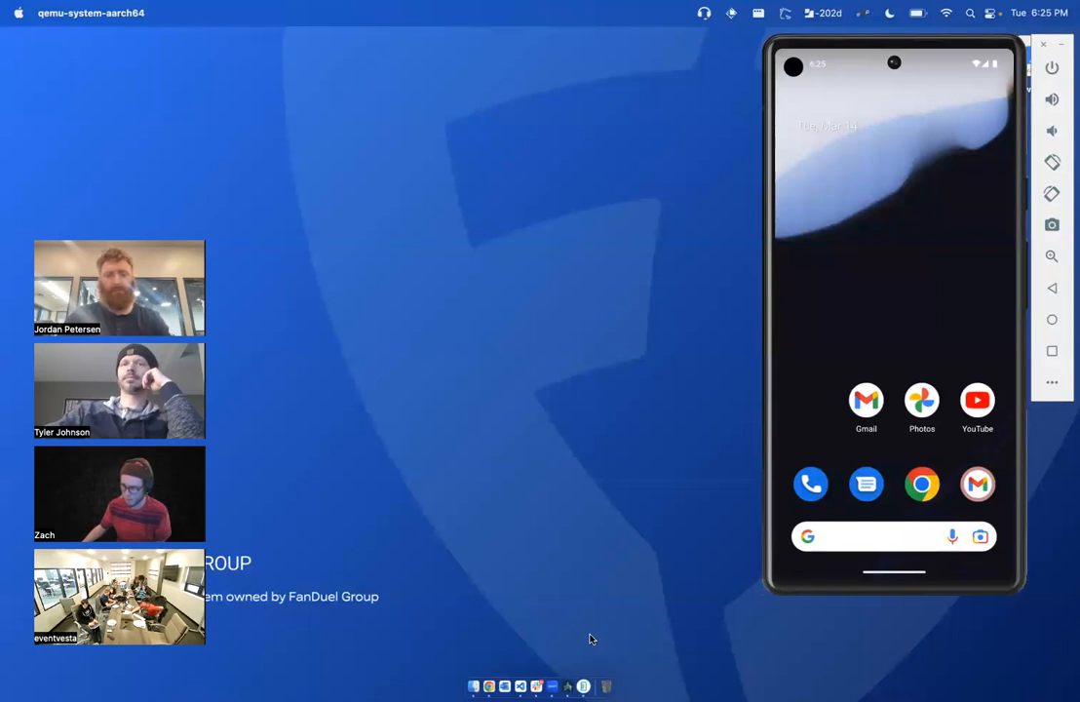
{"action": "mouse_move", "coordinate": [581, 661]}
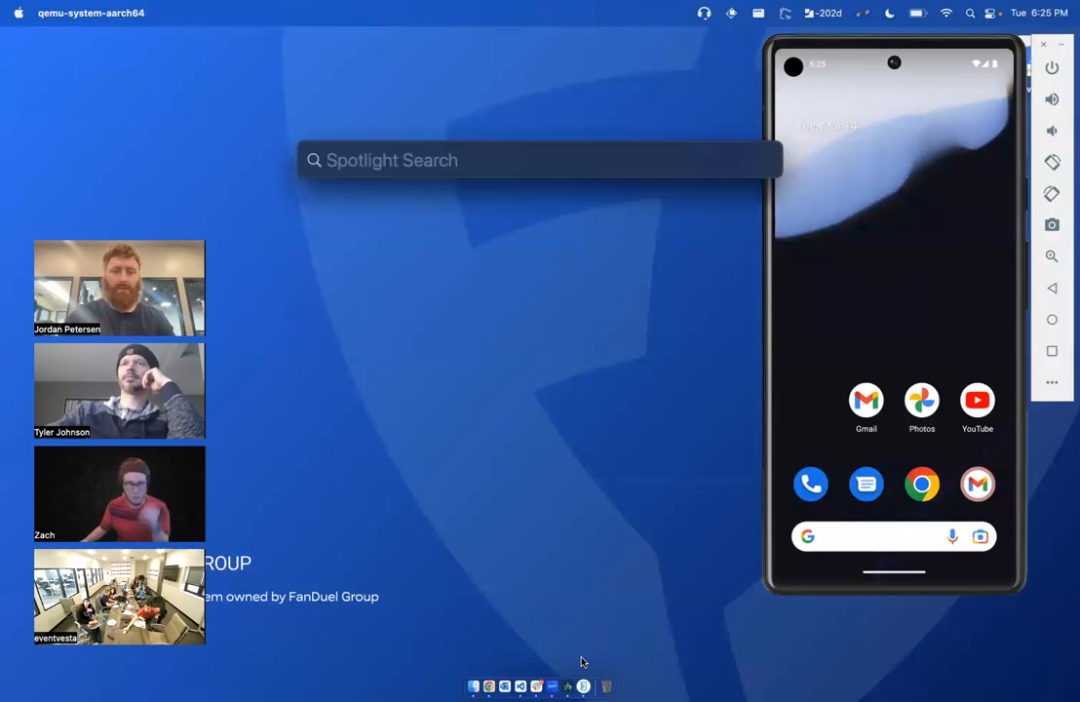
Launch Terminal from Spotlight by searching 'terminal'
{"action": "type", "text": "terminal"}
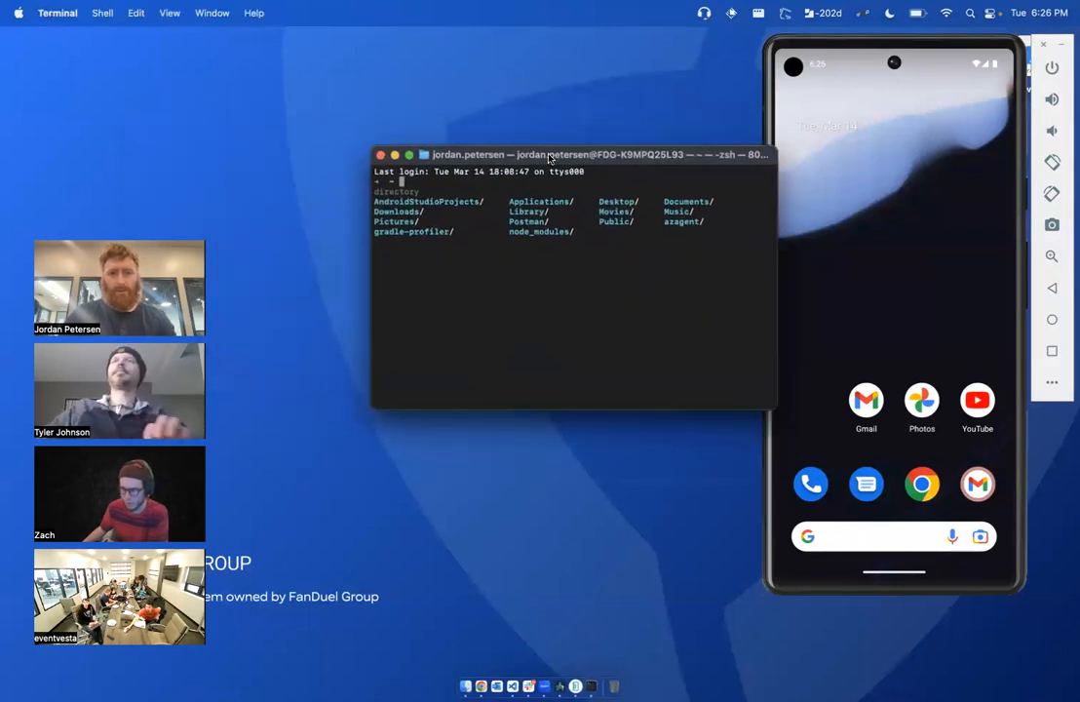
Change directory to the dex-tools-2.2-SNAPSHOT folder in Downloads
{"action": "type", "text": "z de"}
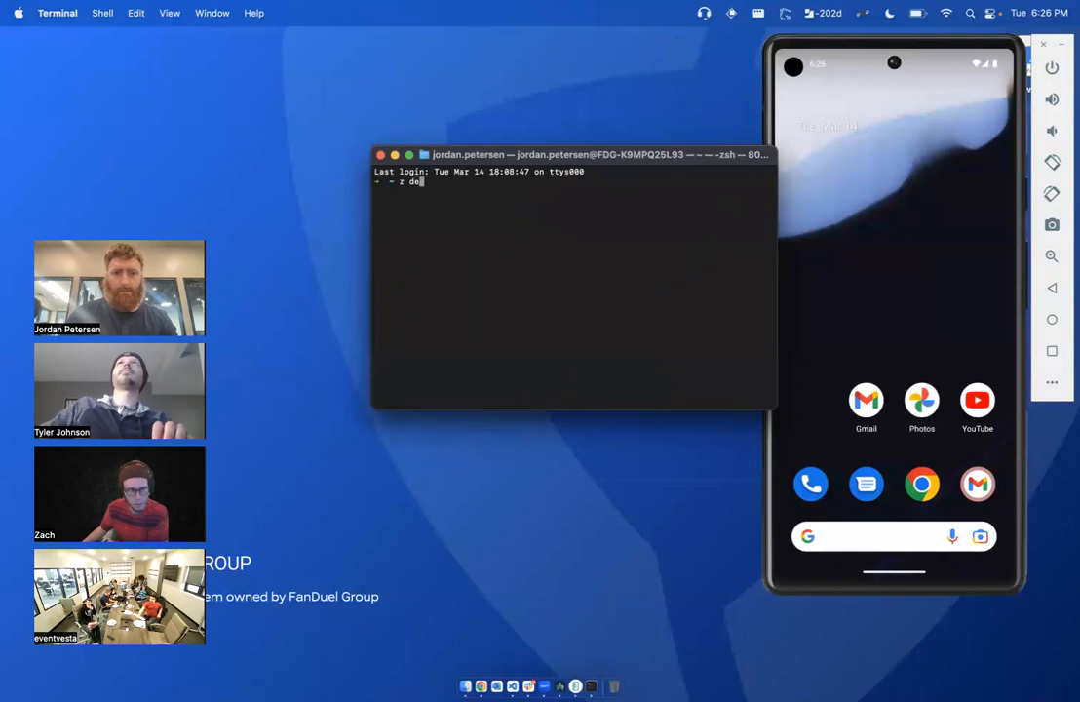
{"action": "type", "text": "/Users/jordan.petersen/Downloads/dex-tools-2.2-SNAPSHOT"}
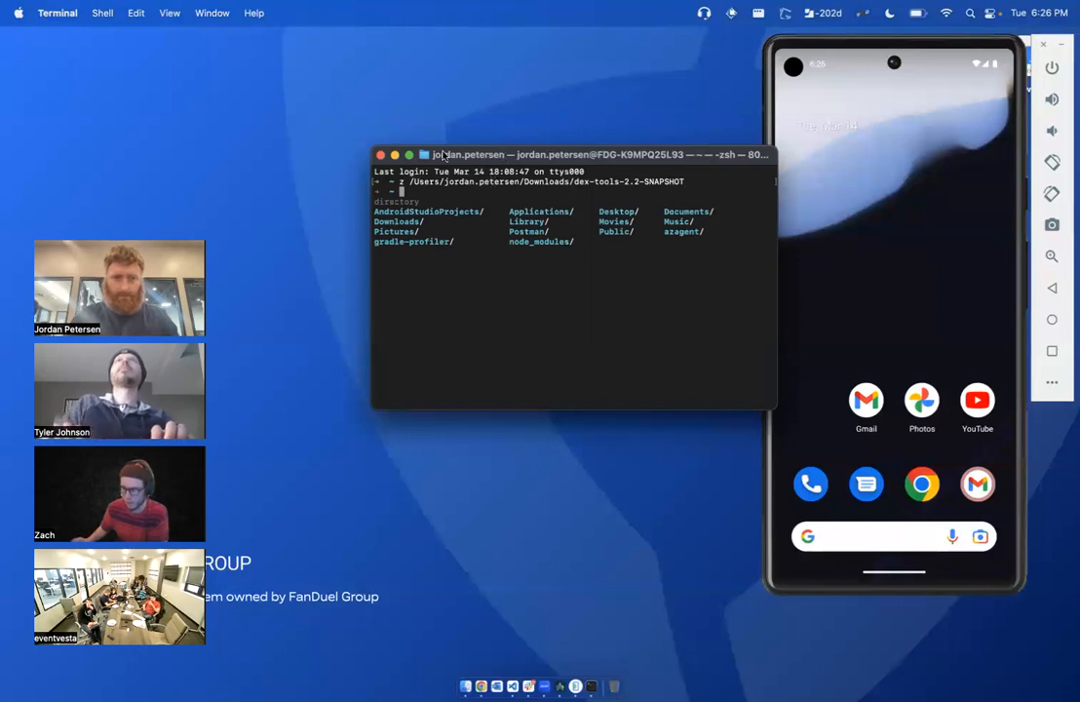
Make Terminal full screen and enlarge its text via the View menu
{"action": "left_click", "coordinate": [57, 12]}
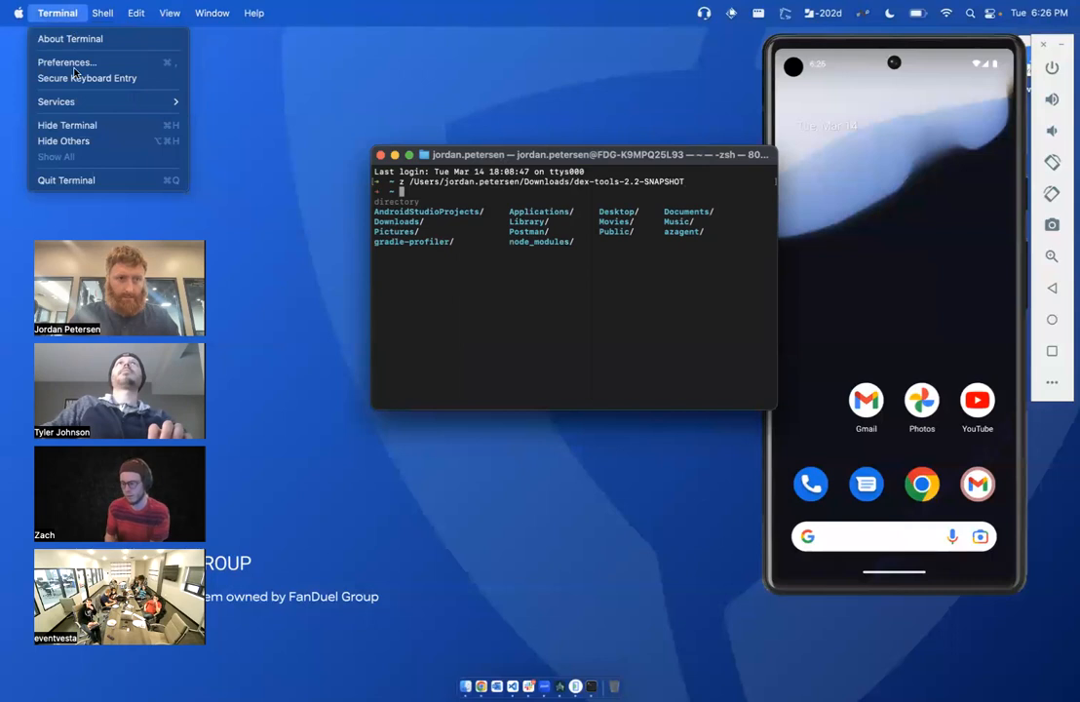
{"action": "left_click", "coordinate": [102, 12]}
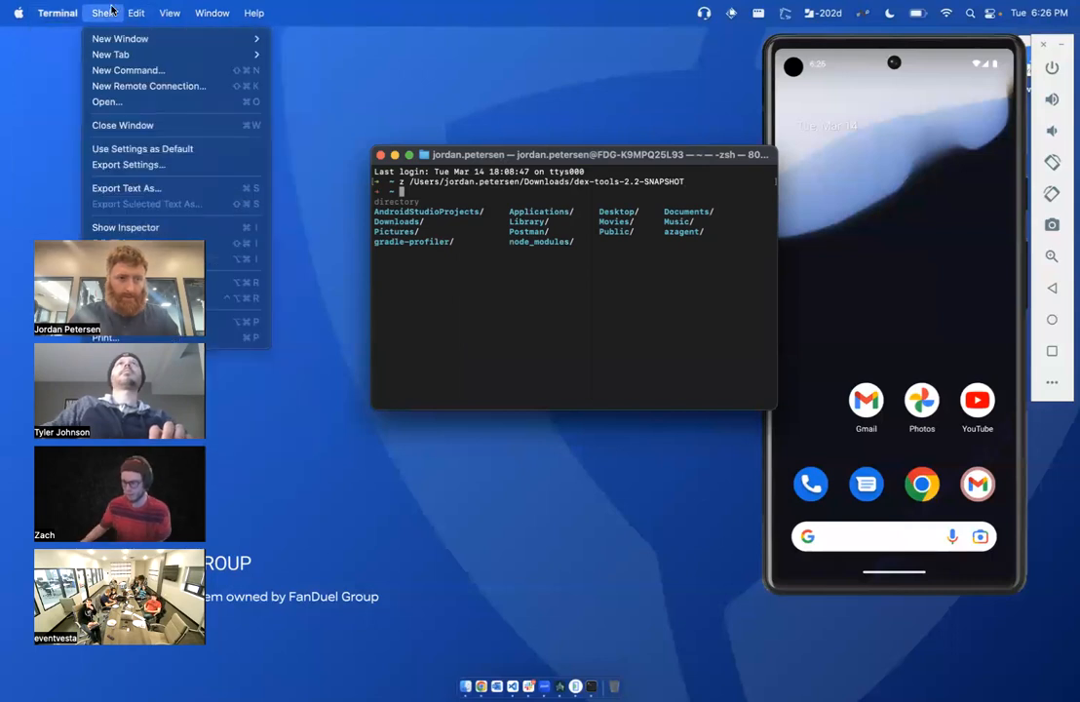
{"action": "left_click", "coordinate": [168, 12]}
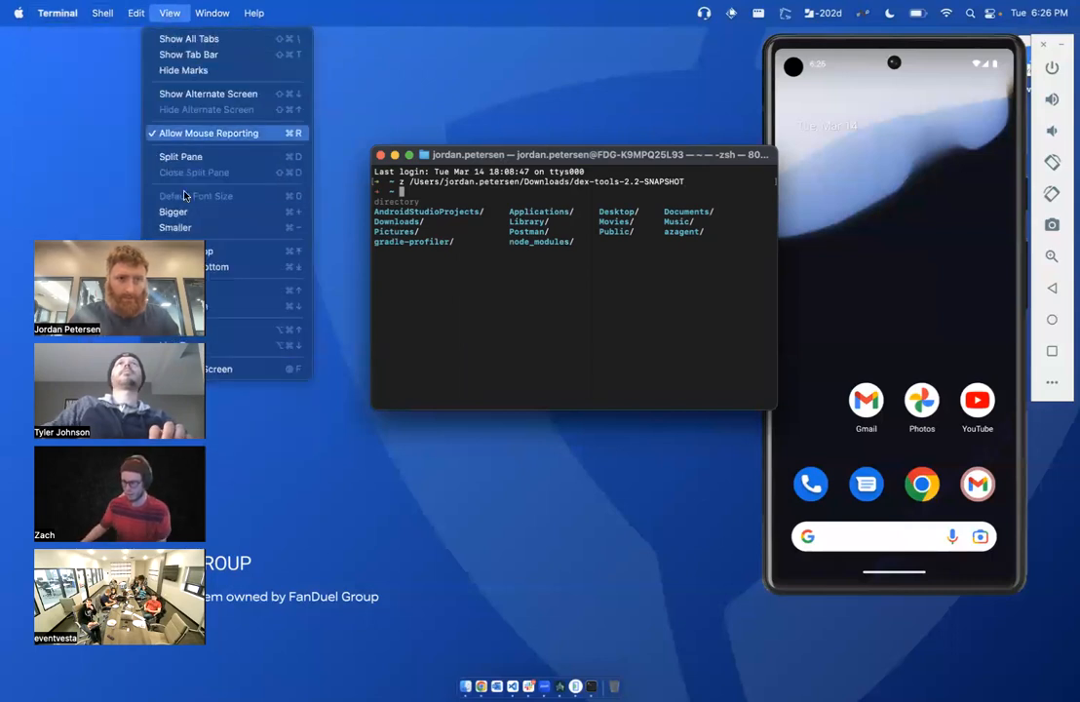
{"action": "left_click", "coordinate": [211, 12]}
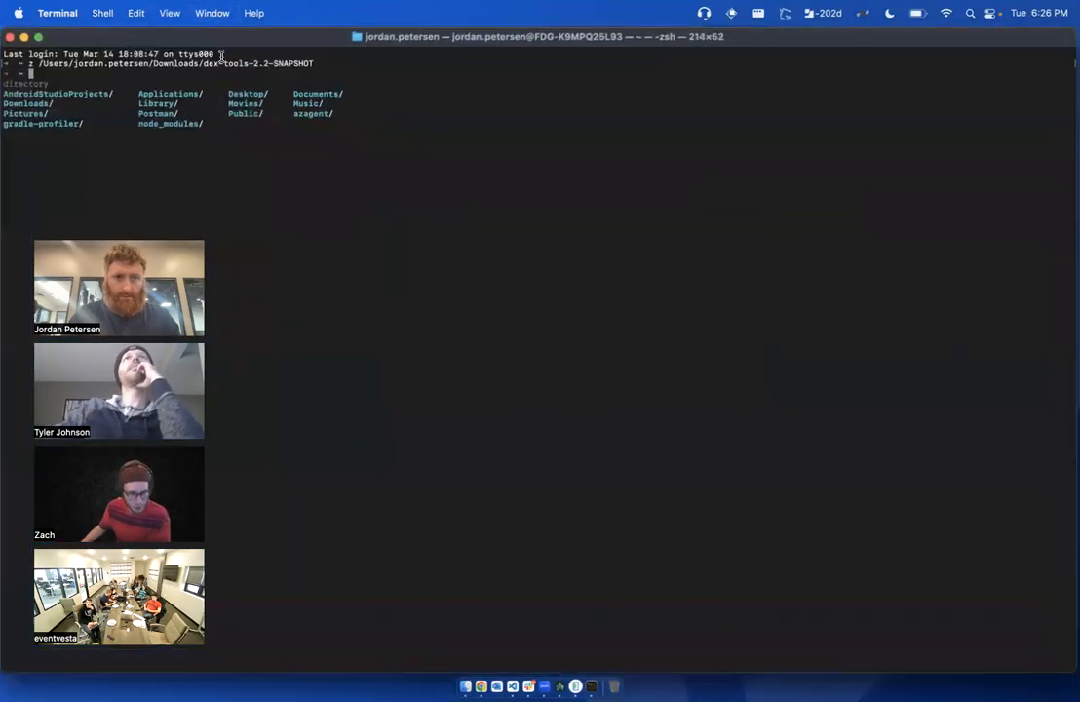
{"action": "left_click", "coordinate": [210, 12]}
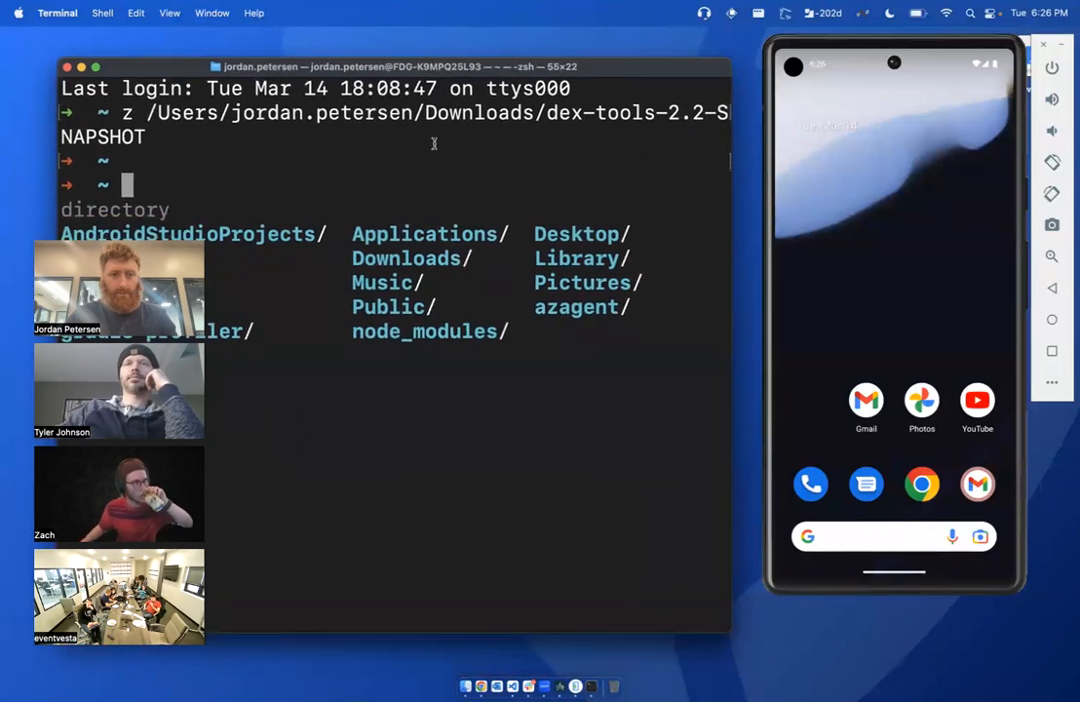
Upgrade maestro with brew and check the working directory with pwd
{"action": "type", "text": "brew upgrade maestro"}
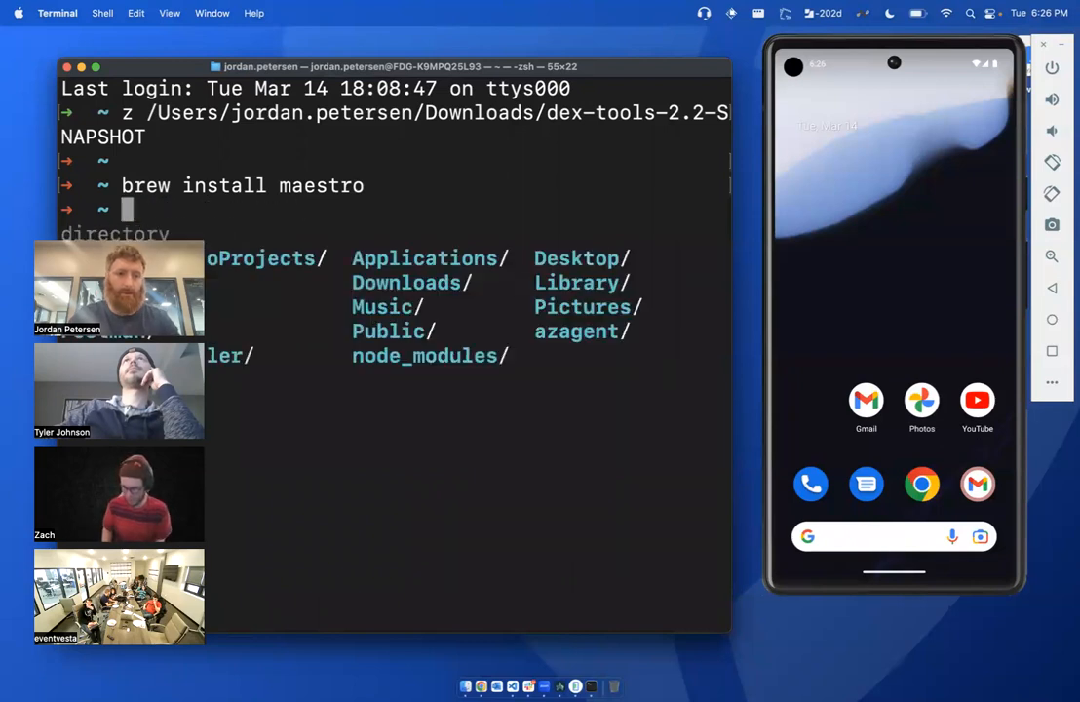
{"action": "type", "text": "pwd"}
{"action": "type", "text": "z desktop"}
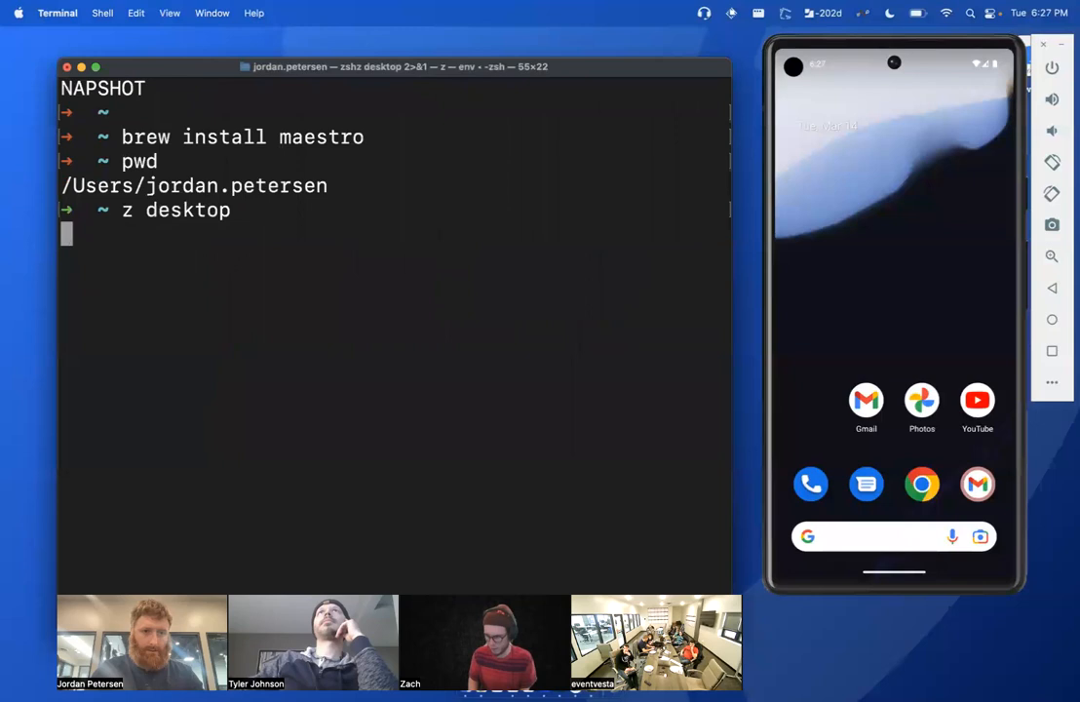
Create an empty gdg.yaml on the Desktop and open it in the code editor
{"action": "type", "text": "touch flow.yaml"}
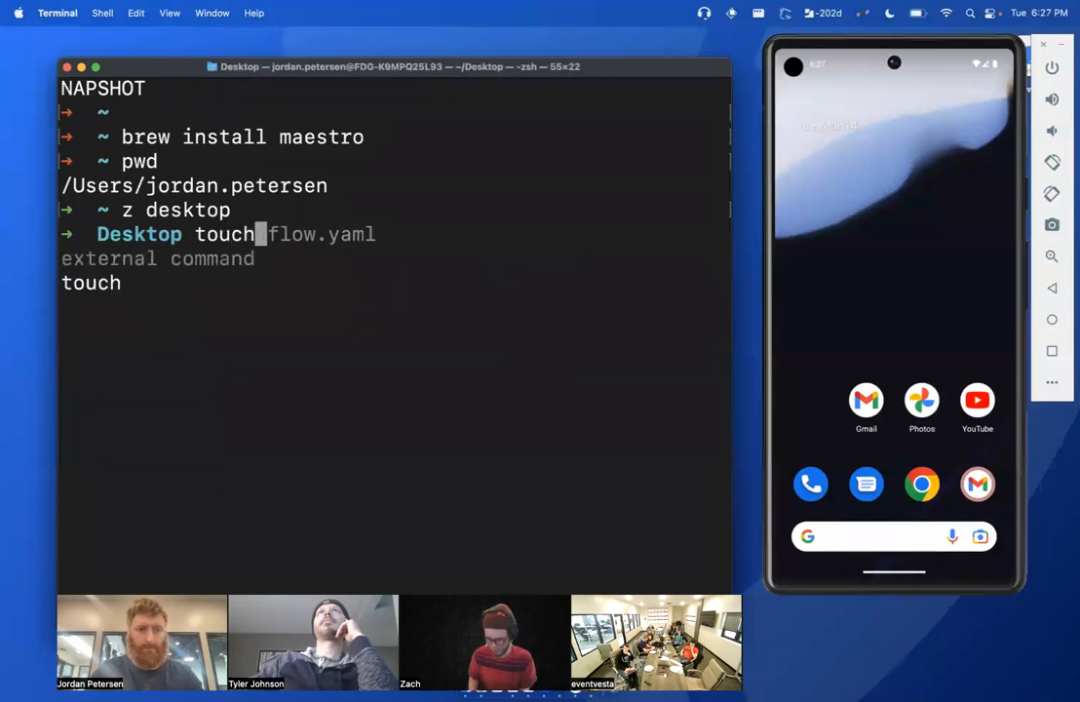
{"action": "type", "text": "gdg.yaml"}
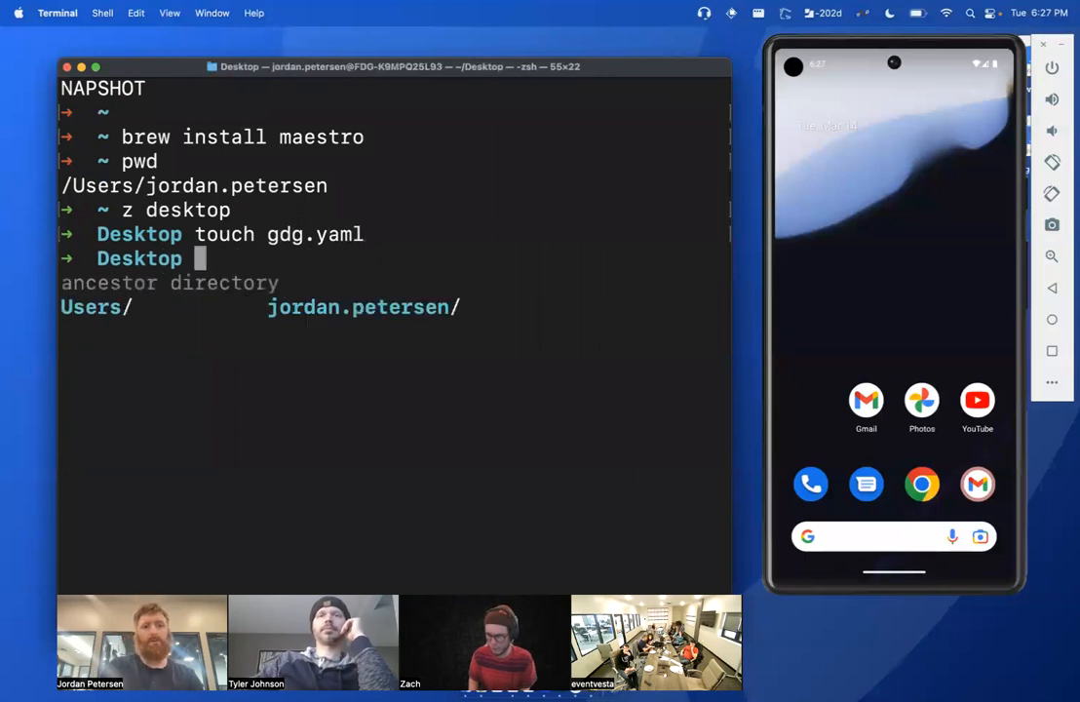
{"action": "type", "text": "code"}
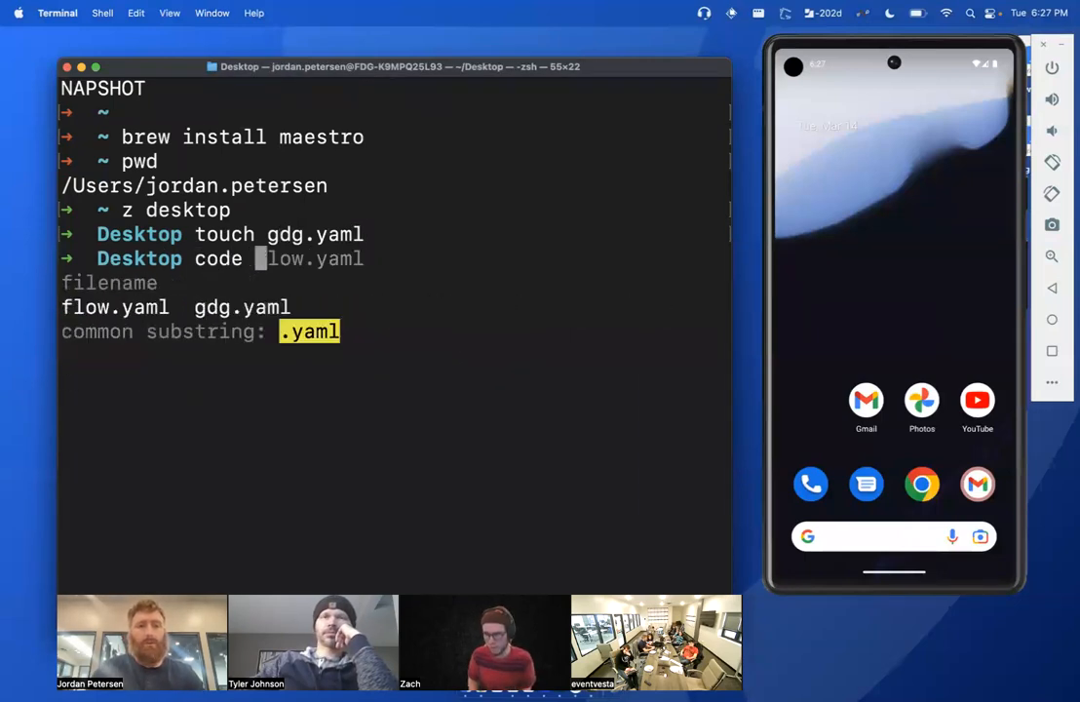
{"action": "key", "text": "enter"}
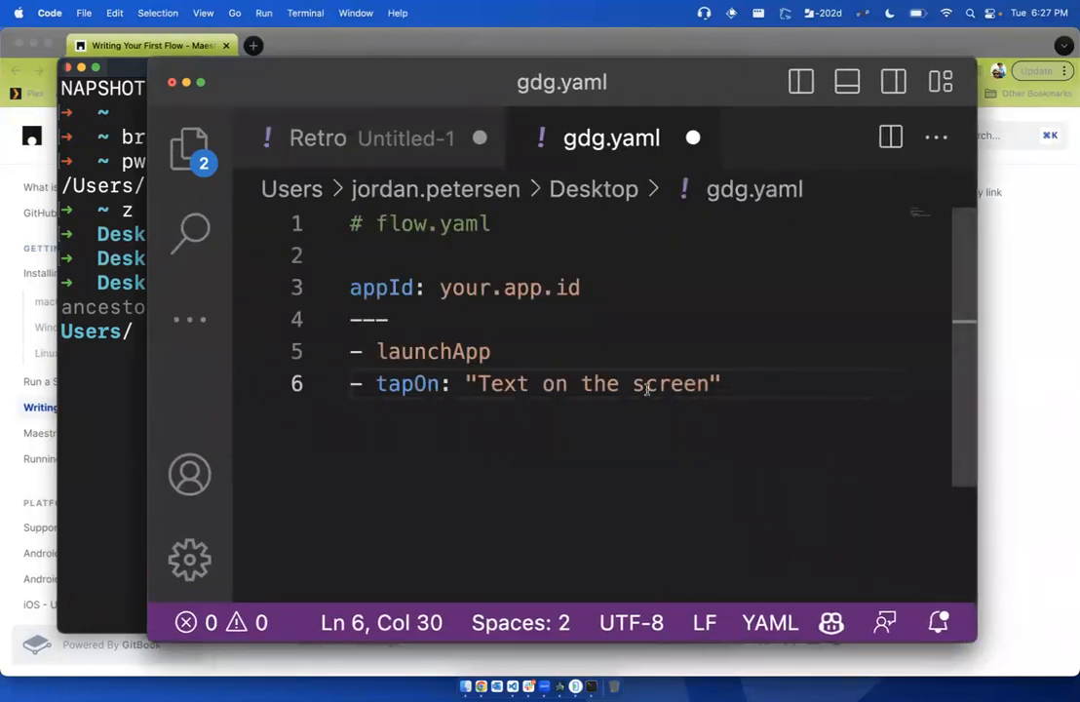
Place the sample launch-and-tap flow with appId your.app.id into gdg.yaml
{"action": "double_click", "coordinate": [670, 382]}
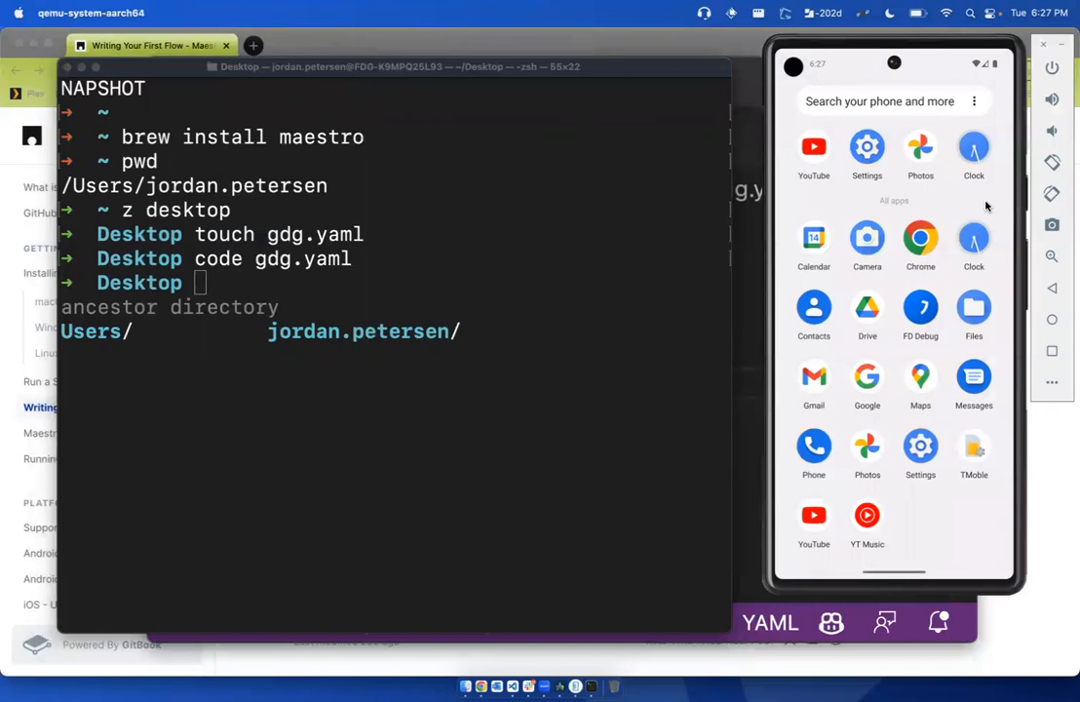
Find the clock app's package com.google.android.deskclock with adb and select it for copying
{"action": "left_click", "coordinate": [335, 284]}
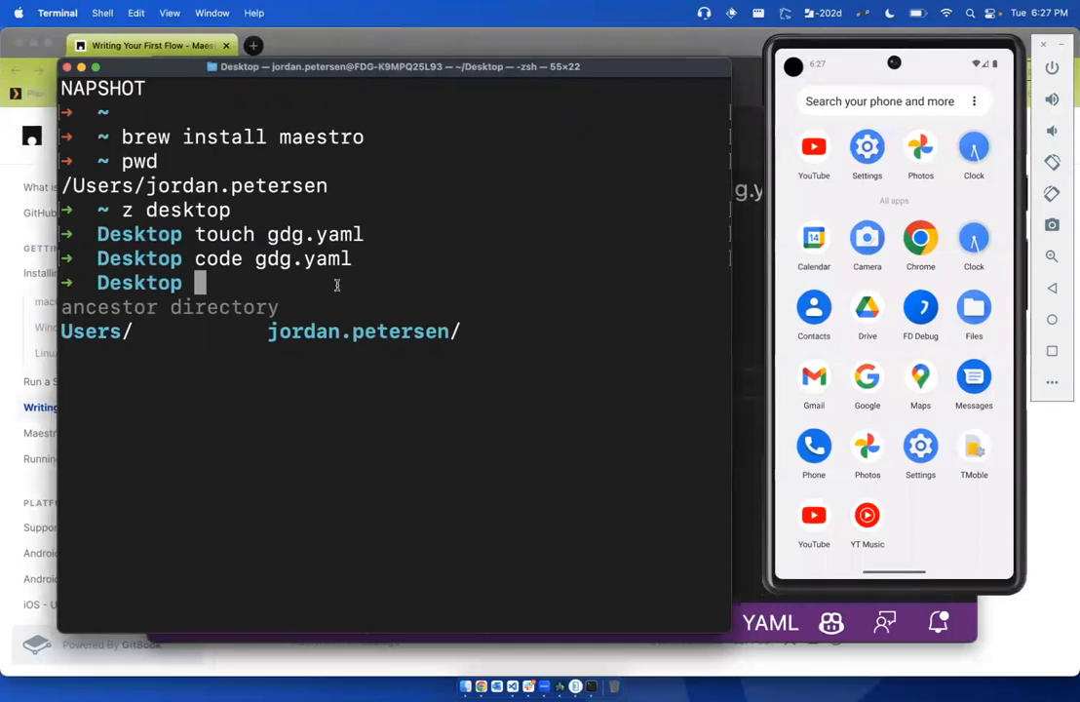
{"action": "type", "text": "ad"}
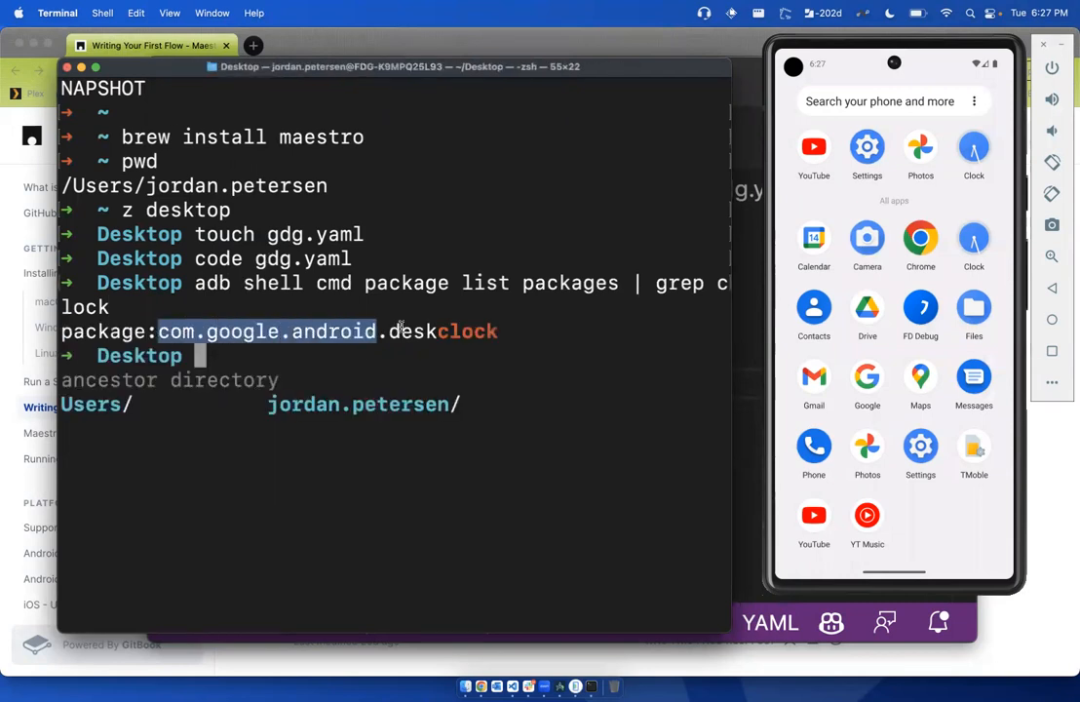
{"action": "double_click", "coordinate": [468, 331]}
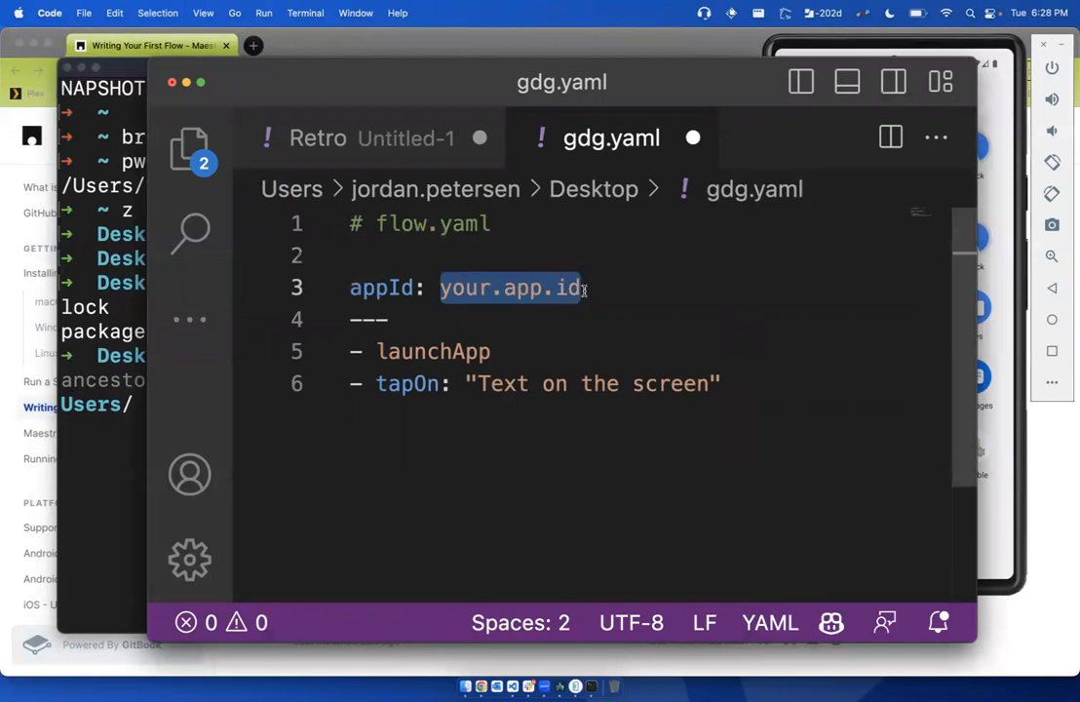
Set appId to com.google.android.deskclock and remove the tapOn step, leaving only launchApp
{"action": "type", "text": "com.google.android.deskclock"}
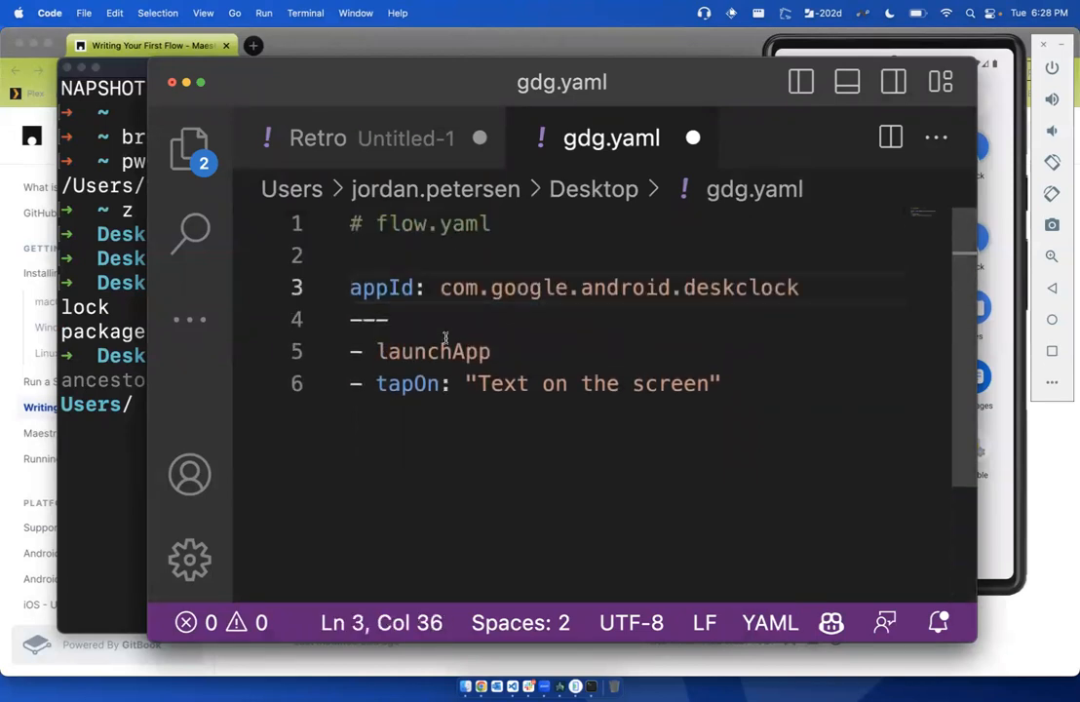
{"action": "left_click", "coordinate": [721, 382]}
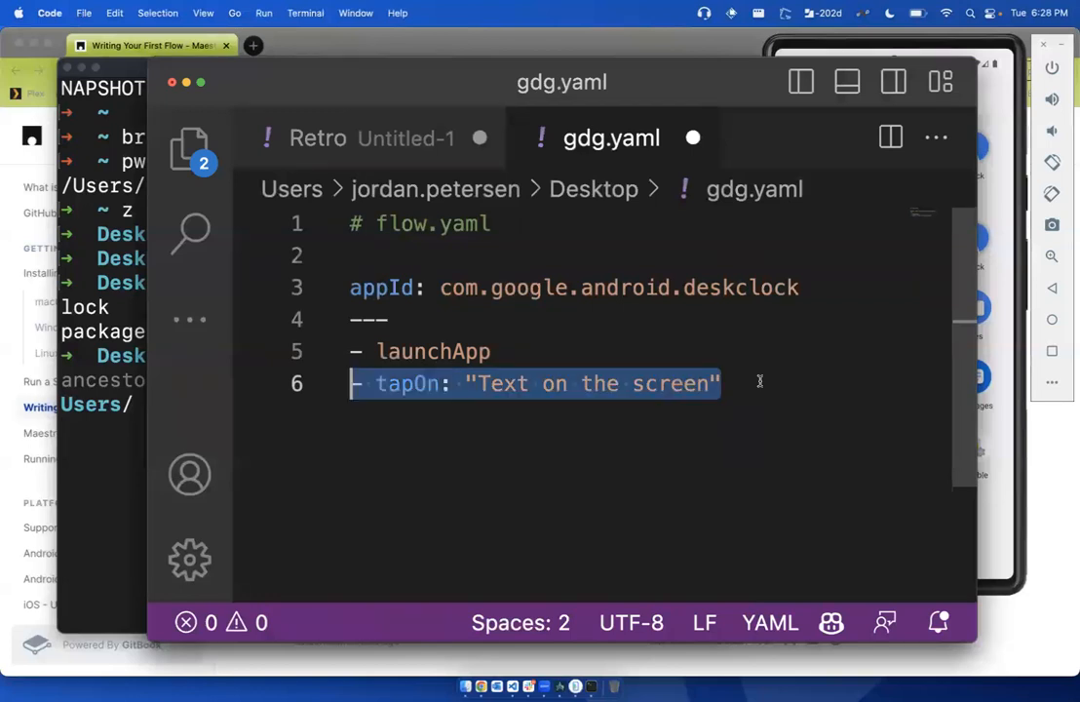
{"action": "key", "text": "Backspace"}
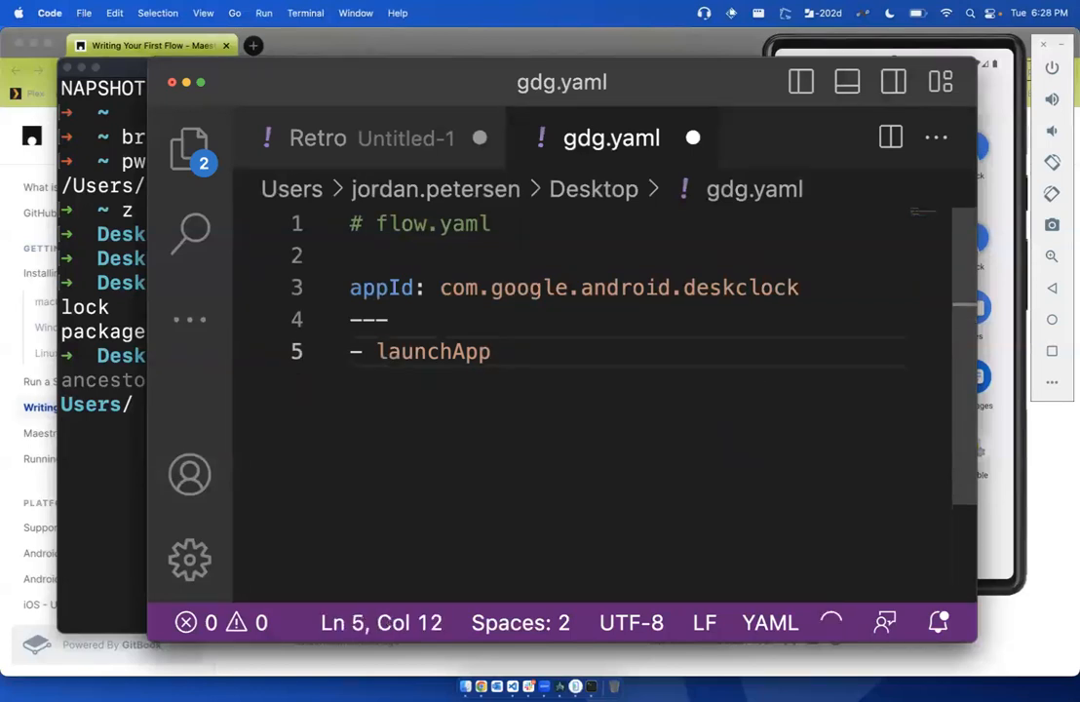
{"action": "mouse_move", "coordinate": [589, 222]}
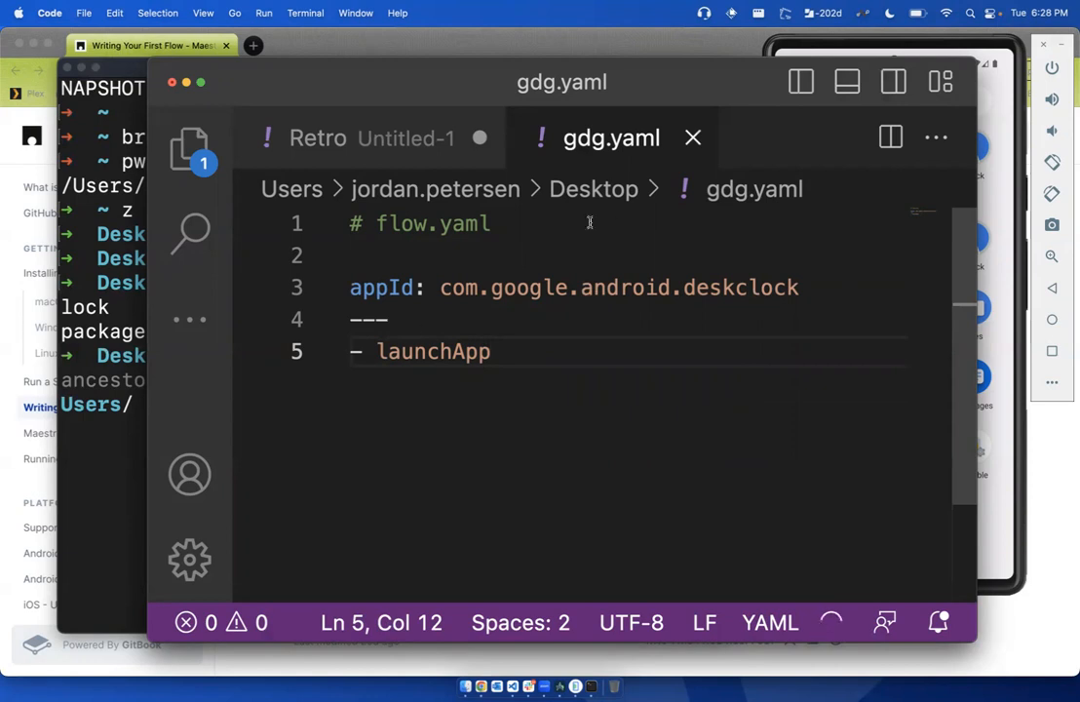
{"action": "mouse_move", "coordinate": [97, 503]}
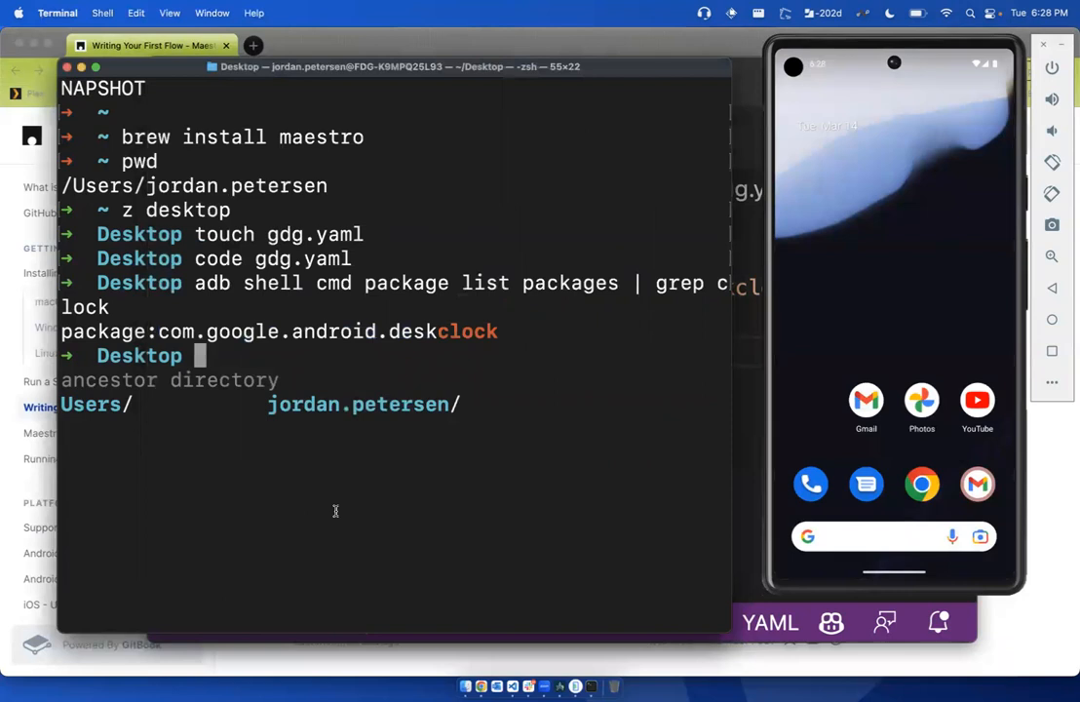
Run maestro test -c on gdg.yaml so the clock app launches on the emulator
{"action": "type", "text": "maestro studio"}
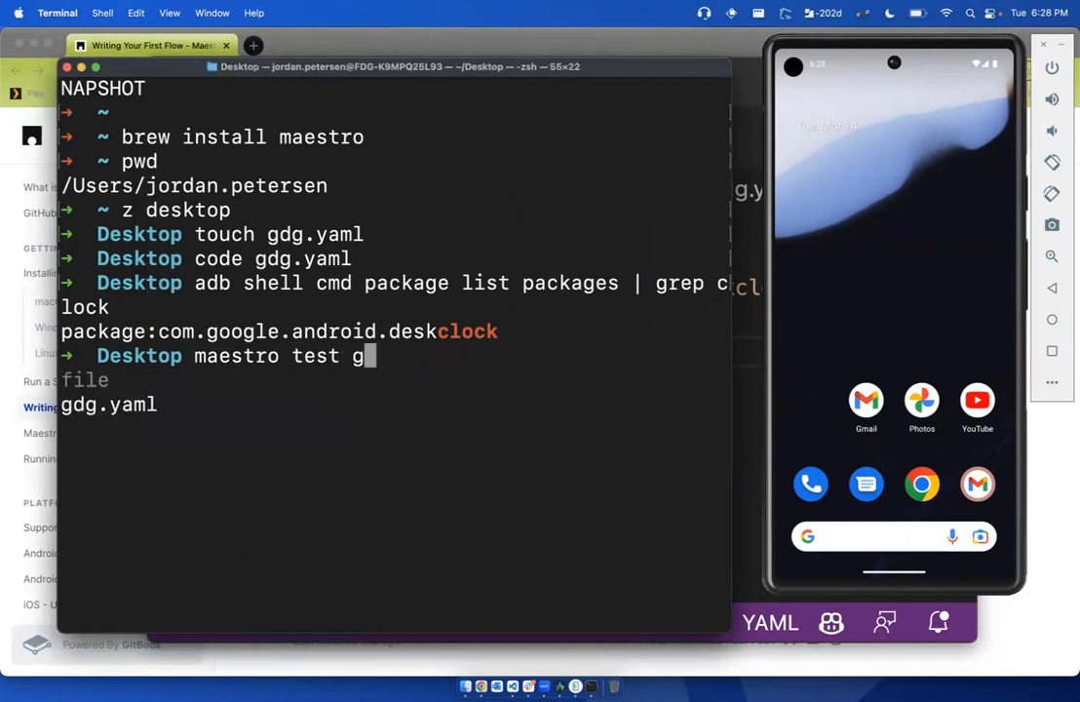
{"action": "type", "text": "-c flow.yaml"}
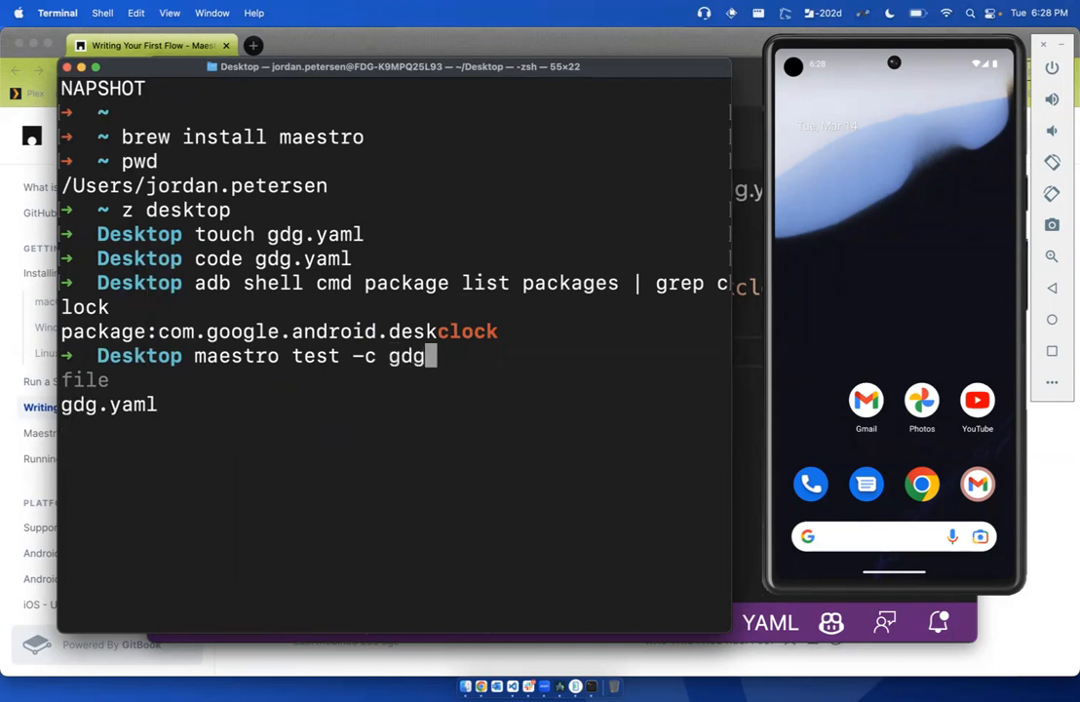
{"action": "key", "text": "Return"}
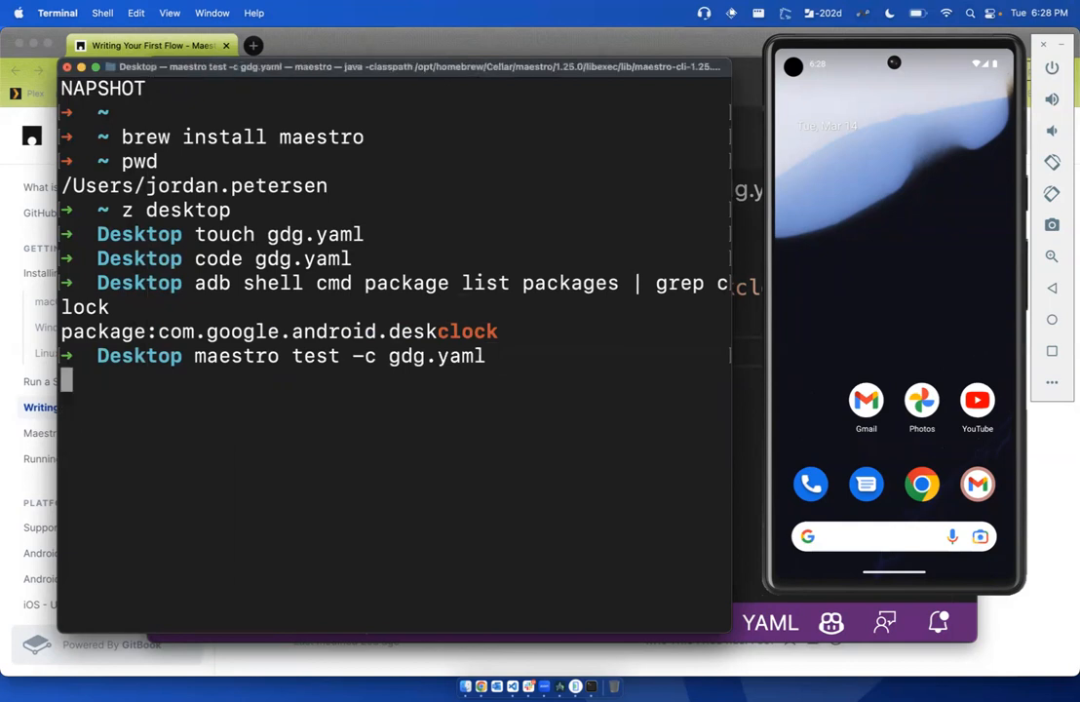
{"action": "key", "text": "Return"}
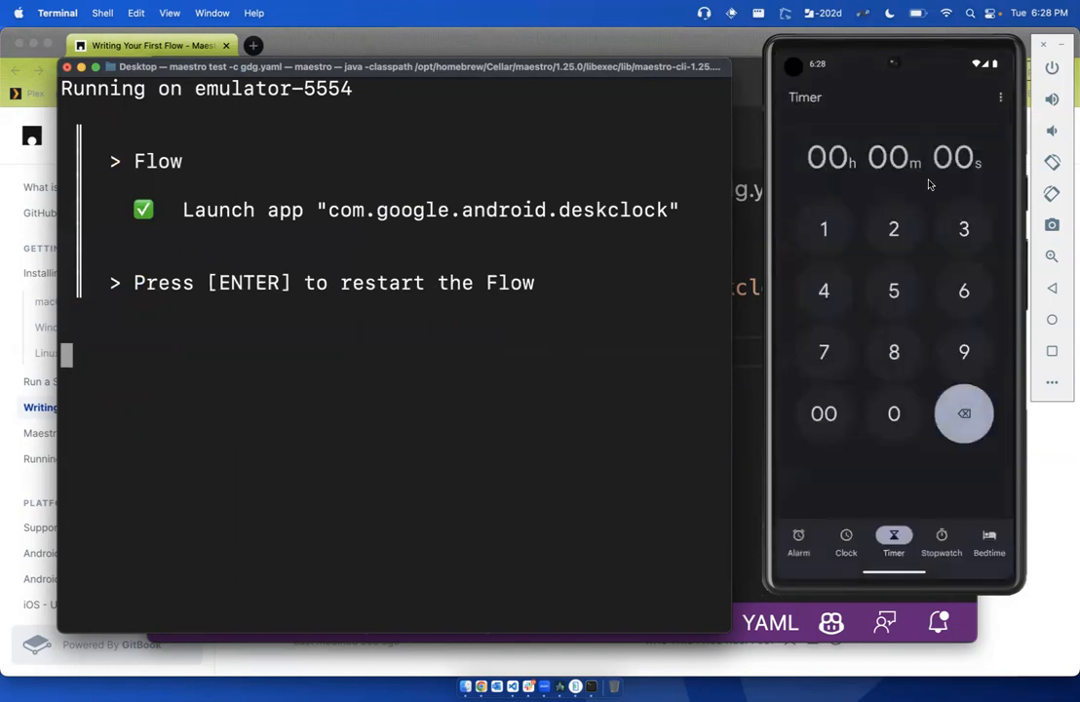
{"action": "mouse_move", "coordinate": [808, 554]}
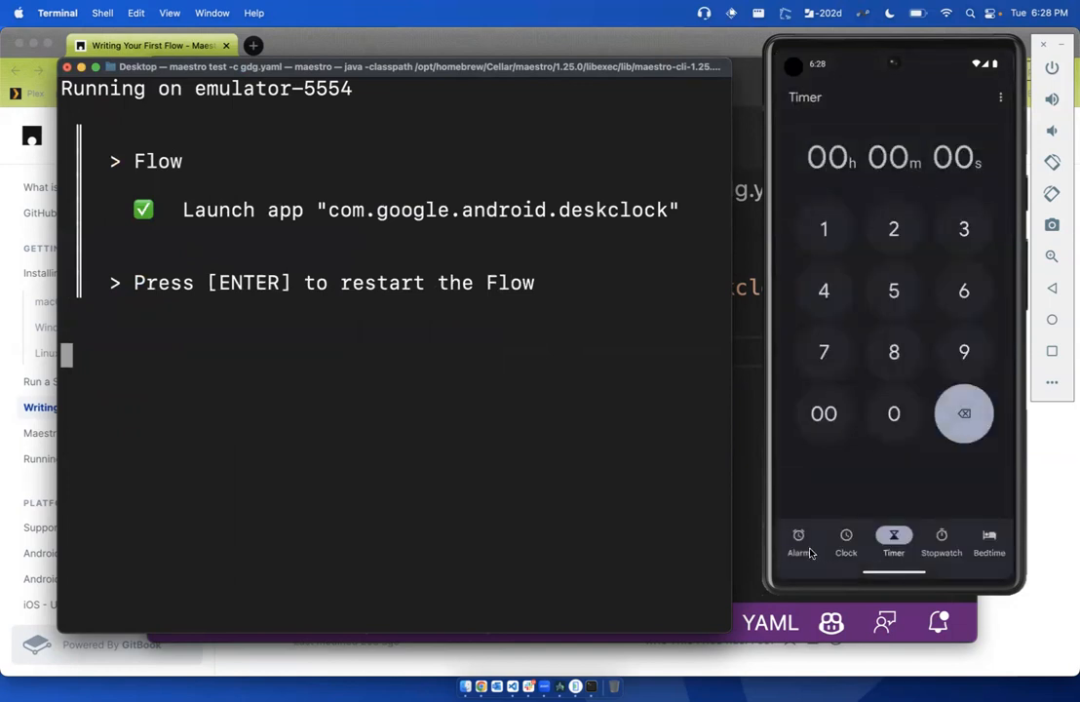
{"action": "left_click", "coordinate": [799, 541]}
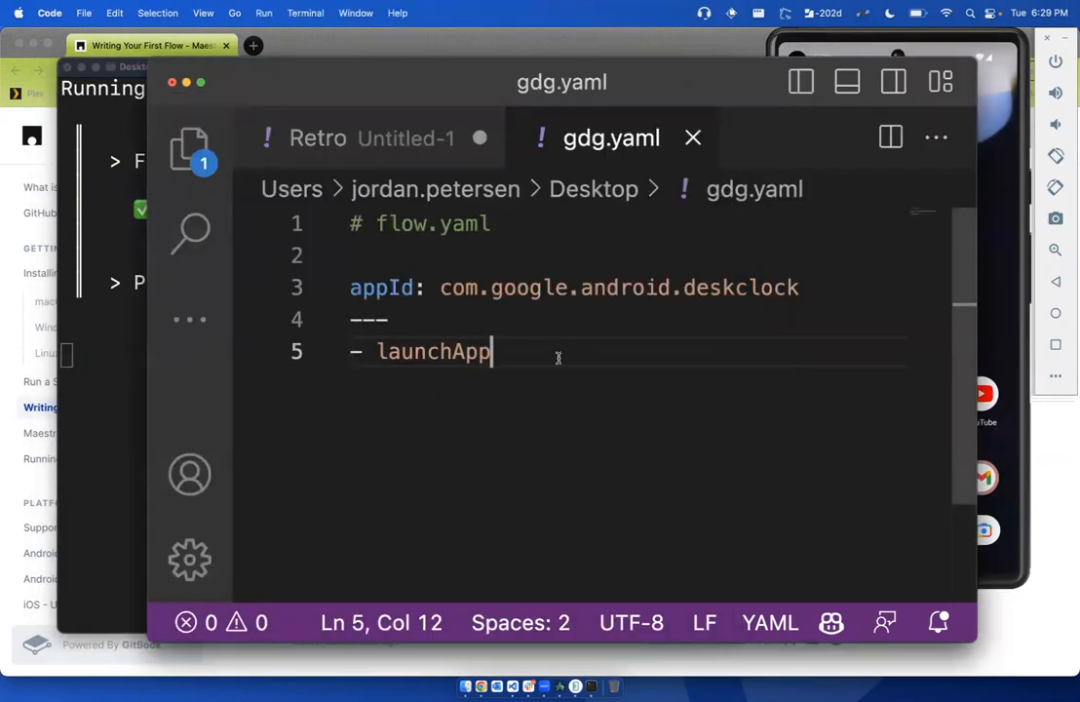
Add tapOn steps for "Timer", "1" and "4" so the rerun sets a 14-second timer
{"action": "type", "text": "- tapOn: \"Text on the screen\""}
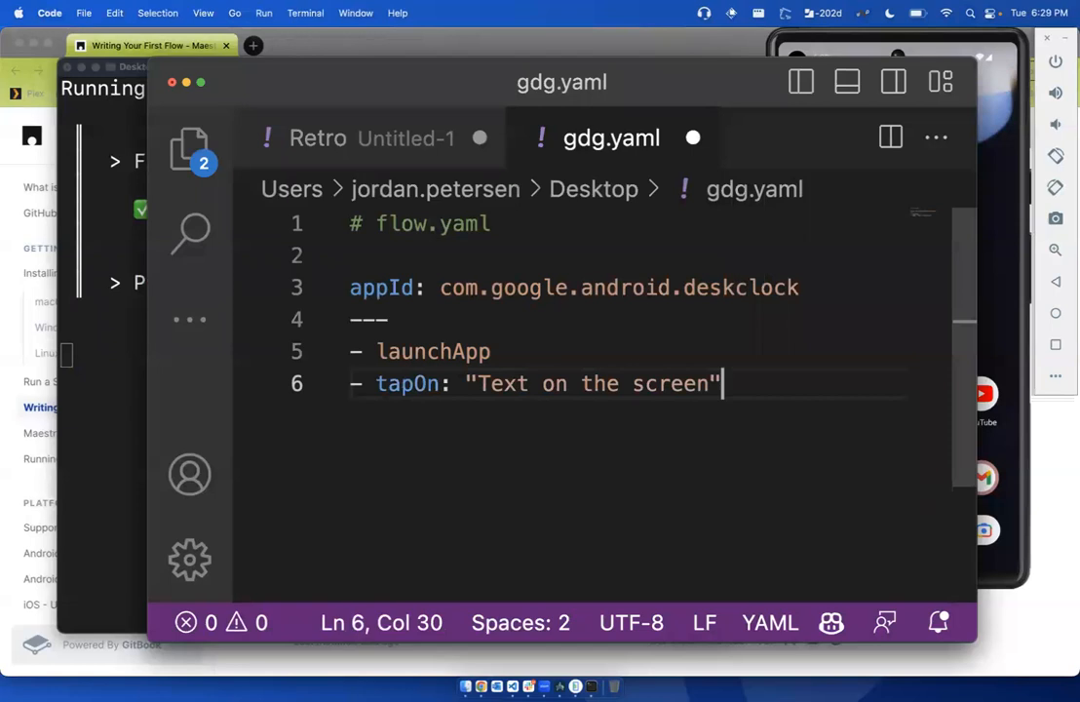
{"action": "double_click", "coordinate": [503, 382]}
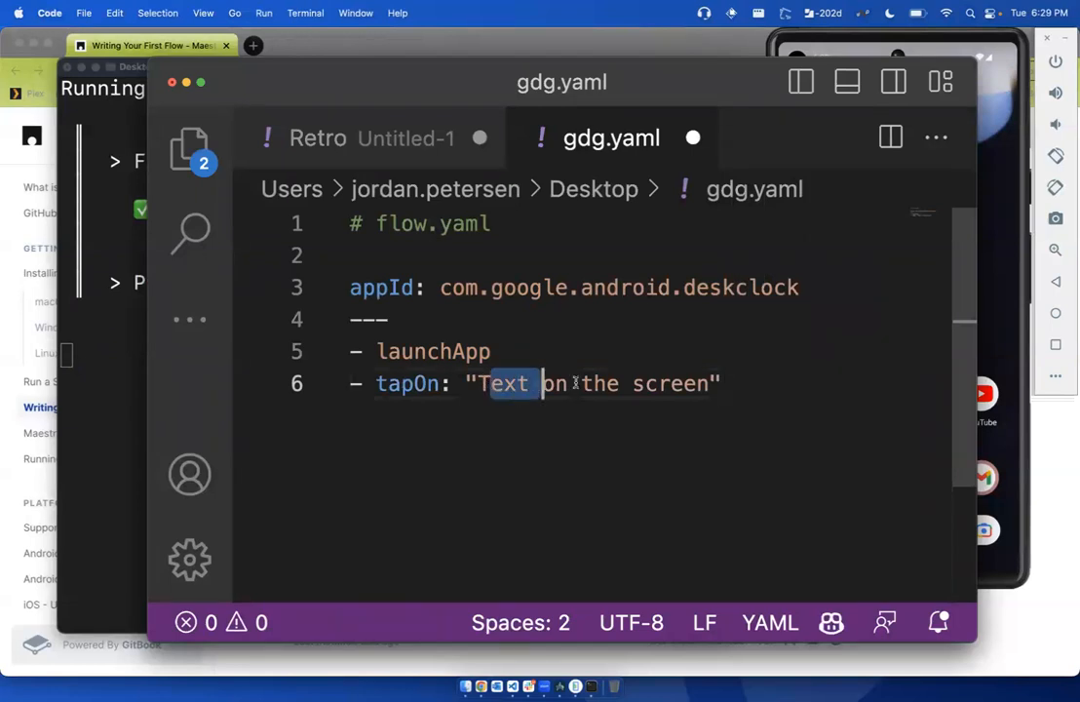
{"action": "type", "text": "Timer\""}
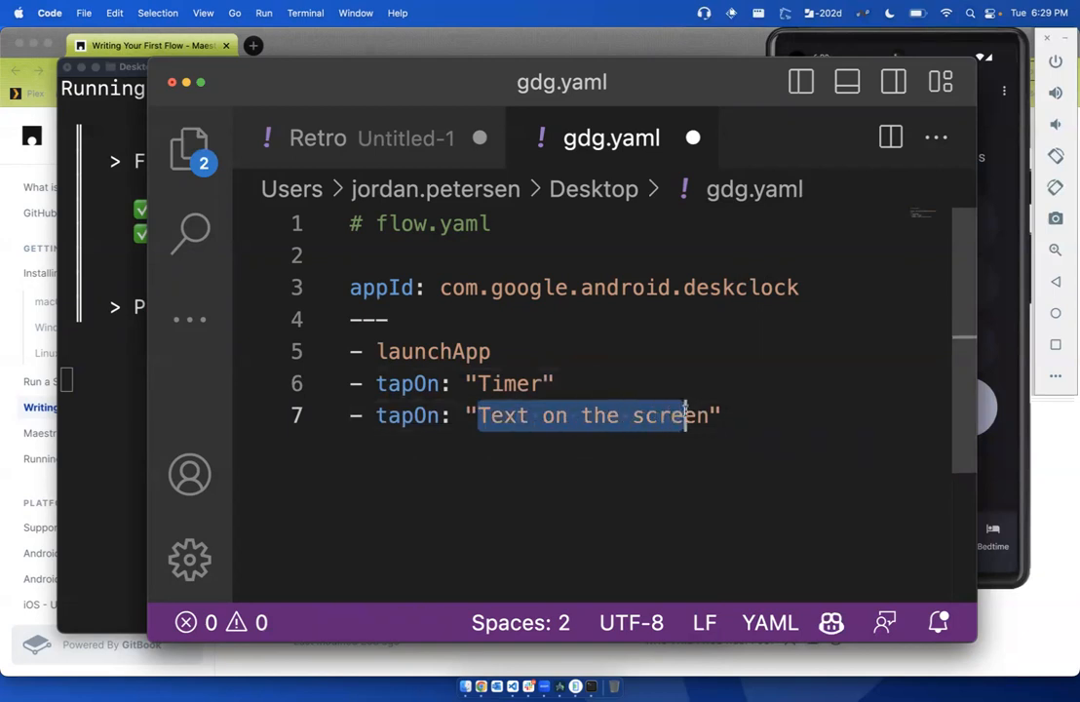
{"action": "type", "text": "1\""}
{"action": "type", "text": "- tapOn: \"4\""}
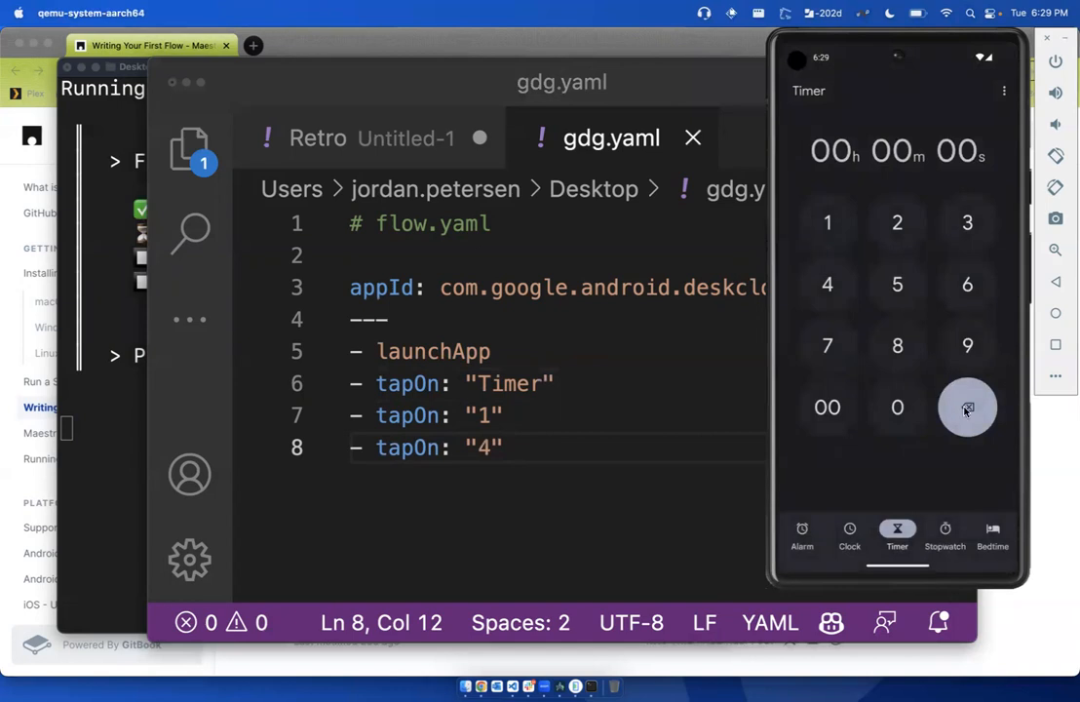
{"action": "left_click", "coordinate": [826, 222]}
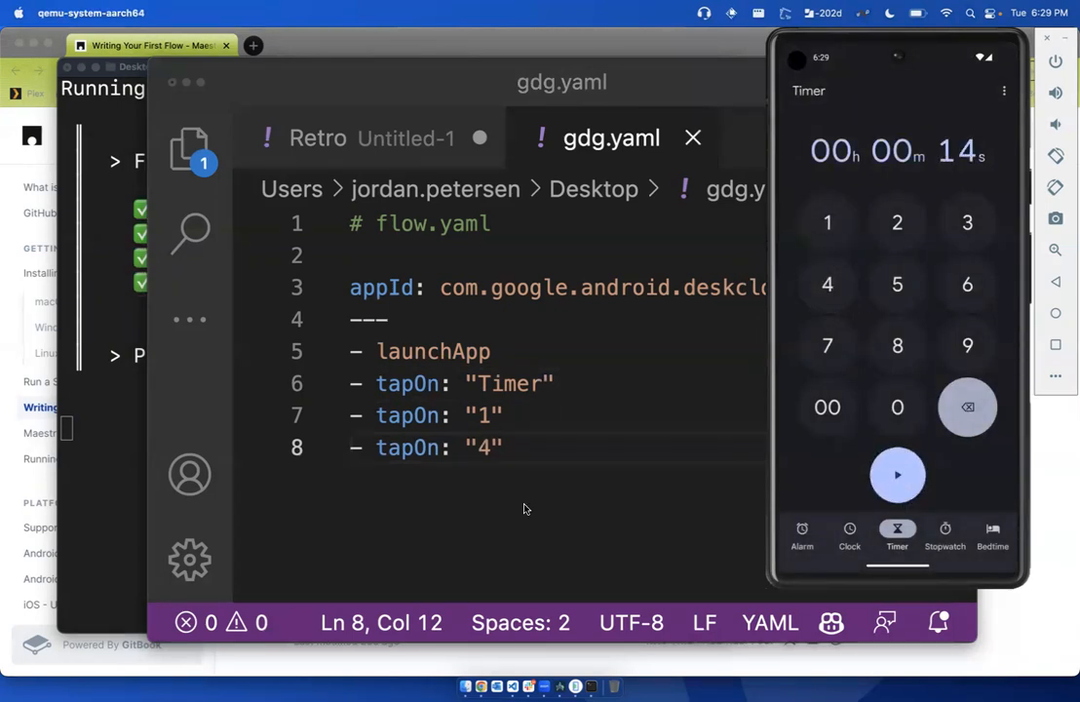
{"action": "mouse_move", "coordinate": [561, 380]}
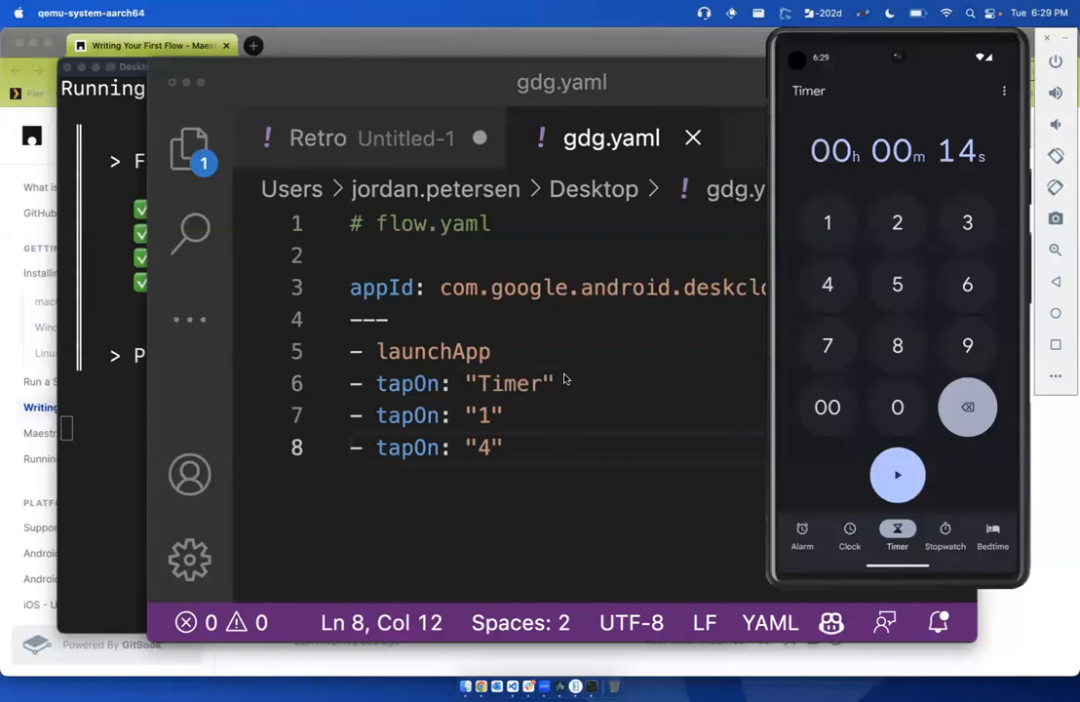
{"action": "mouse_move", "coordinate": [850, 400]}
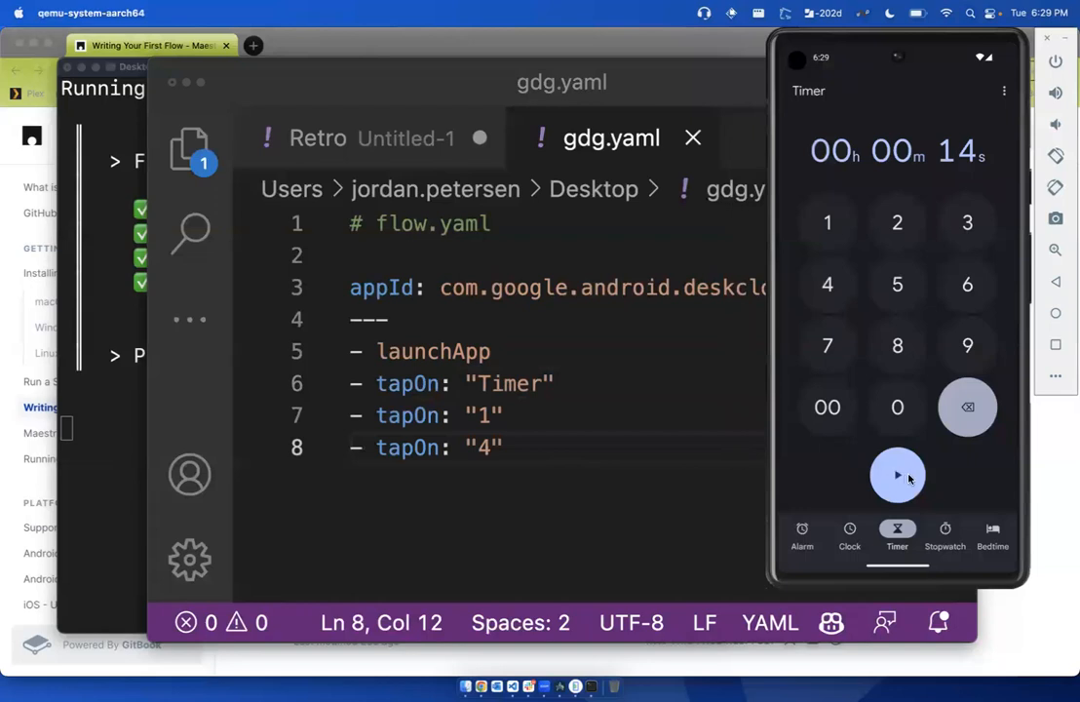
{"action": "mouse_move", "coordinate": [897, 479]}
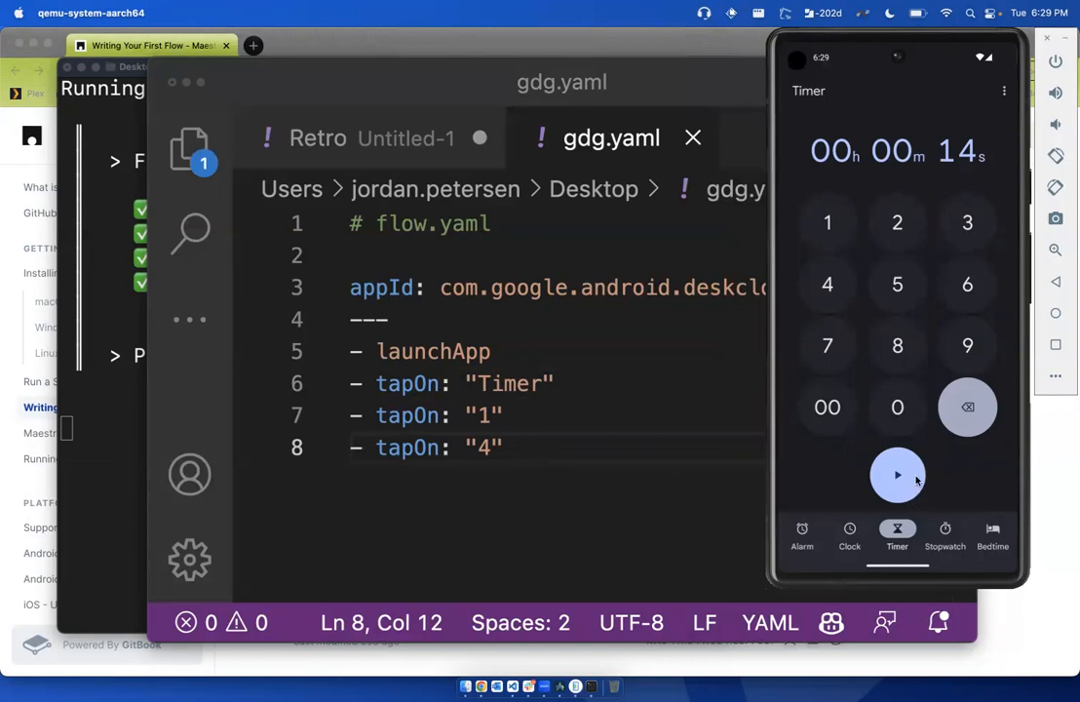
{"action": "mouse_move", "coordinate": [912, 479]}
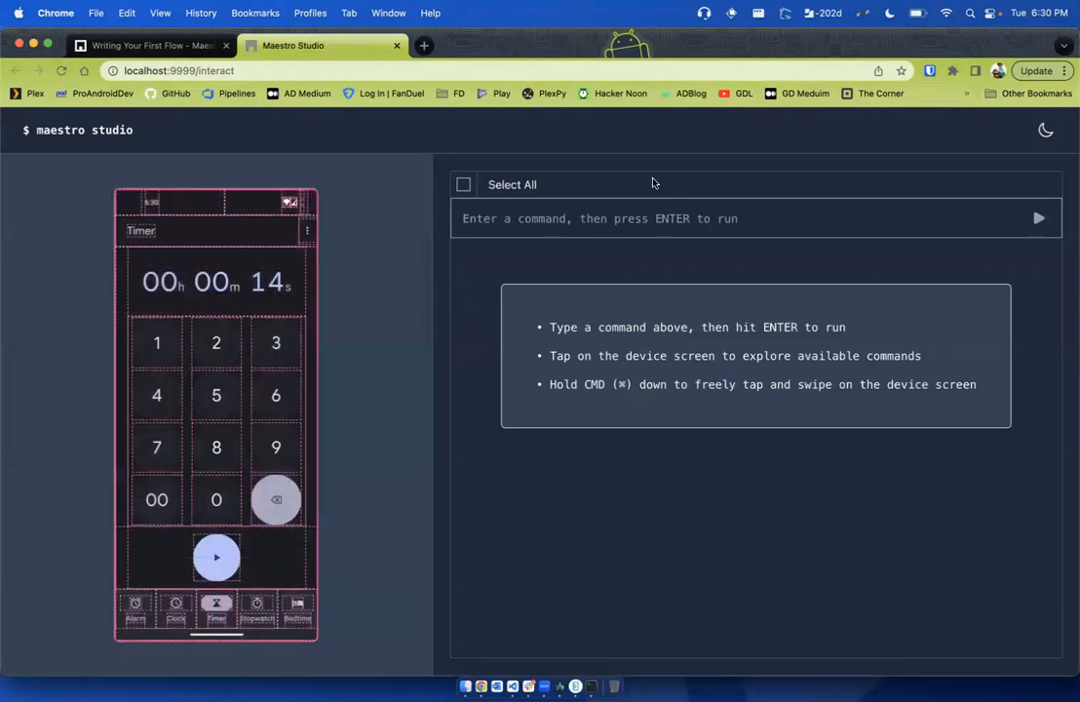
{"action": "mouse_move", "coordinate": [600, 254]}
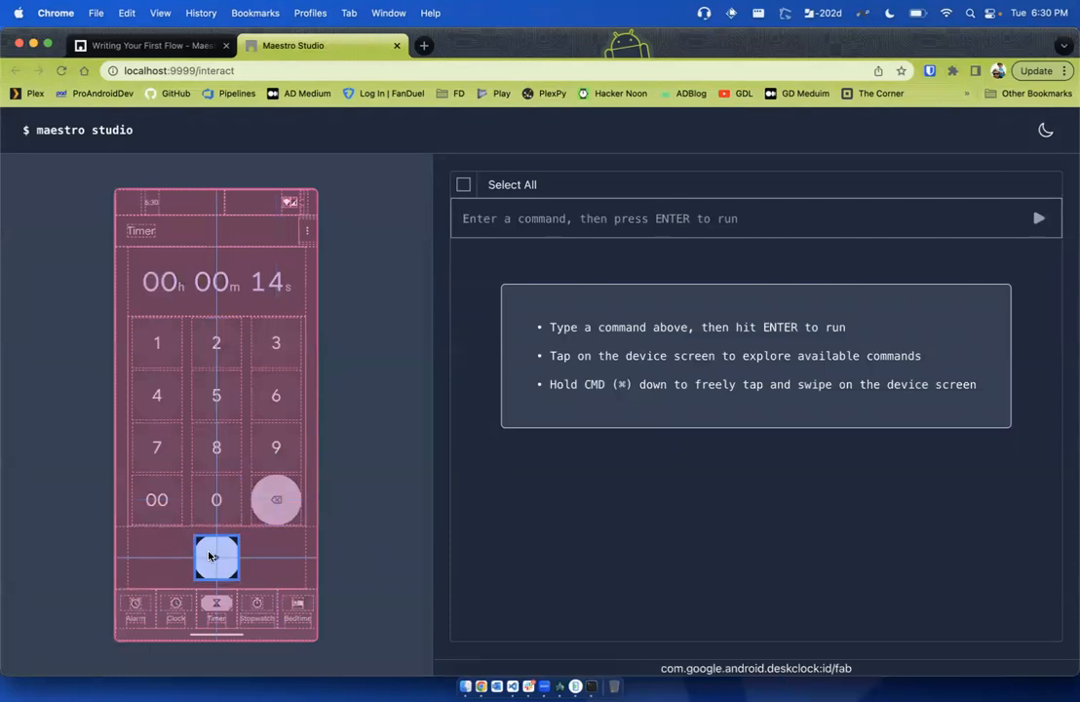
{"action": "mouse_move", "coordinate": [234, 561]}
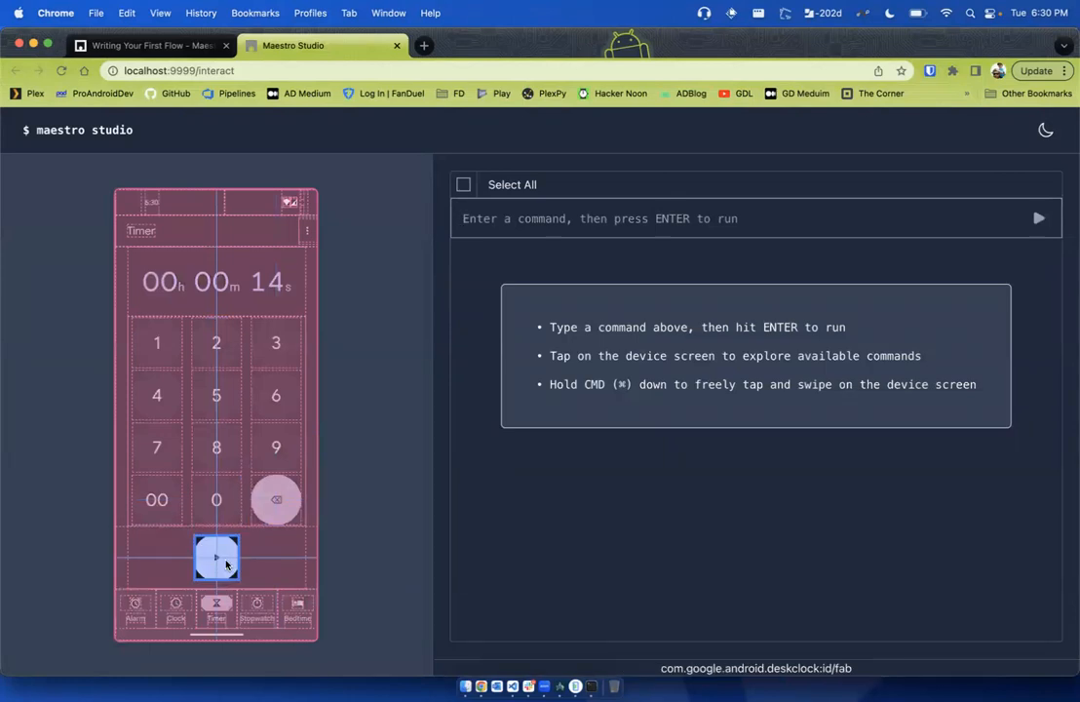
Add a tapOn step for resource id com.google.android.deskclock:id/fab from the start button's suggestions
{"action": "left_click", "coordinate": [214, 557]}
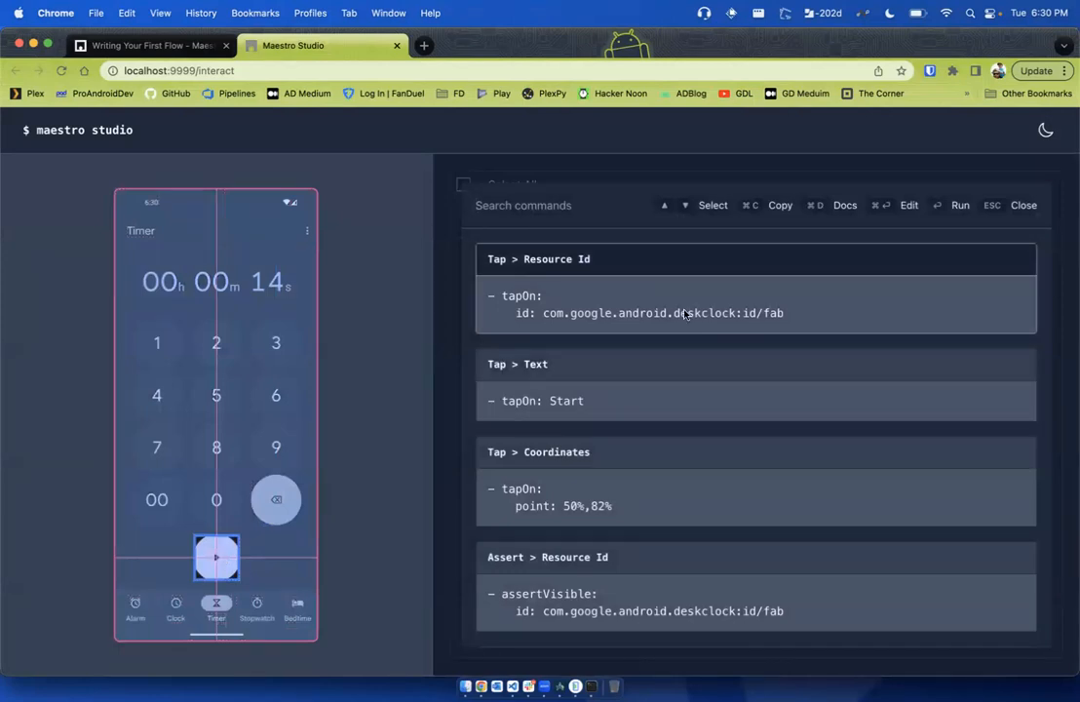
{"action": "scroll", "scroll_direction": "down", "scroll_amount": 3}
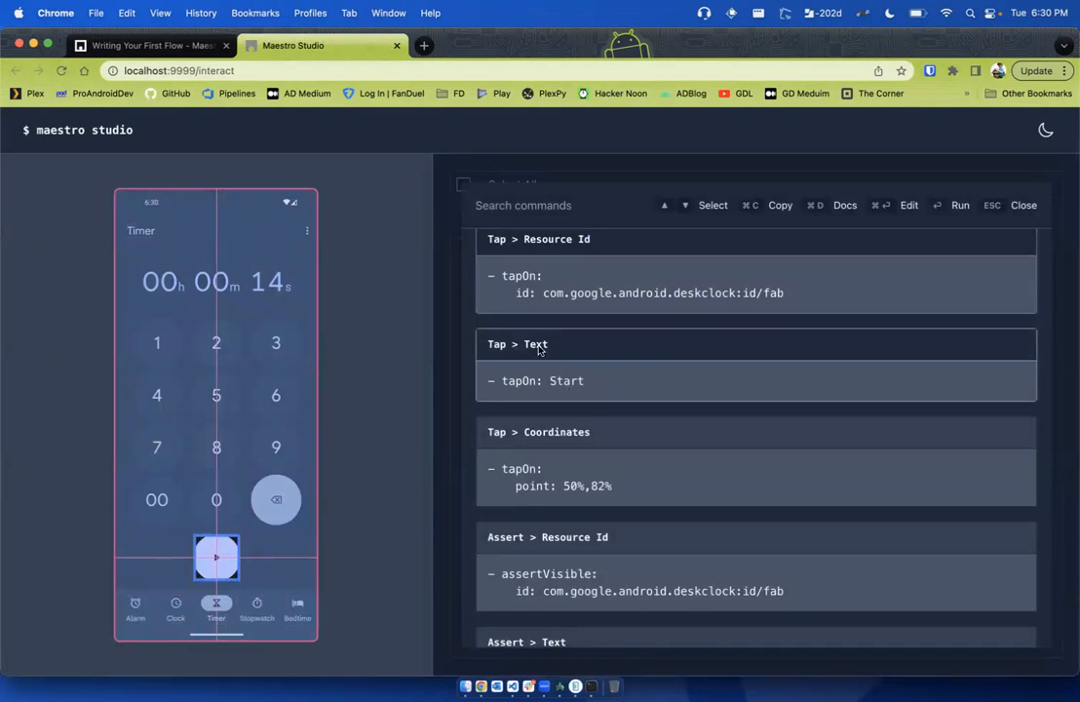
{"action": "mouse_move", "coordinate": [390, 450]}
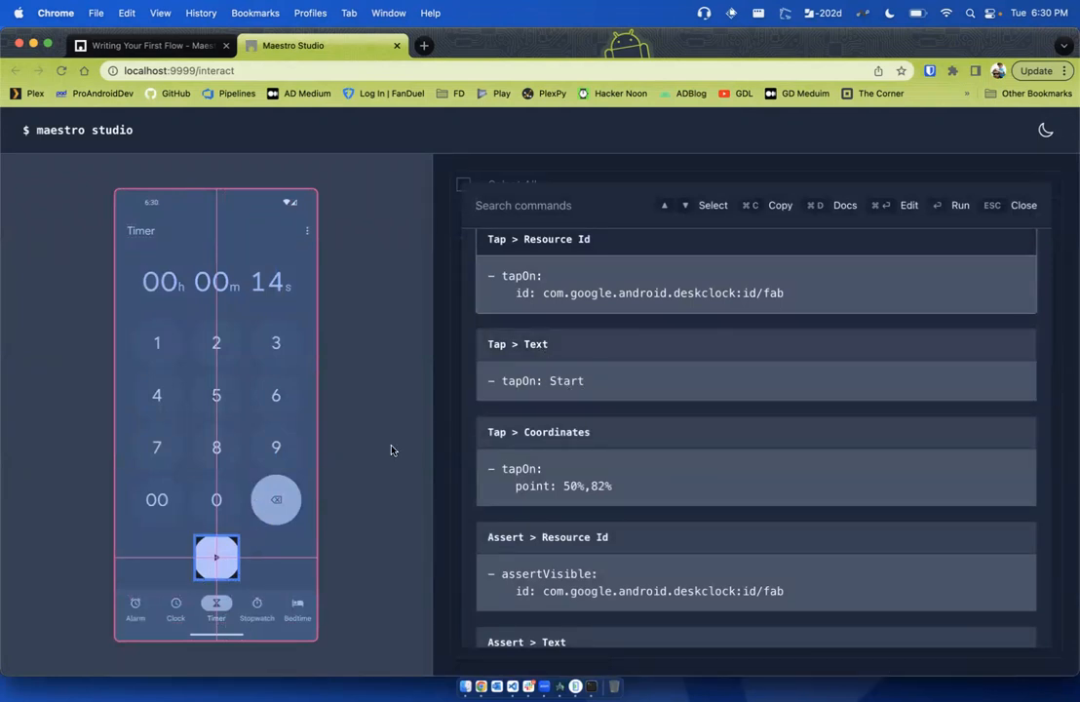
{"action": "scroll", "scroll_direction": "down", "scroll_amount": 3}
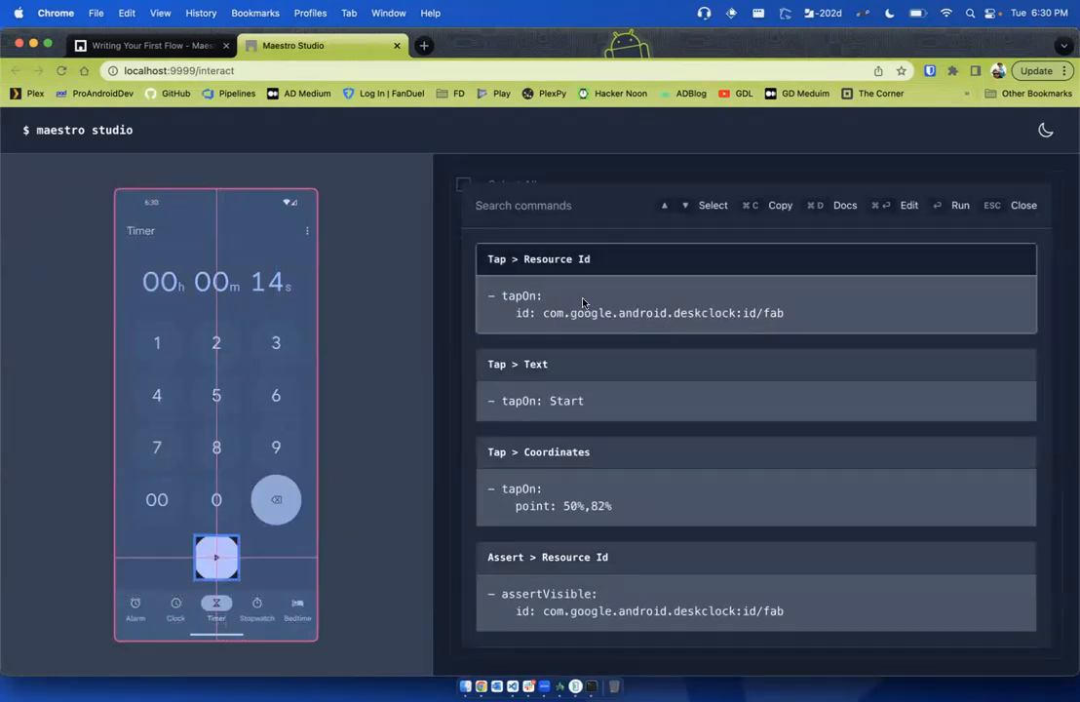
{"action": "mouse_move", "coordinate": [753, 361]}
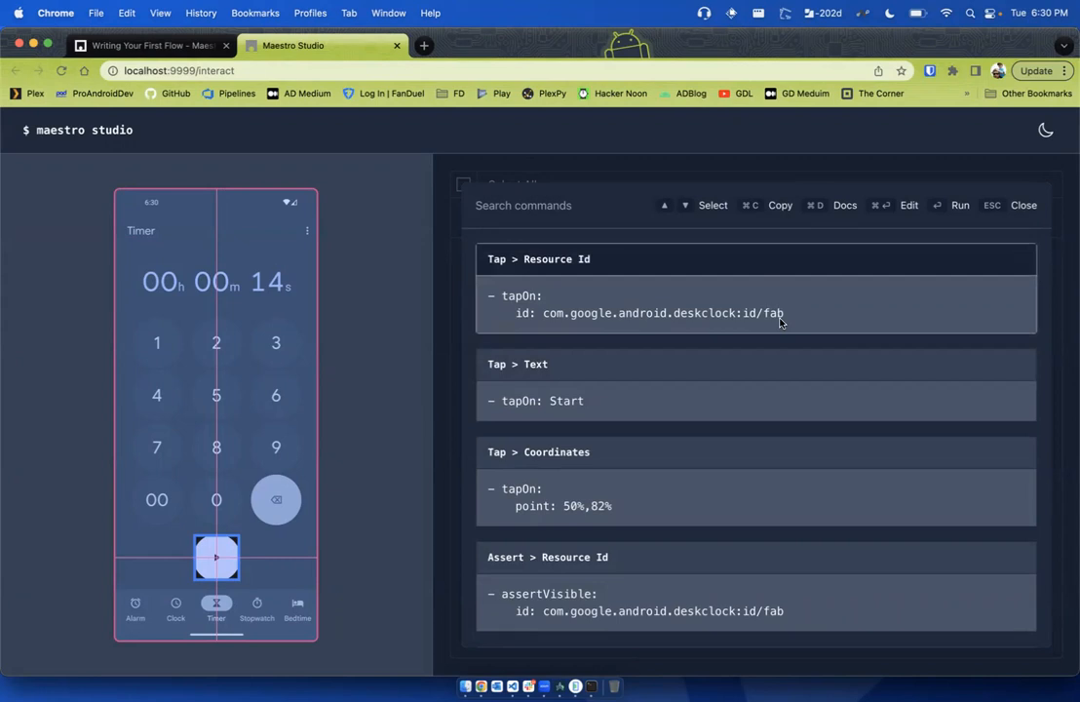
{"action": "left_click", "coordinate": [754, 289]}
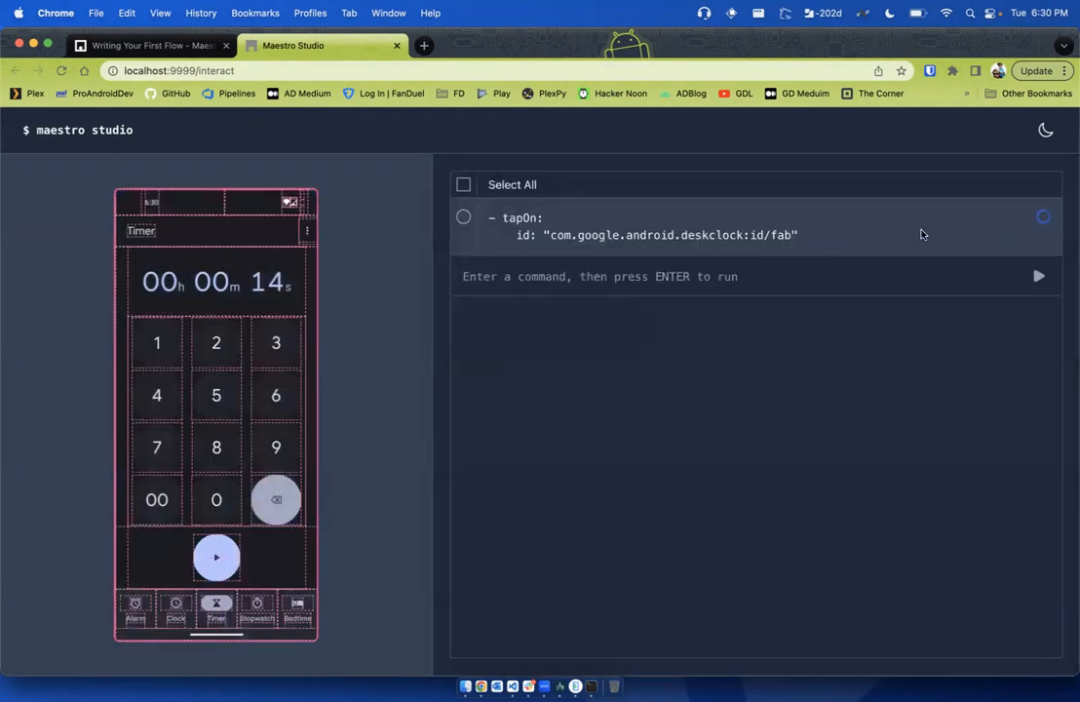
{"action": "left_click", "coordinate": [464, 216]}
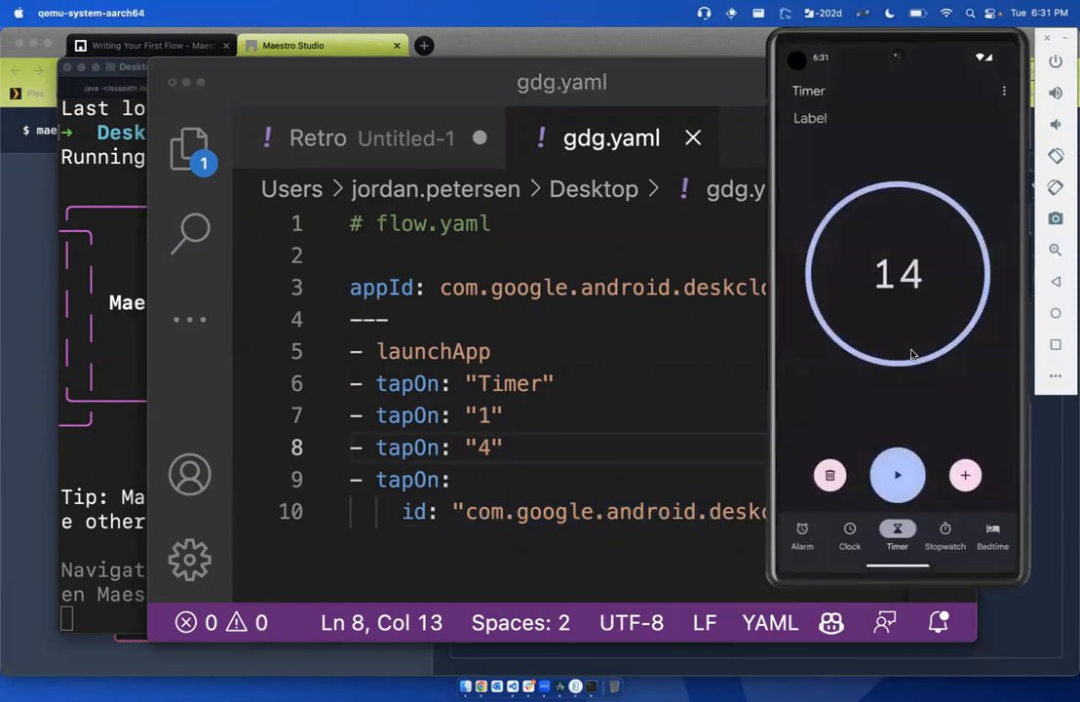
{"action": "mouse_move", "coordinate": [913, 427]}
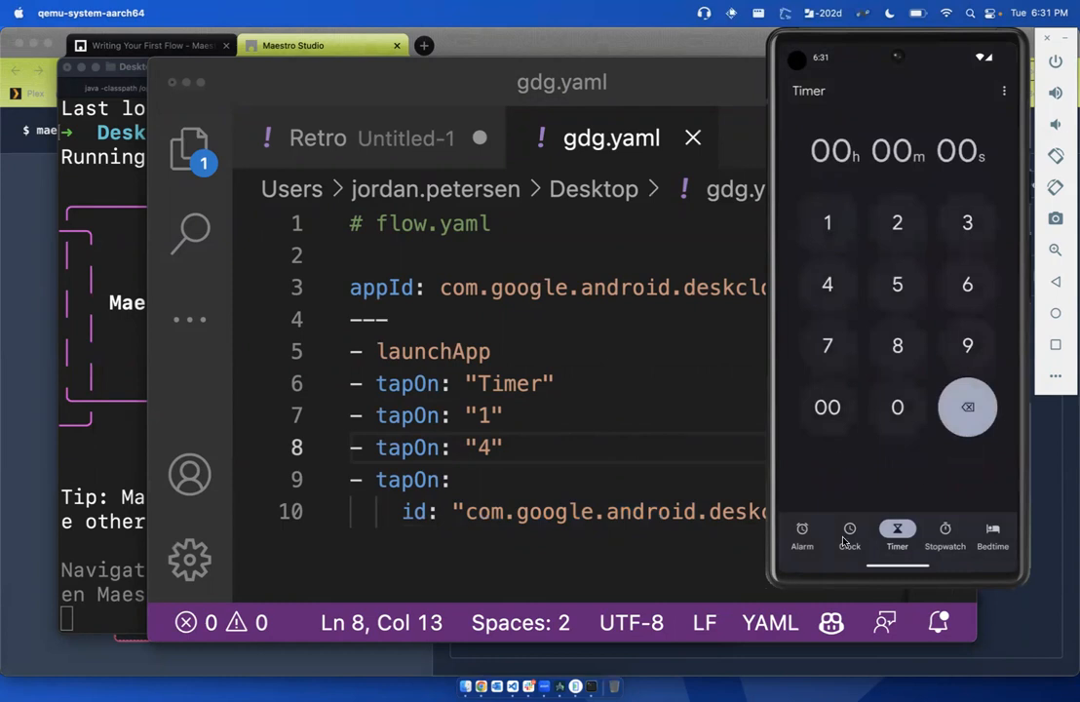
Append the fab-id tapOn step to gdg.yaml and save so the flow reruns fully
{"action": "left_click", "coordinate": [826, 285]}
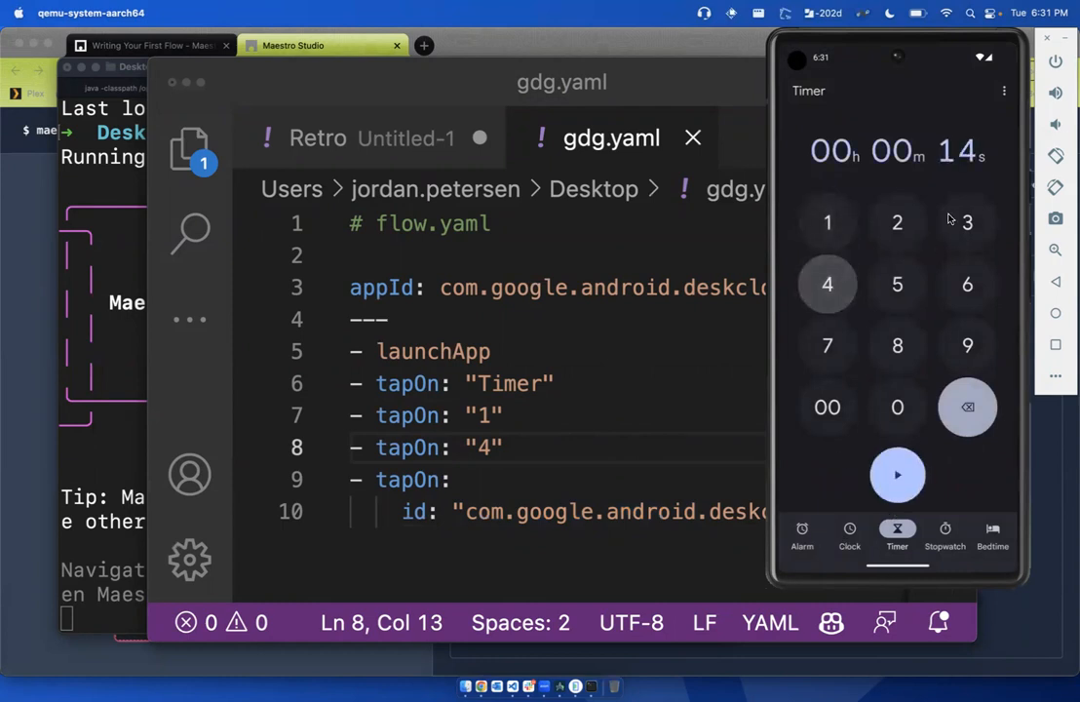
{"action": "left_click", "coordinate": [897, 475]}
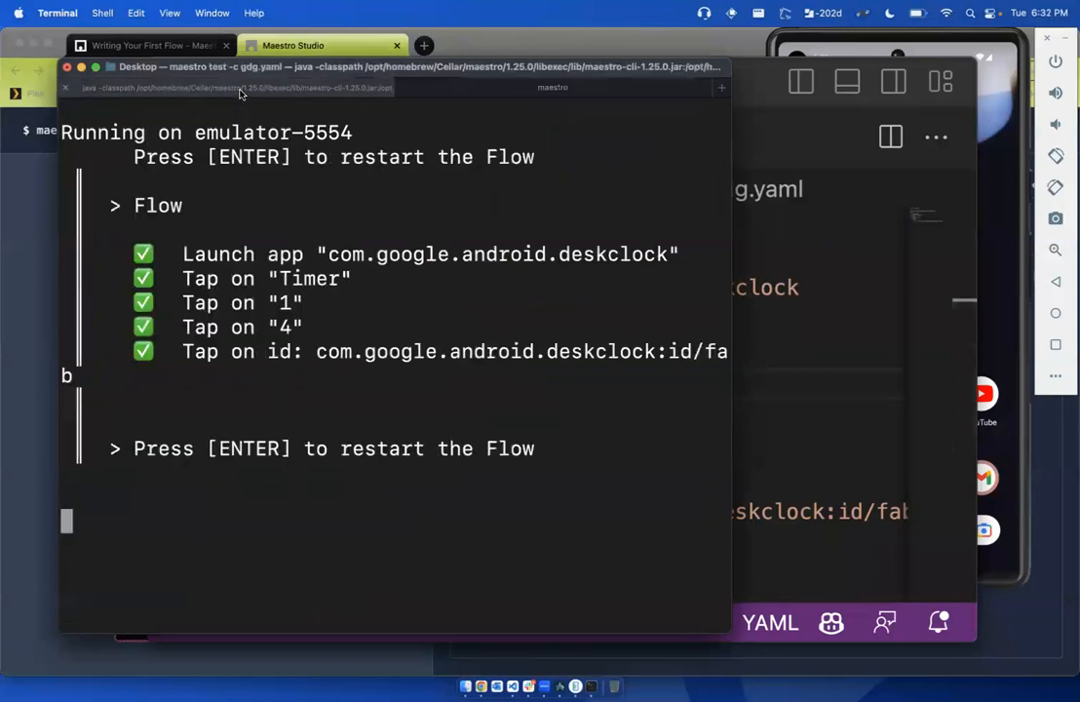
Rerun the maestro test flow from the terminal and watch the 14-second timer start on the emulator
{"action": "key", "text": "enter"}
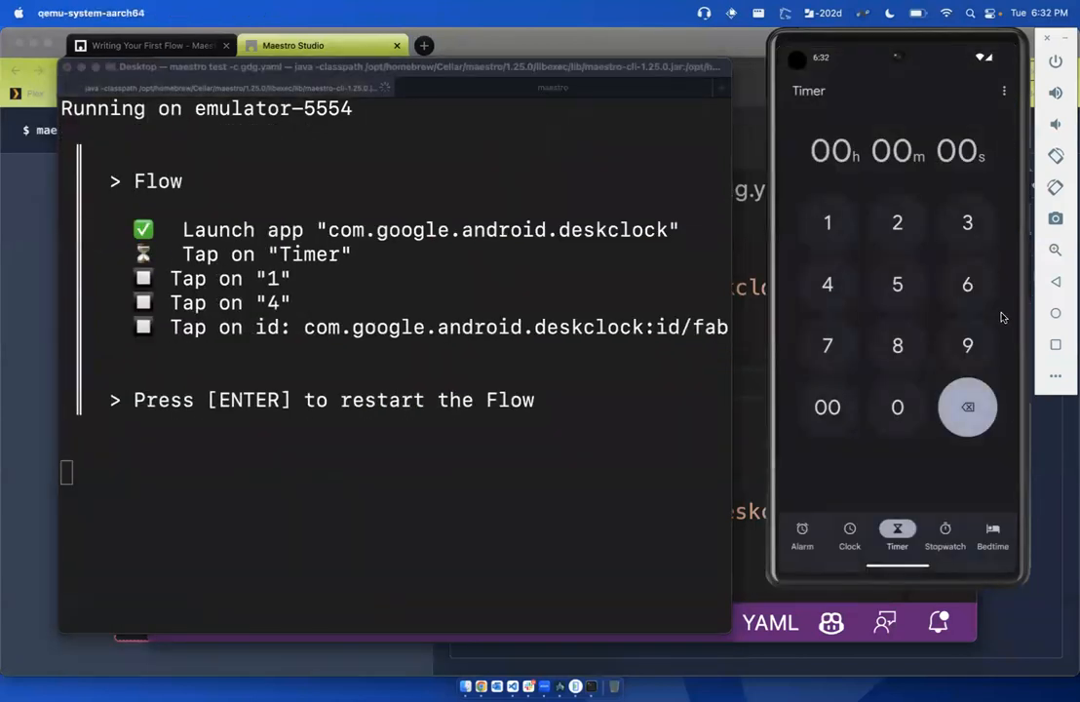
{"action": "left_click", "coordinate": [826, 222]}
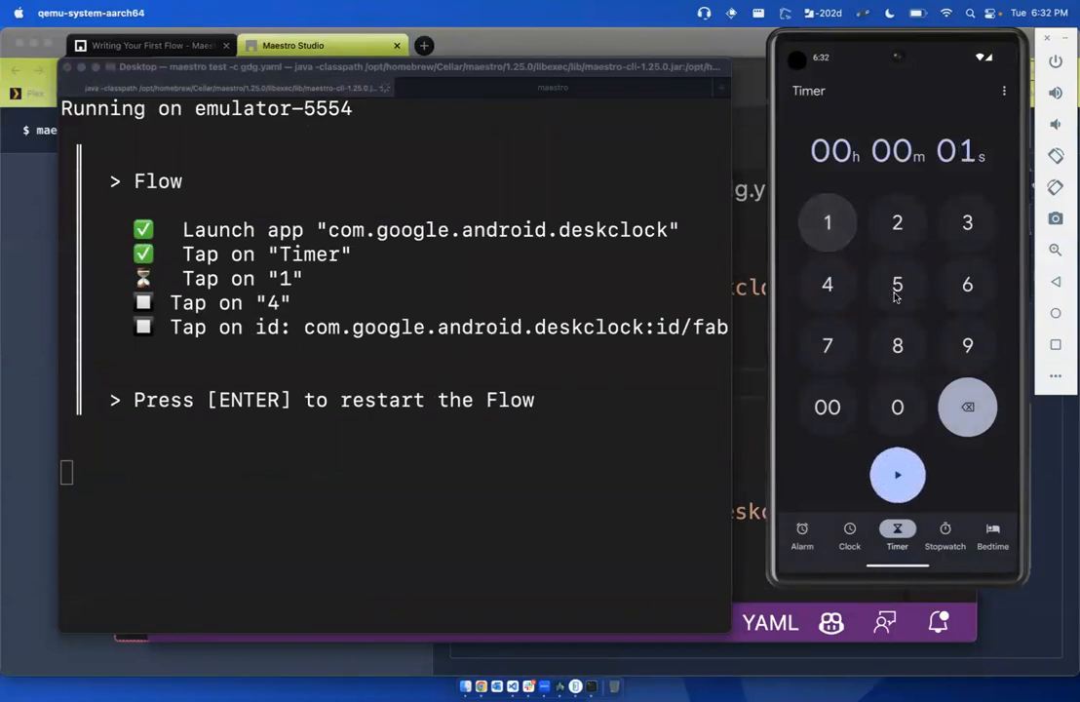
{"action": "left_click", "coordinate": [897, 476]}
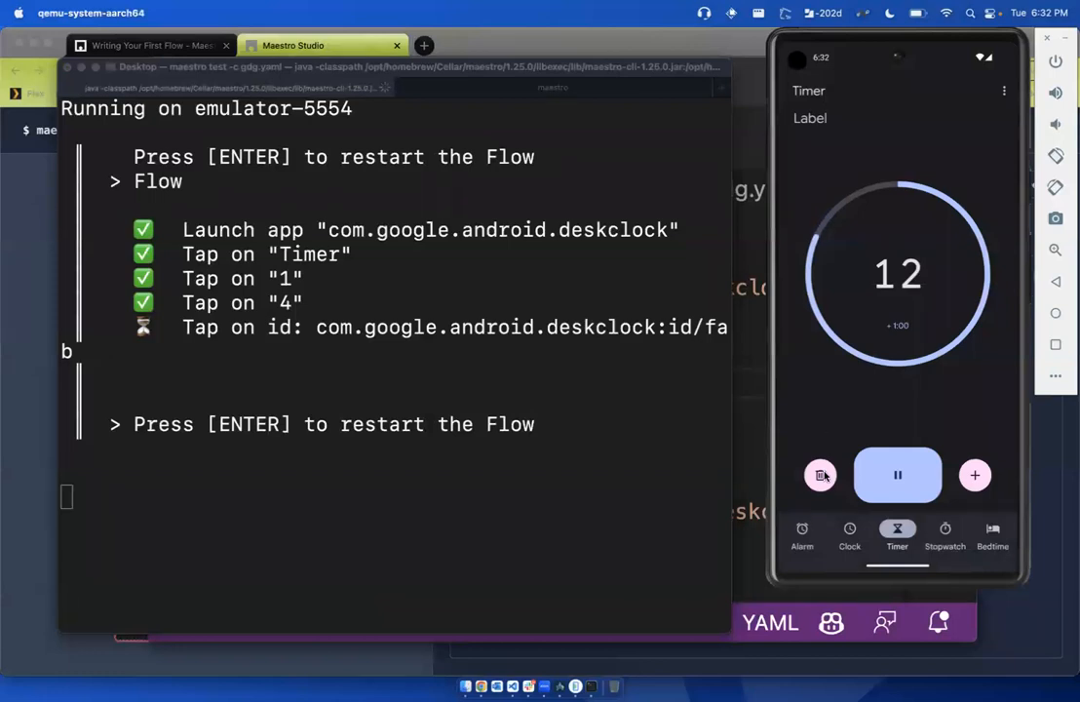
{"action": "left_click", "coordinate": [819, 475]}
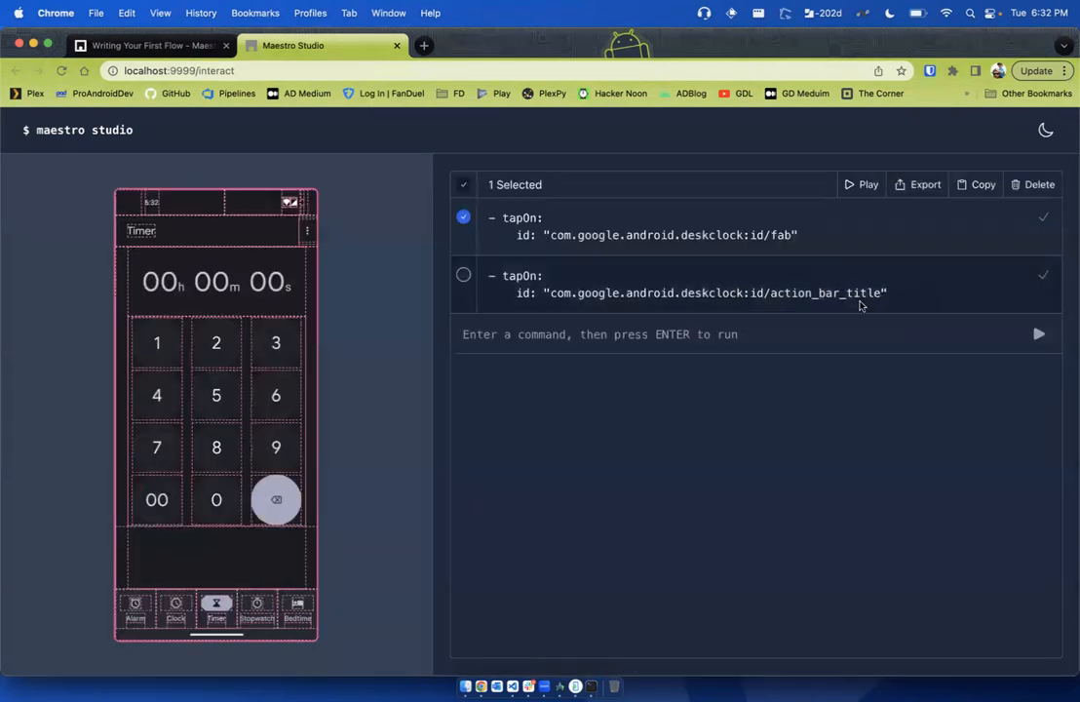
Keep only the Timer title command selected and list its suggested tap and assert-visible commands
{"action": "left_click", "coordinate": [464, 272]}
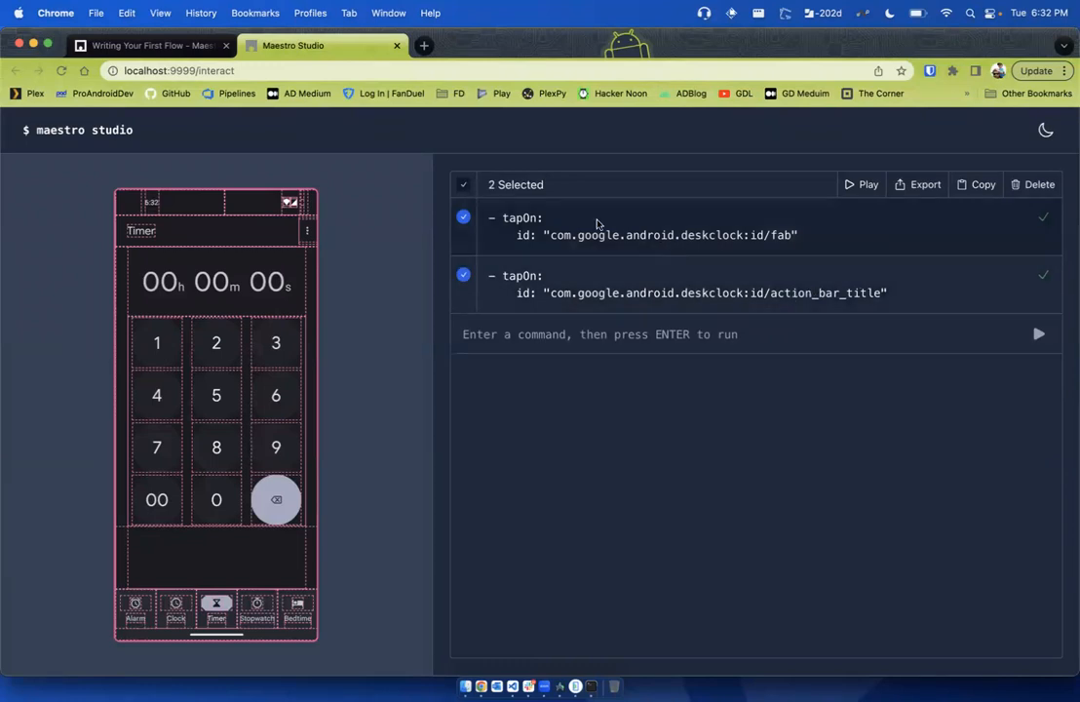
{"action": "left_click", "coordinate": [464, 216]}
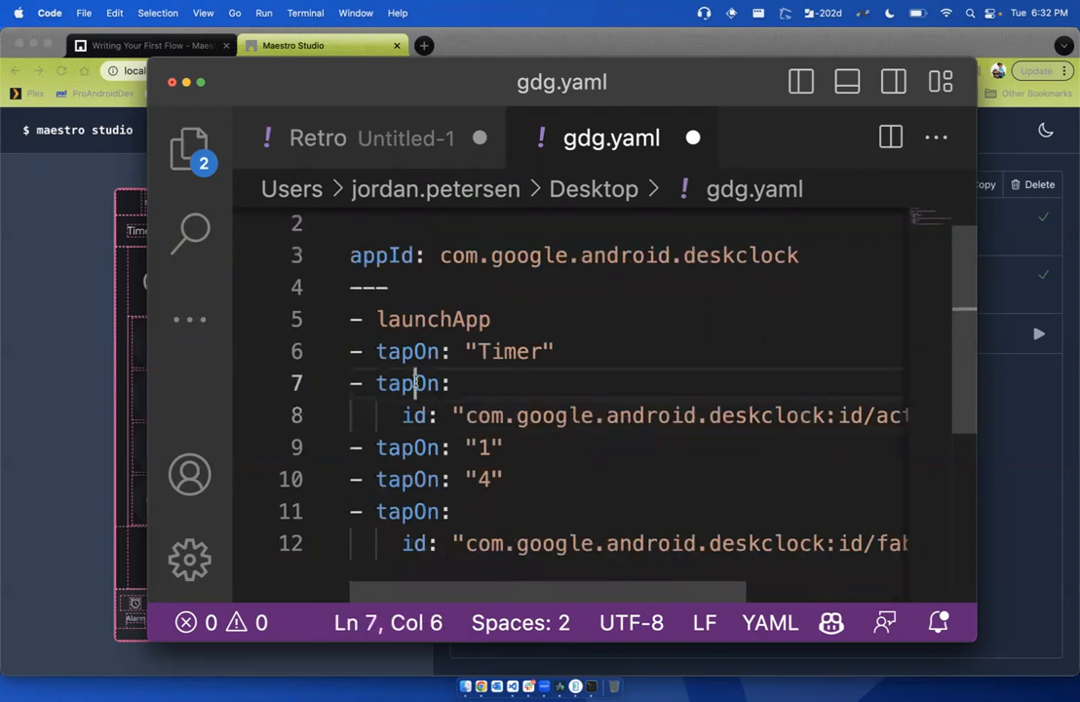
{"action": "type", "text": "assert"}
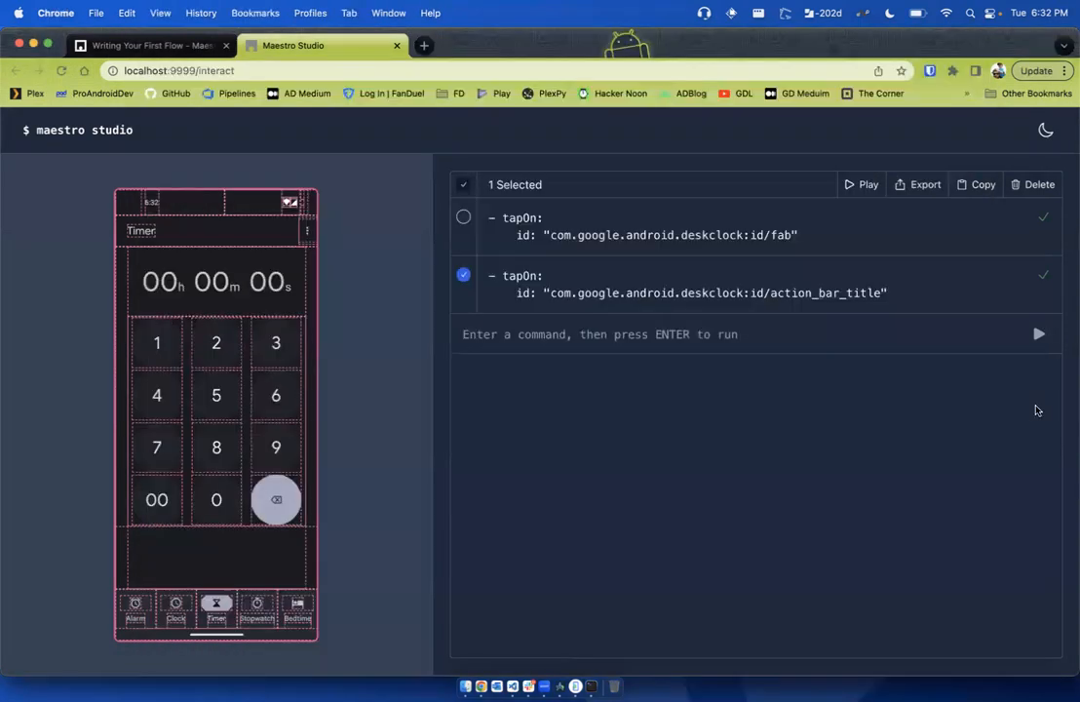
{"action": "left_click", "coordinate": [464, 275]}
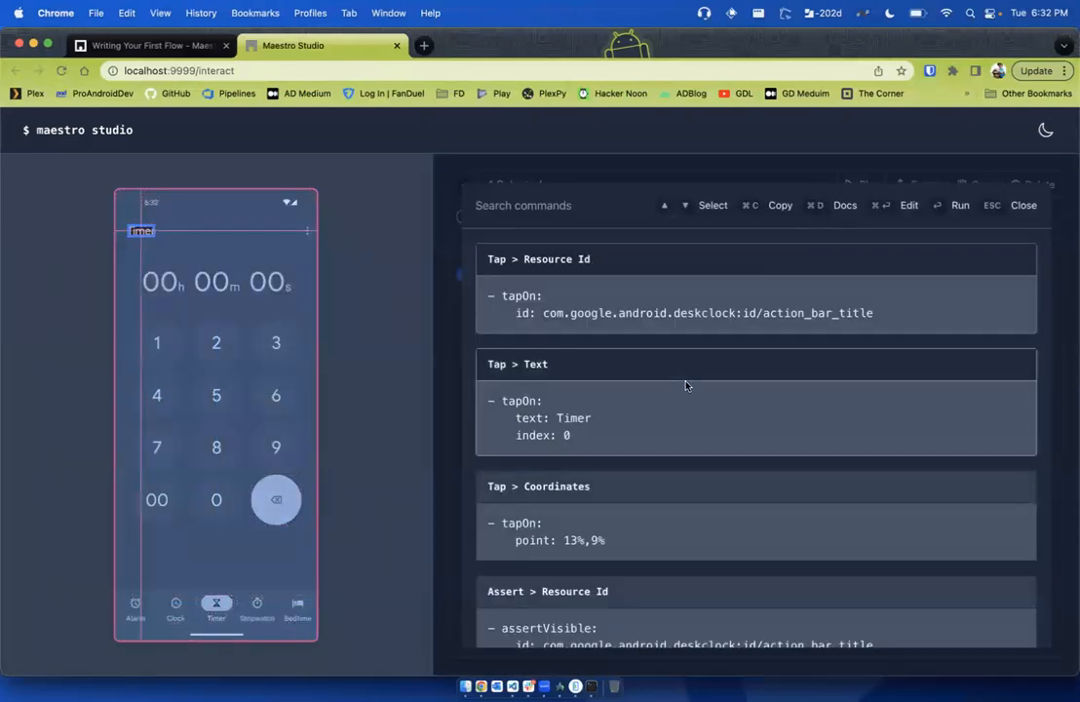
{"action": "scroll", "scroll_direction": "down", "scroll_amount": 3}
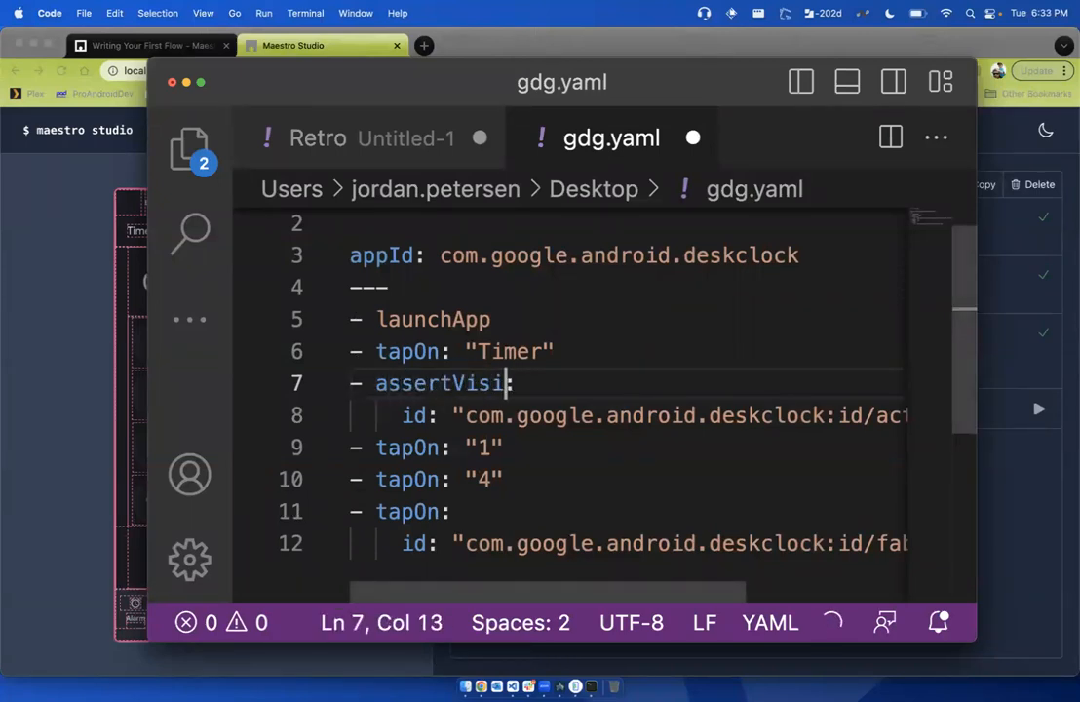
Finish retyping the Timer title step in gdg.yaml as assertVisible on id action_bar_title
{"action": "type", "text": "ble:"}
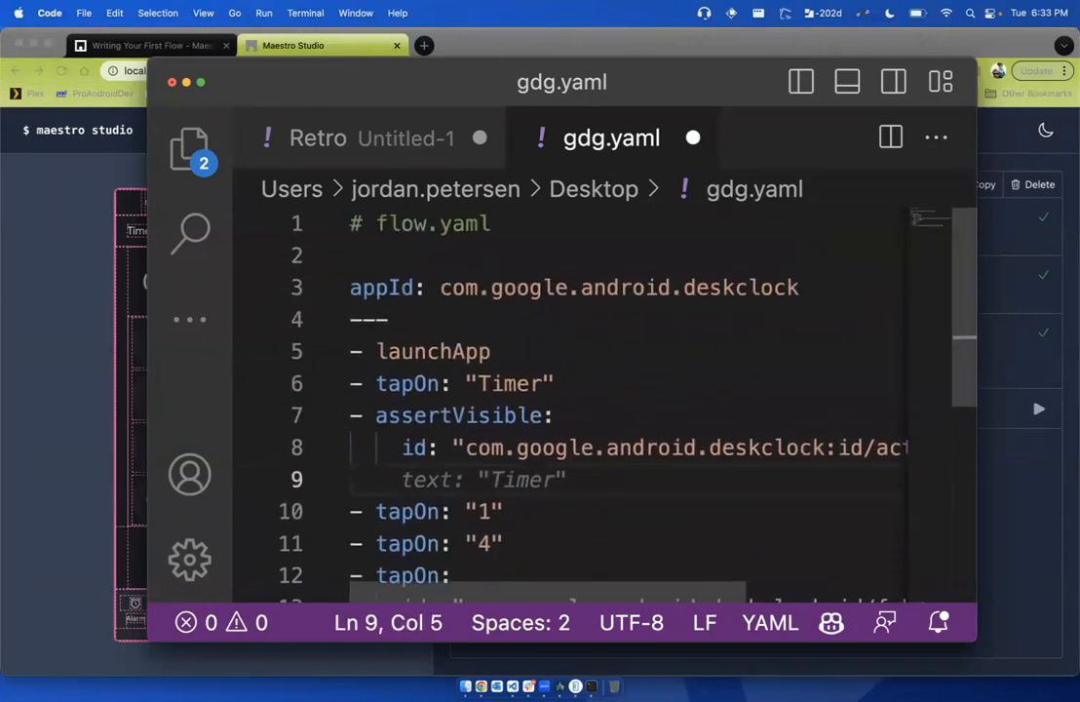
{"action": "mouse_move", "coordinate": [686, 505]}
{"action": "type", "text": "text: \"Timer\""}
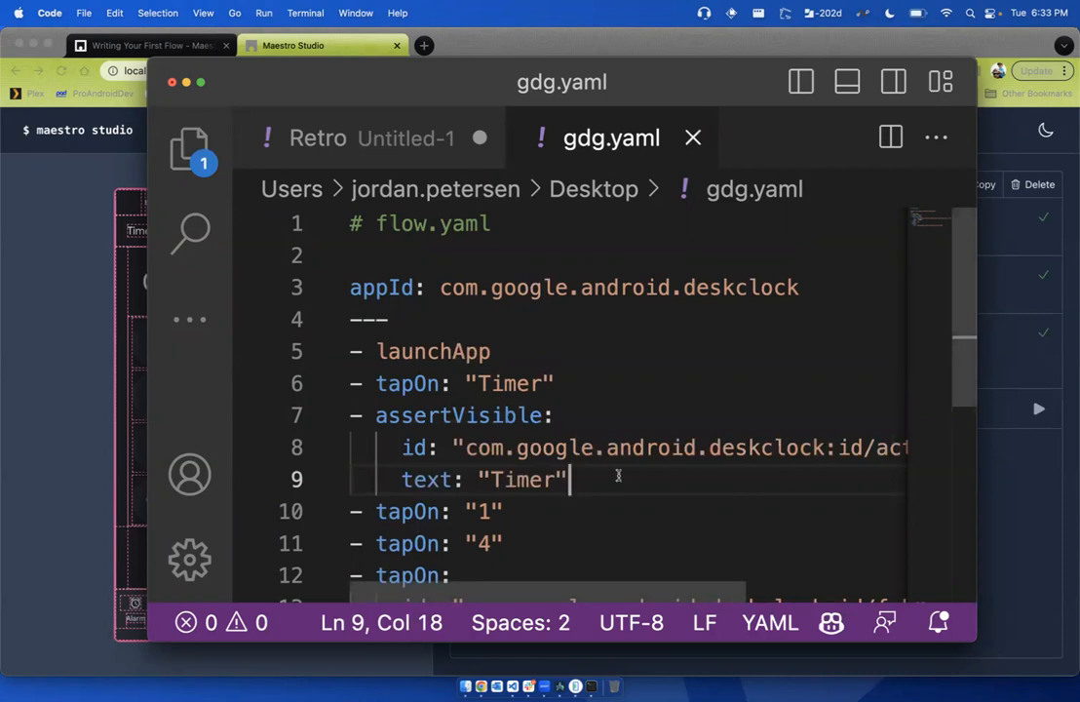
{"action": "mouse_move", "coordinate": [499, 374]}
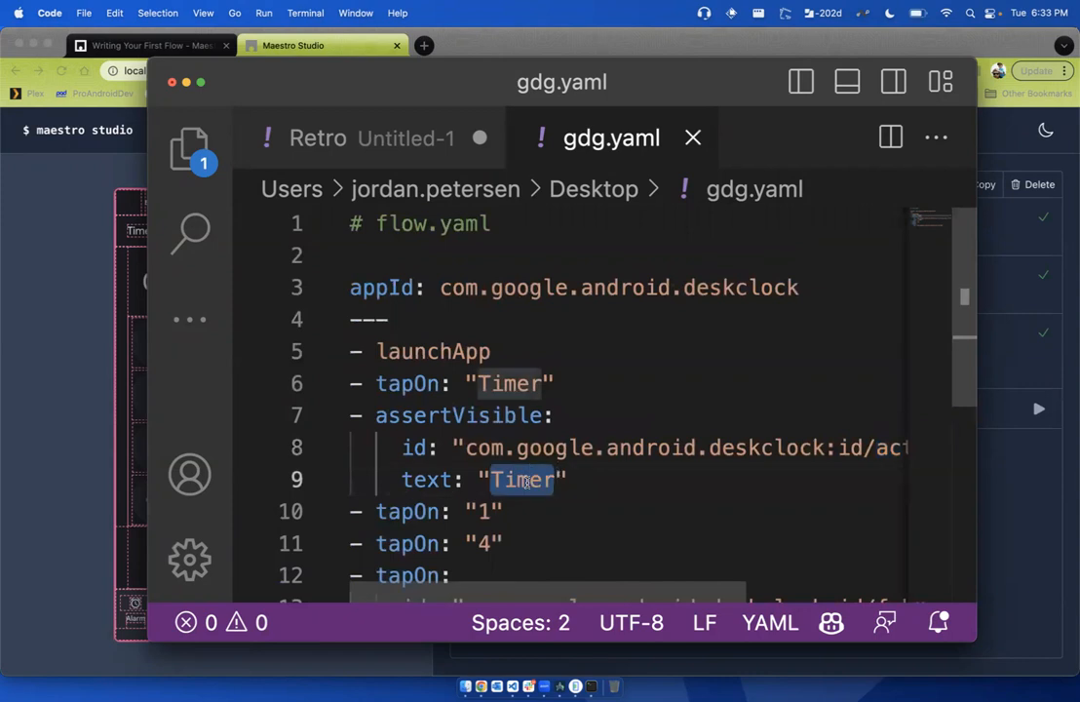
{"action": "mouse_move", "coordinate": [573, 686]}
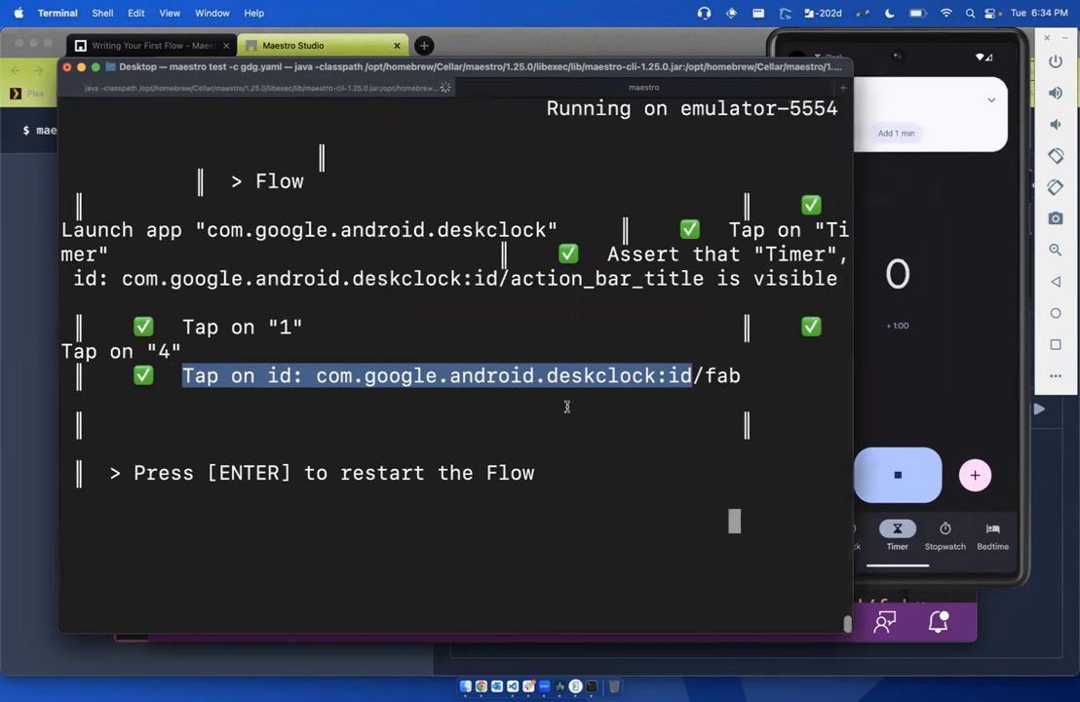
After the passing rerun, bring gdg.yaml back in VS Code and scroll through the flow
{"action": "left_click", "coordinate": [896, 476]}
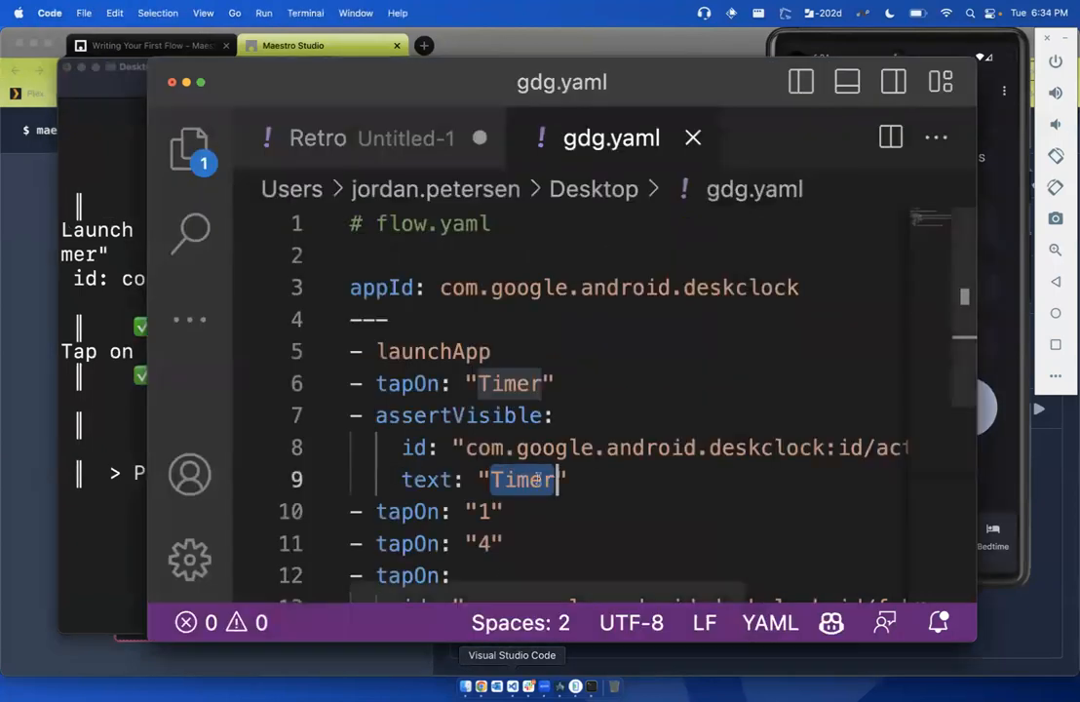
{"action": "scroll", "scroll_direction": "down", "scroll_amount": 3}
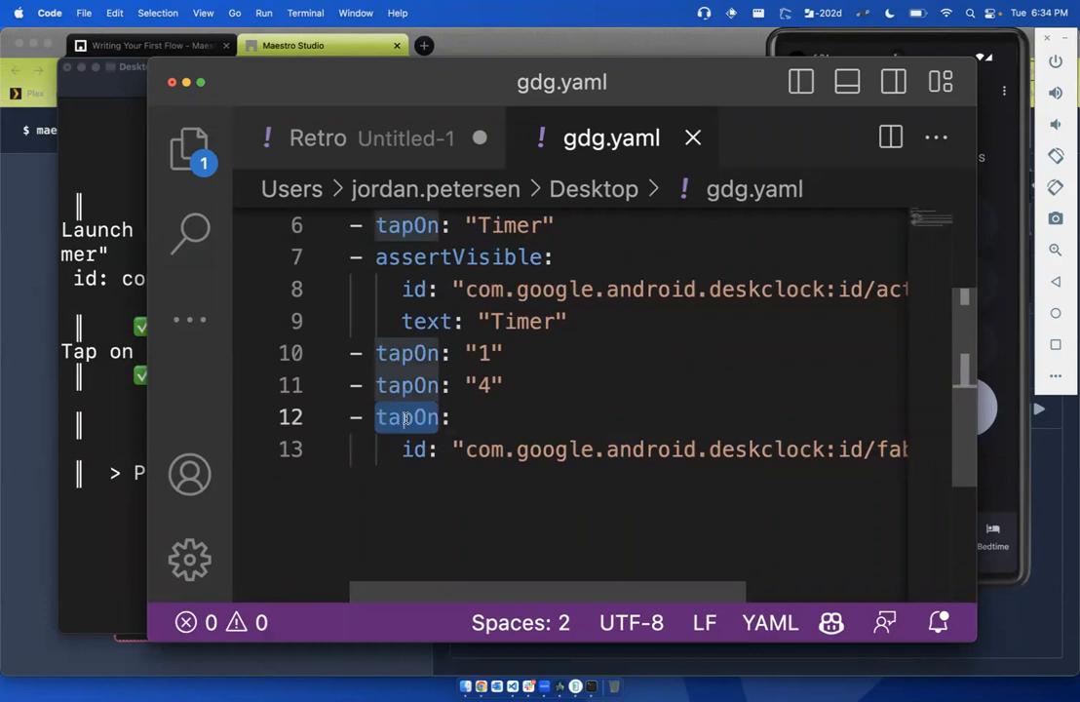
{"action": "scroll", "scroll_direction": "down", "scroll_amount": 3}
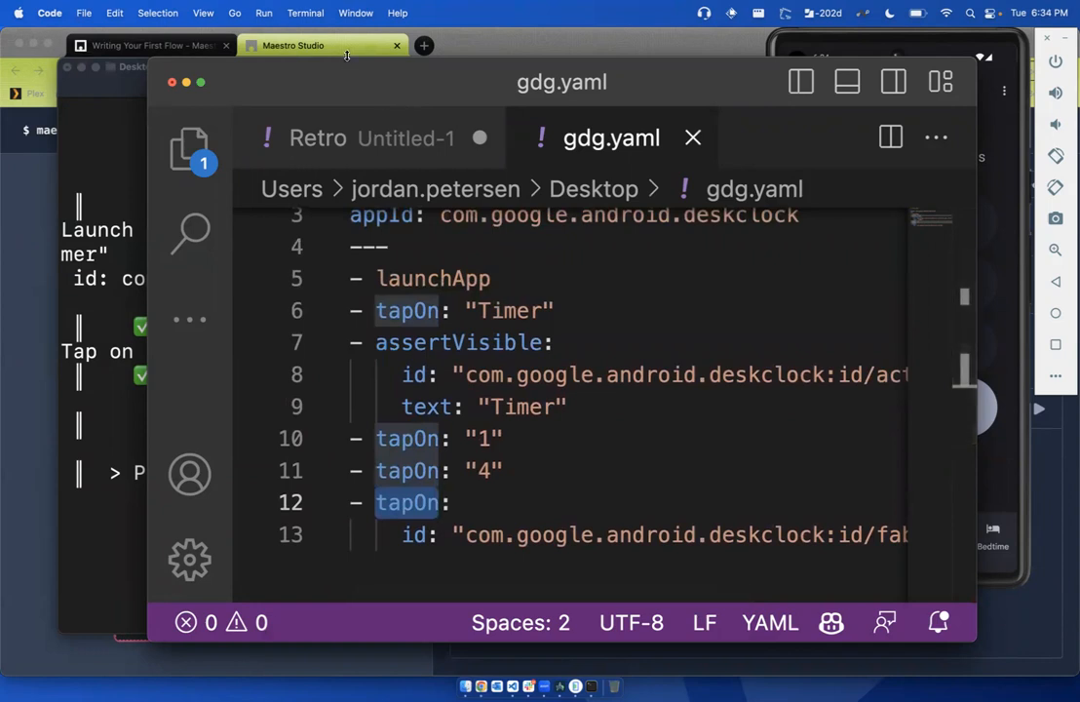
Navigate the docs sidebar to Experimental > Maestro Mock Server > Getting started and skim the guide
{"action": "left_click", "coordinate": [146, 45]}
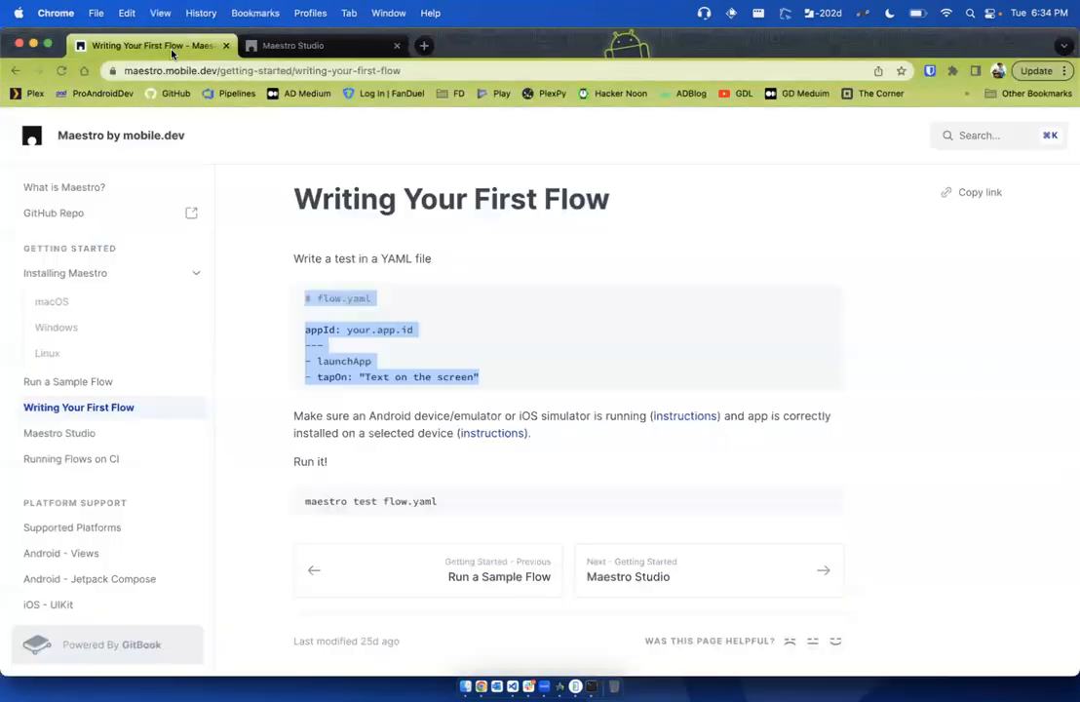
{"action": "scroll", "scroll_direction": "down", "scroll_amount": 3}
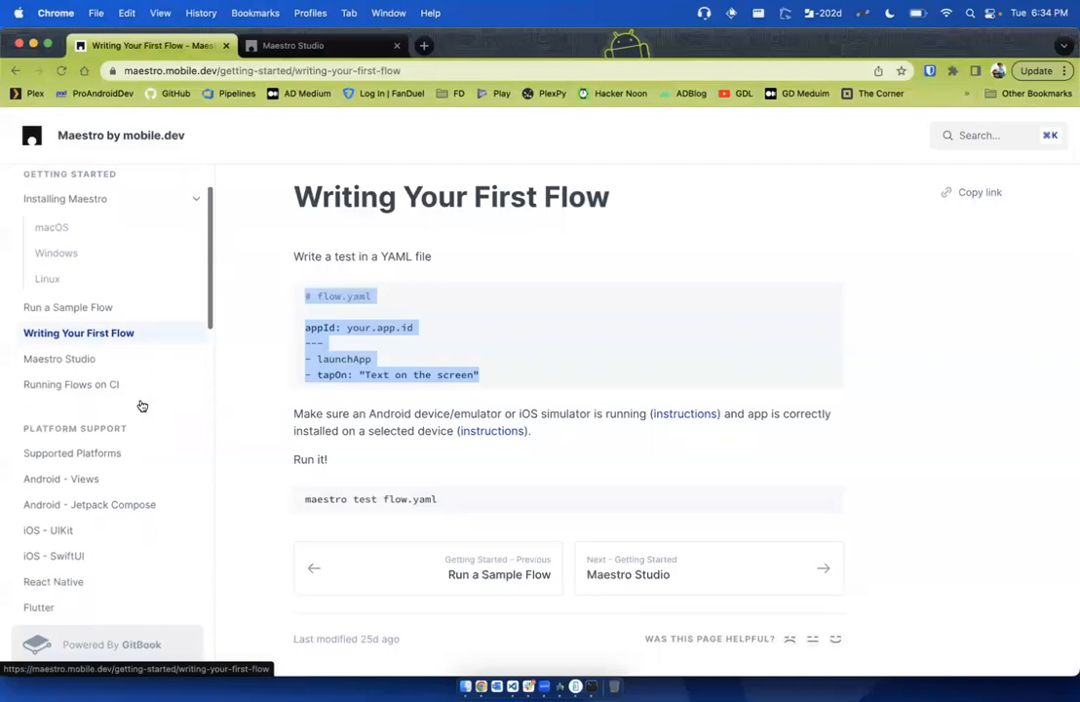
{"action": "scroll", "scroll_direction": "down", "scroll_amount": 3}
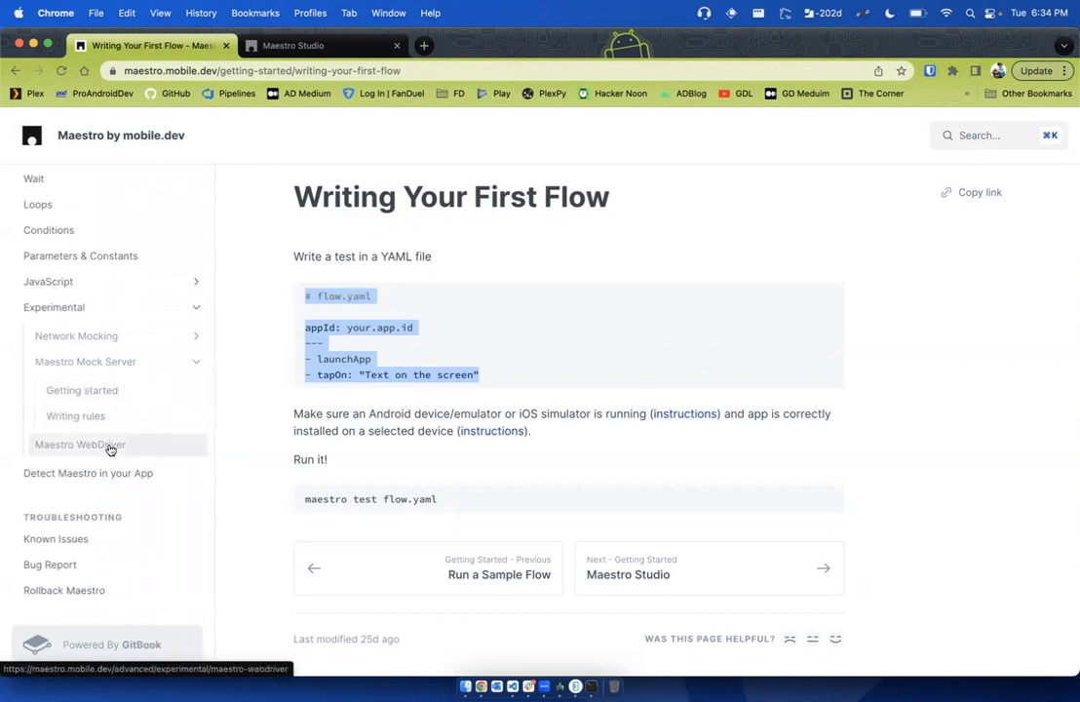
{"action": "left_click", "coordinate": [82, 390]}
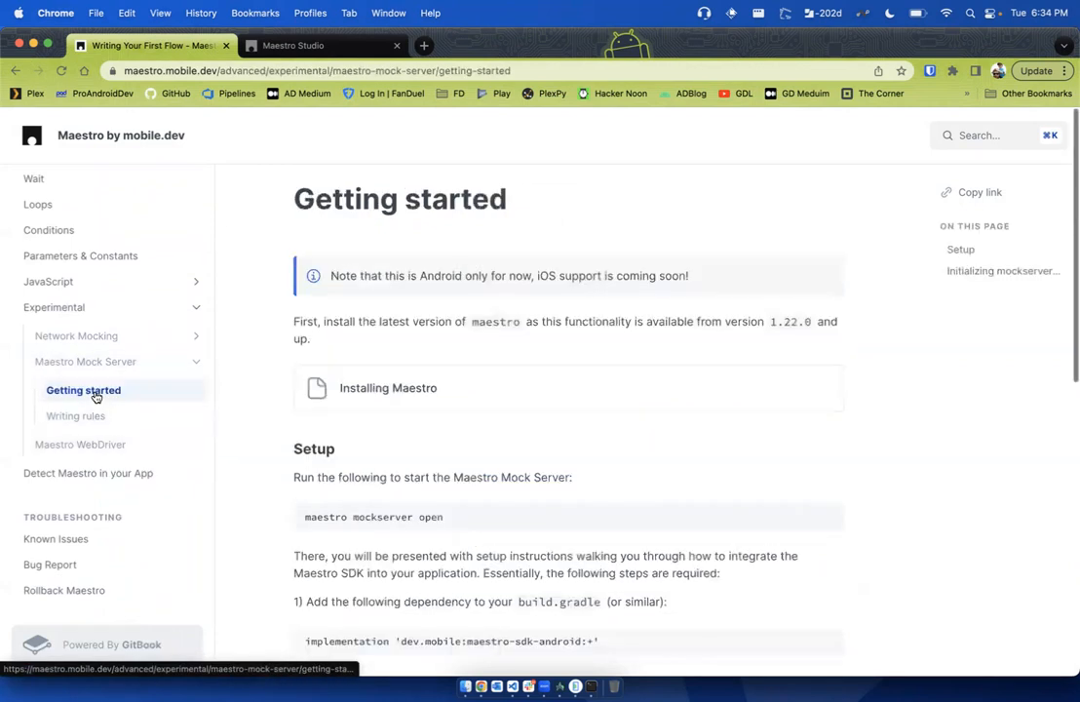
{"action": "scroll", "scroll_direction": "down", "scroll_amount": 3}
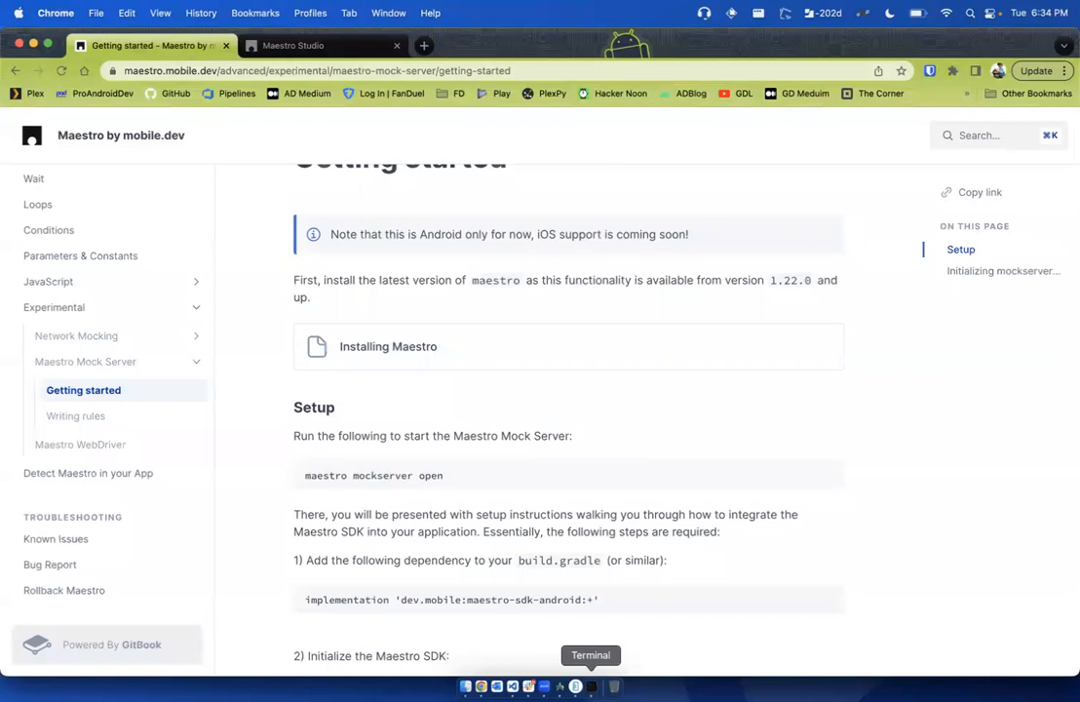
{"action": "left_click", "coordinate": [575, 686]}
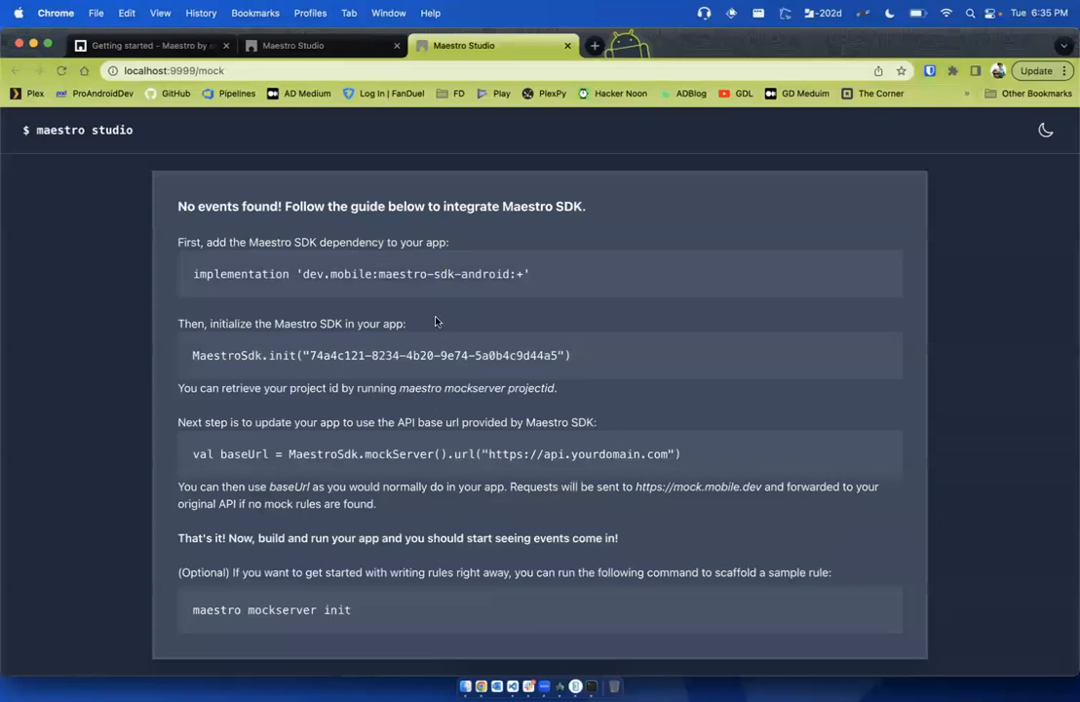
{"action": "mouse_move", "coordinate": [444, 281]}
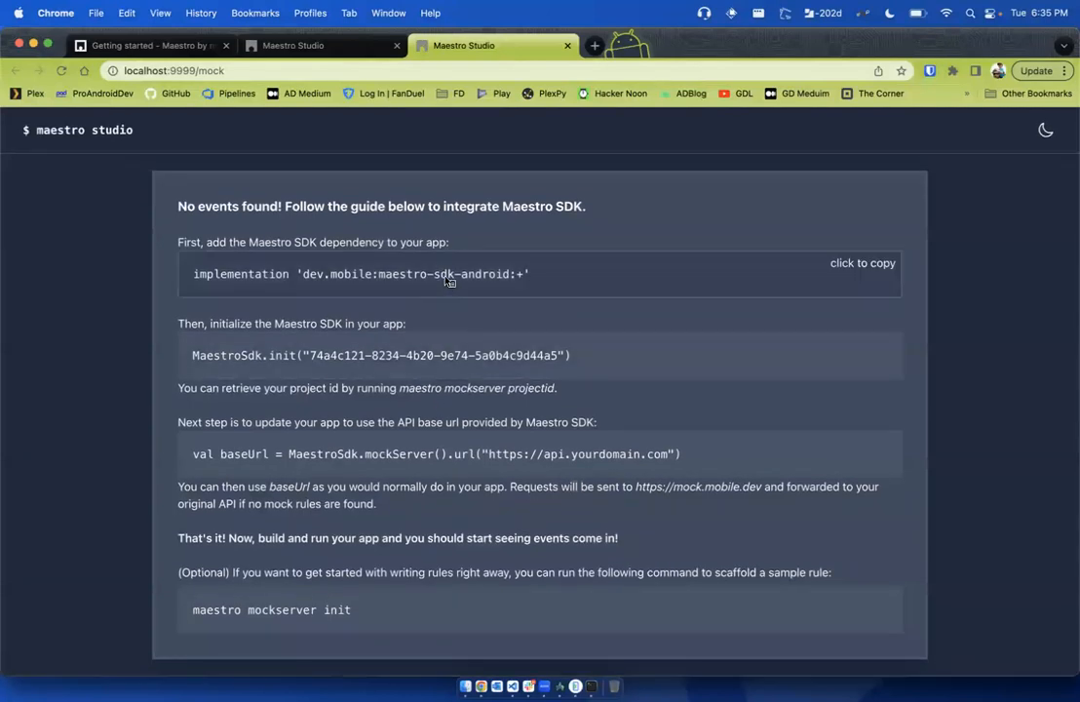
{"action": "mouse_move", "coordinate": [558, 296]}
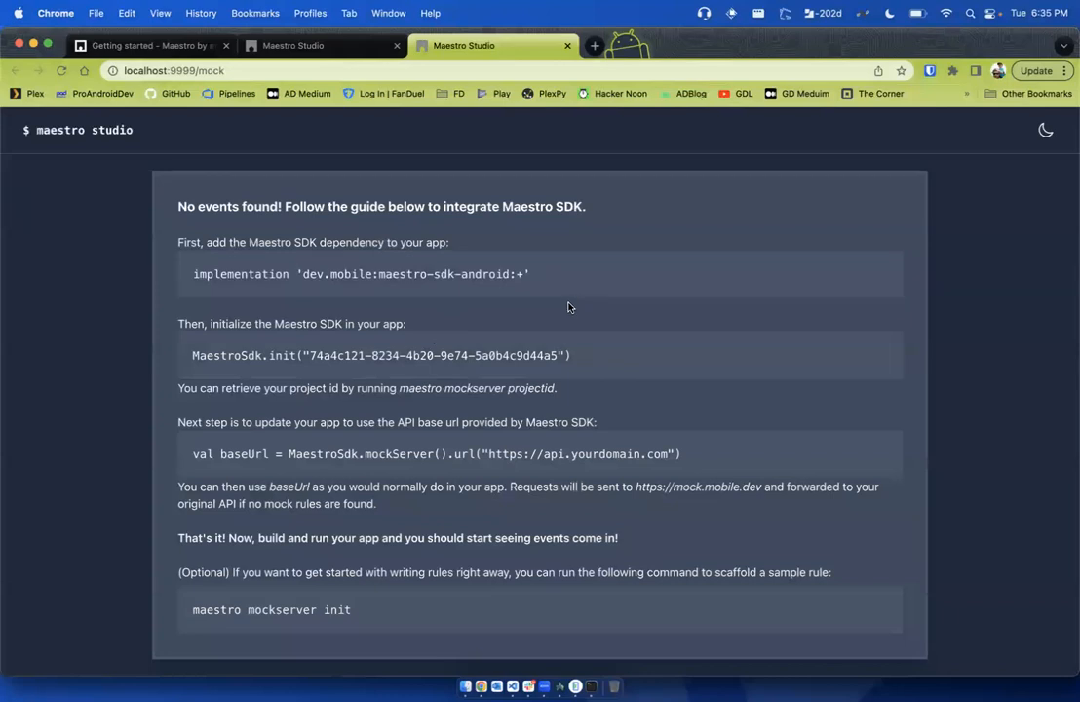
{"action": "mouse_move", "coordinate": [534, 289]}
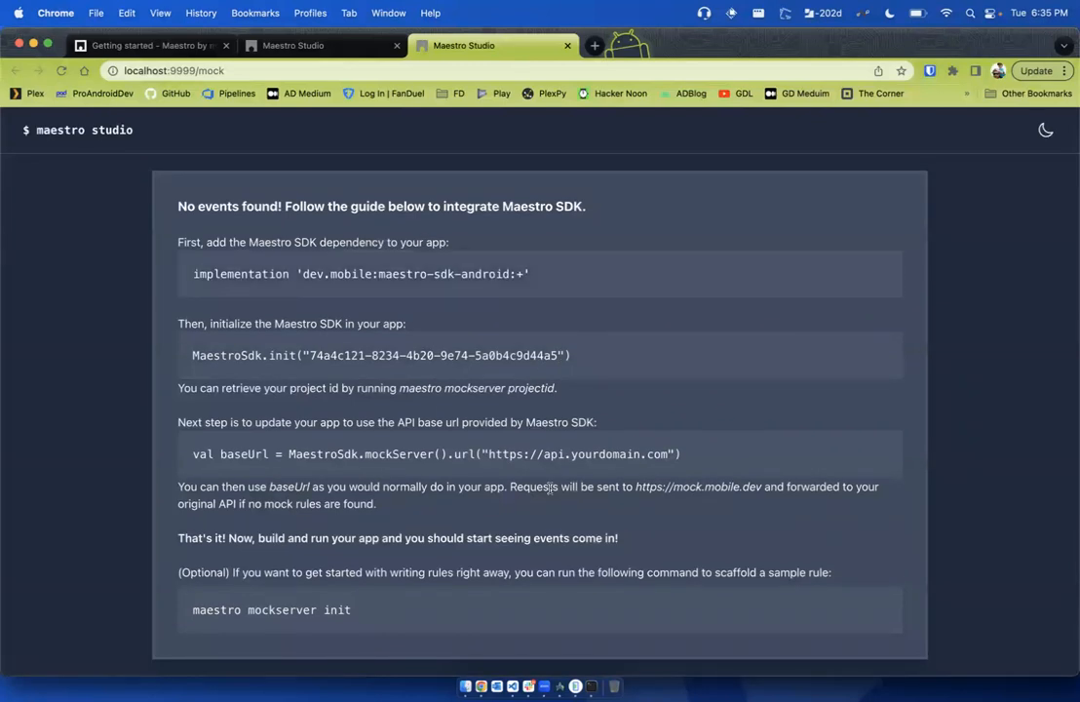
{"action": "mouse_move", "coordinate": [559, 686]}
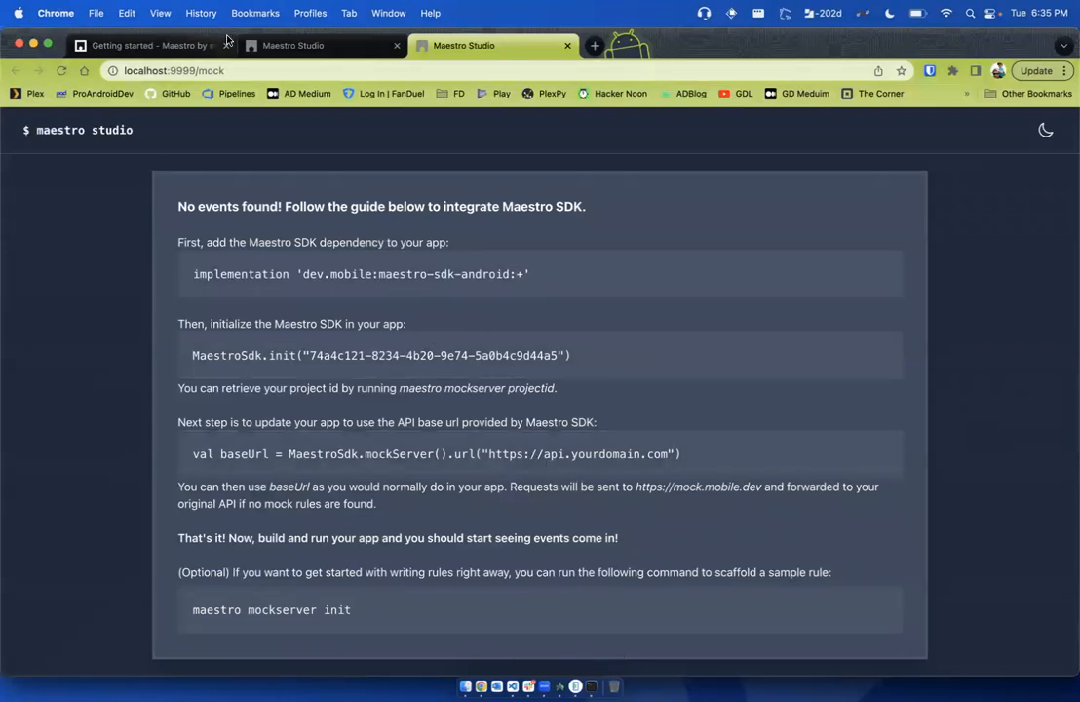
{"action": "left_click", "coordinate": [146, 45]}
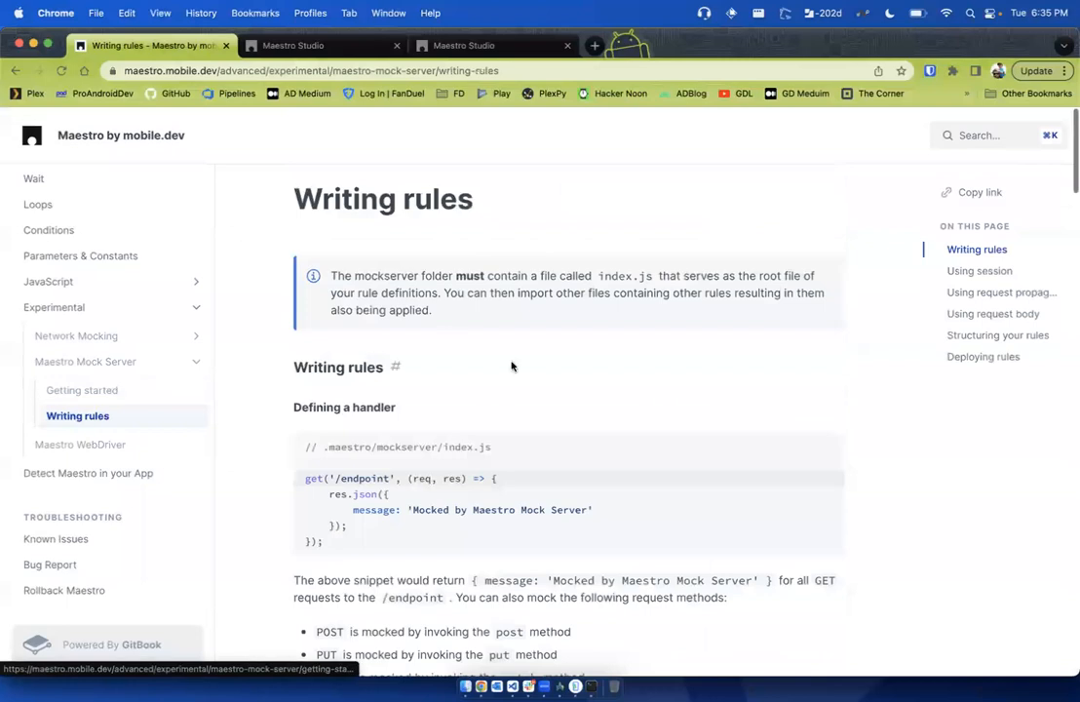
{"action": "scroll", "scroll_direction": "down", "scroll_amount": 3}
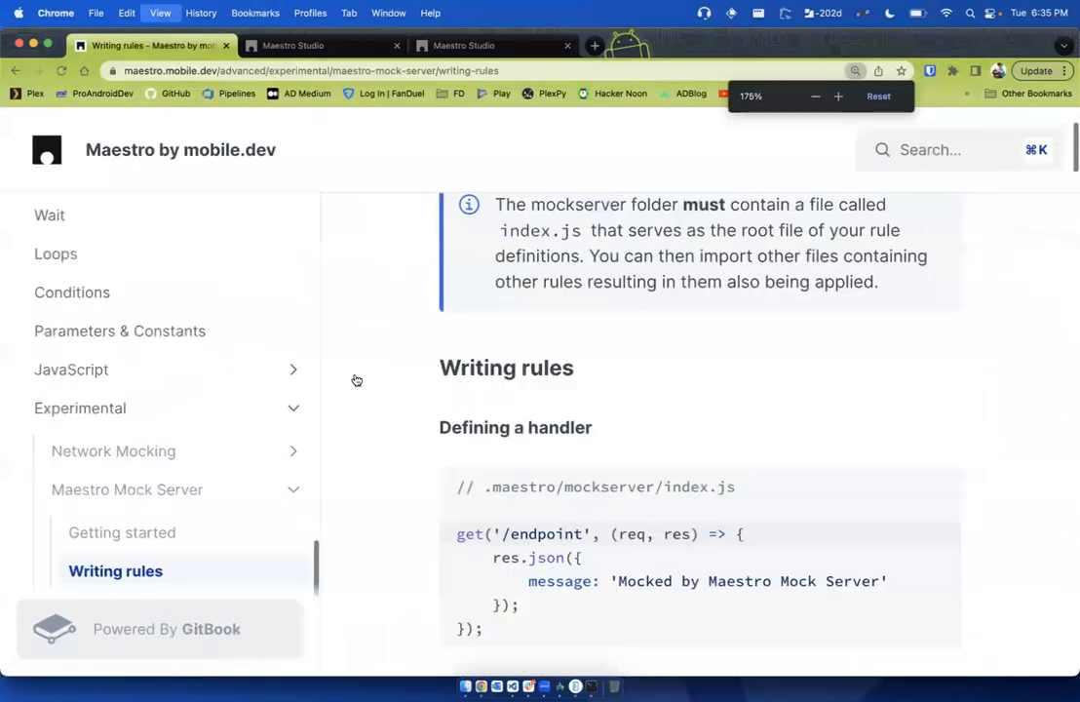
{"action": "scroll", "scroll_direction": "down", "scroll_amount": 3}
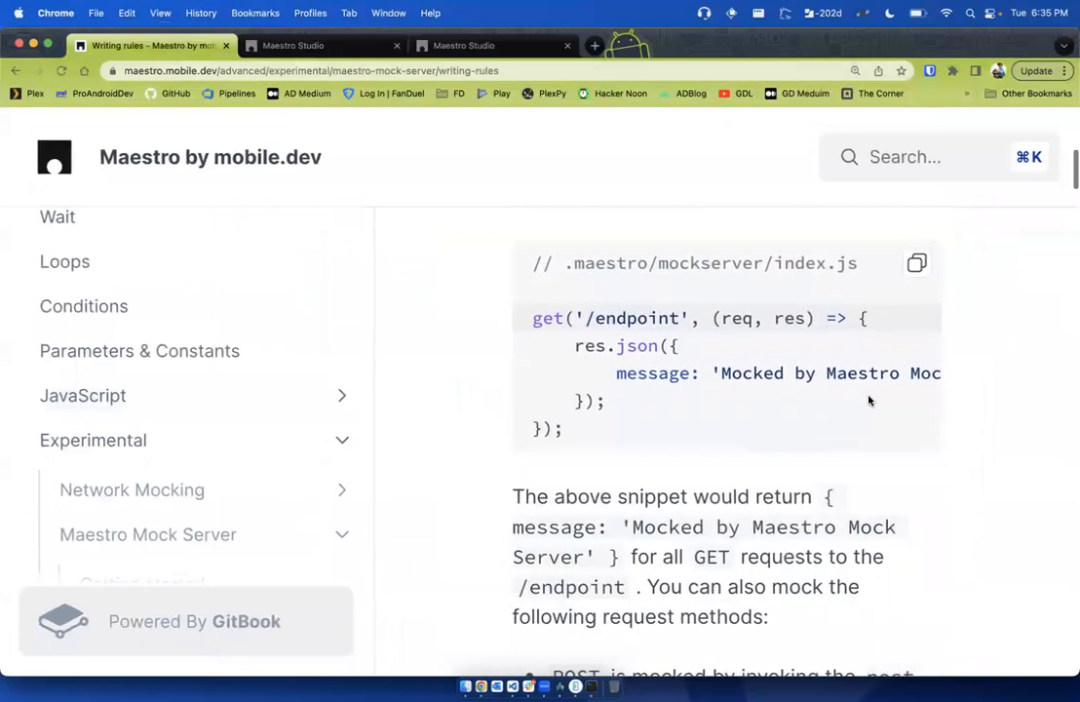
{"action": "scroll", "scroll_direction": "down", "scroll_amount": 3}
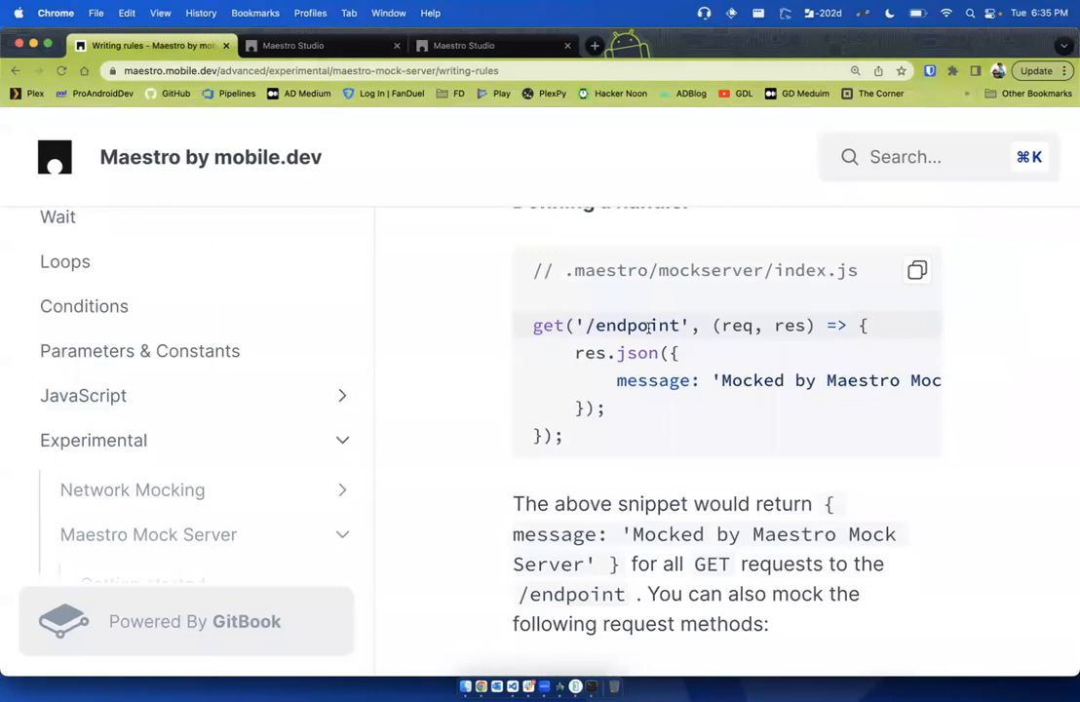
{"action": "double_click", "coordinate": [635, 324]}
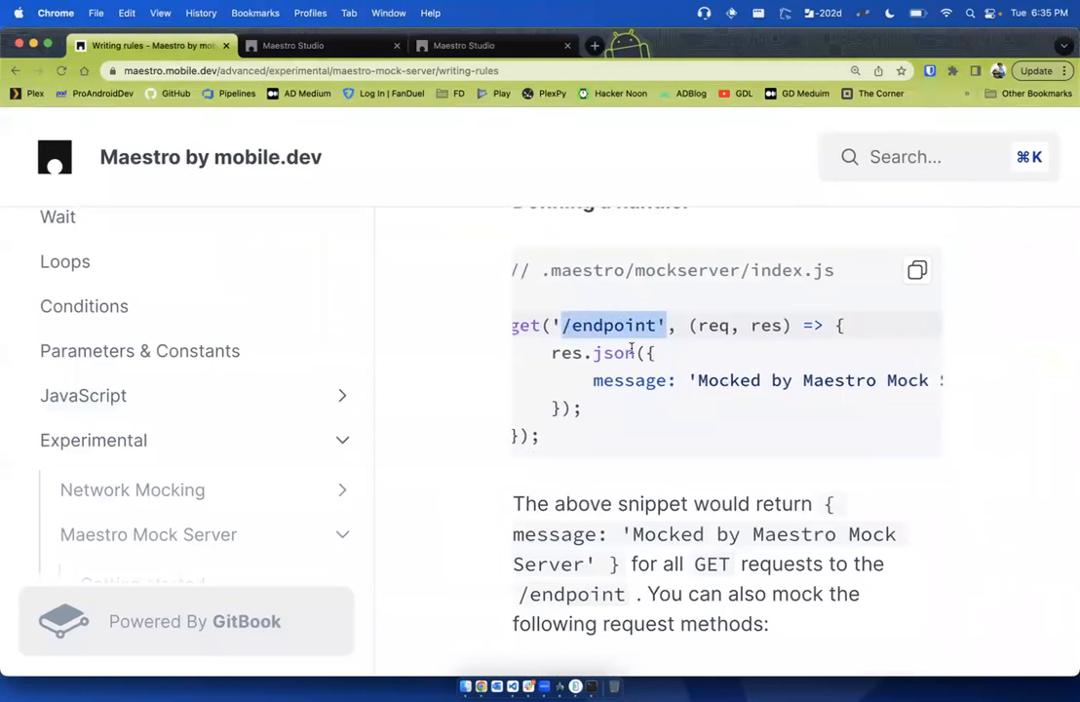
{"action": "scroll", "scroll_direction": "right", "scroll_amount": 3}
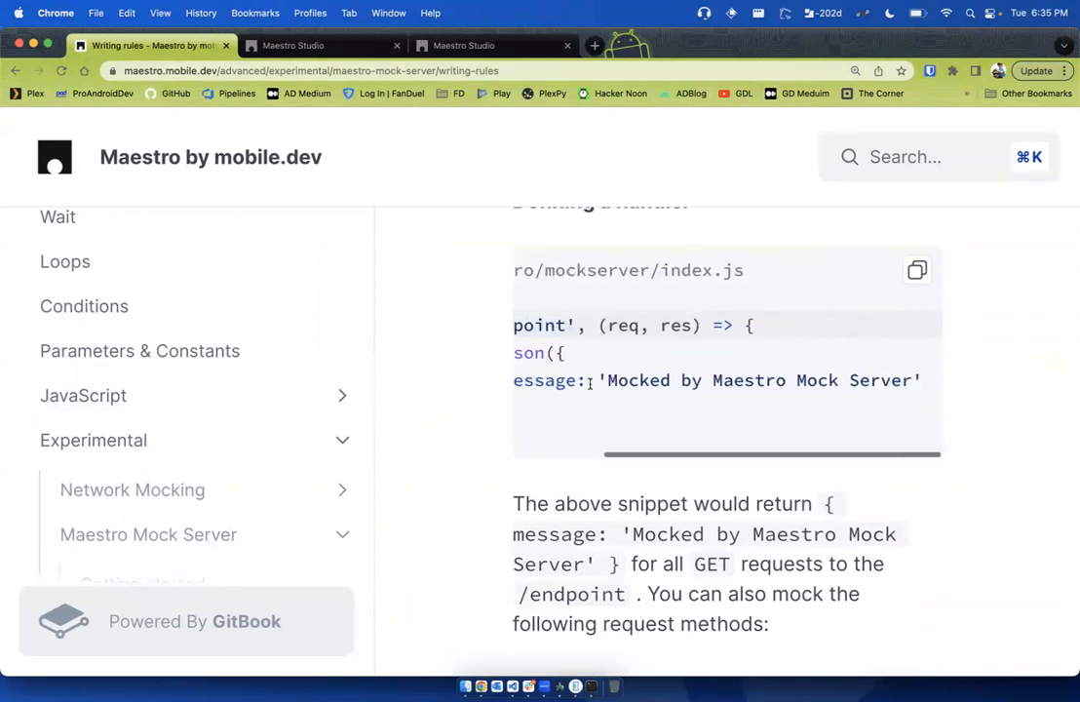
{"action": "left_click_drag", "start_coordinate": [600, 380], "coordinate": [912, 380]}
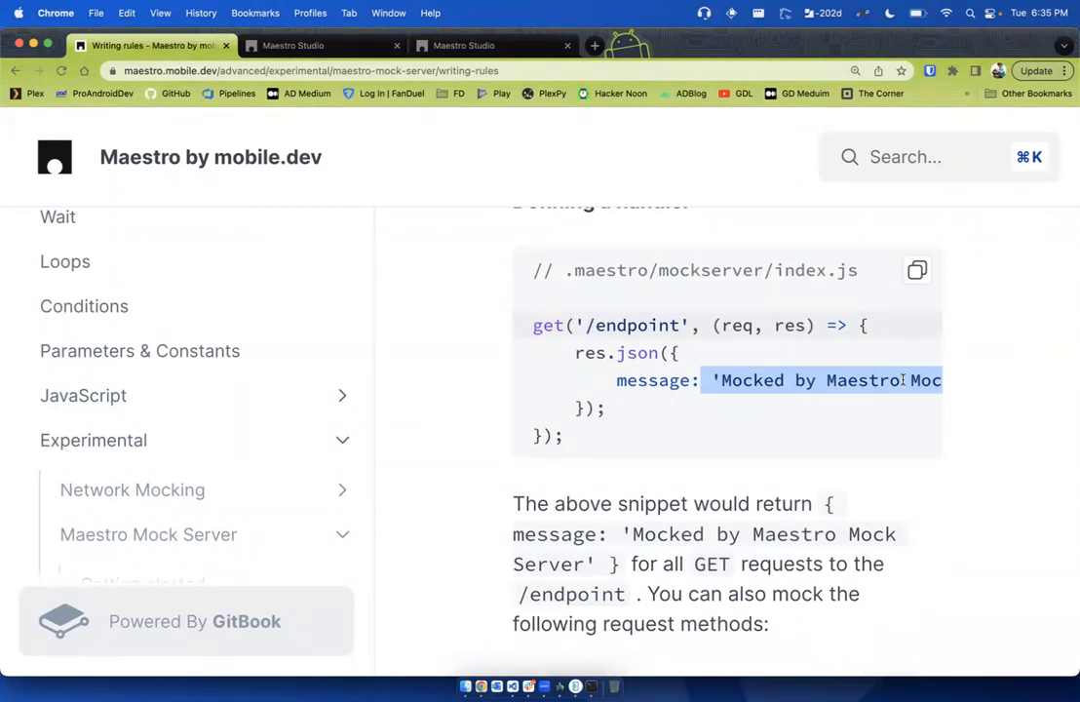
{"action": "scroll", "scroll_direction": "down", "scroll_amount": 3}
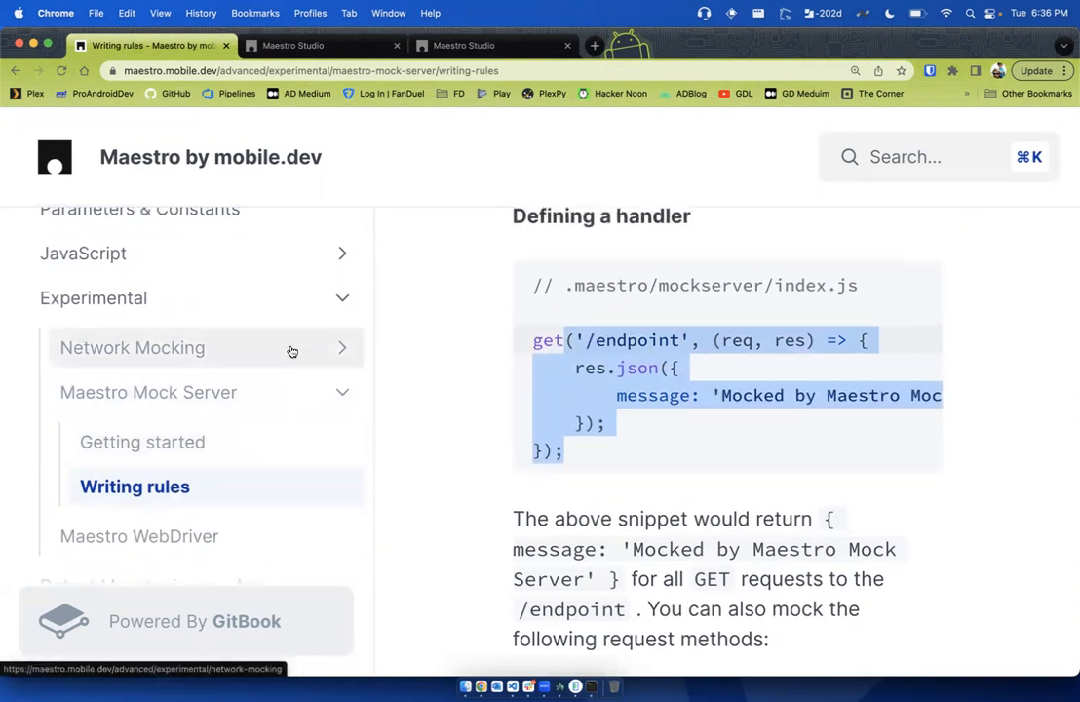
Switch the docs to the Network Mocking page under Experimental
{"action": "left_click", "coordinate": [133, 347]}
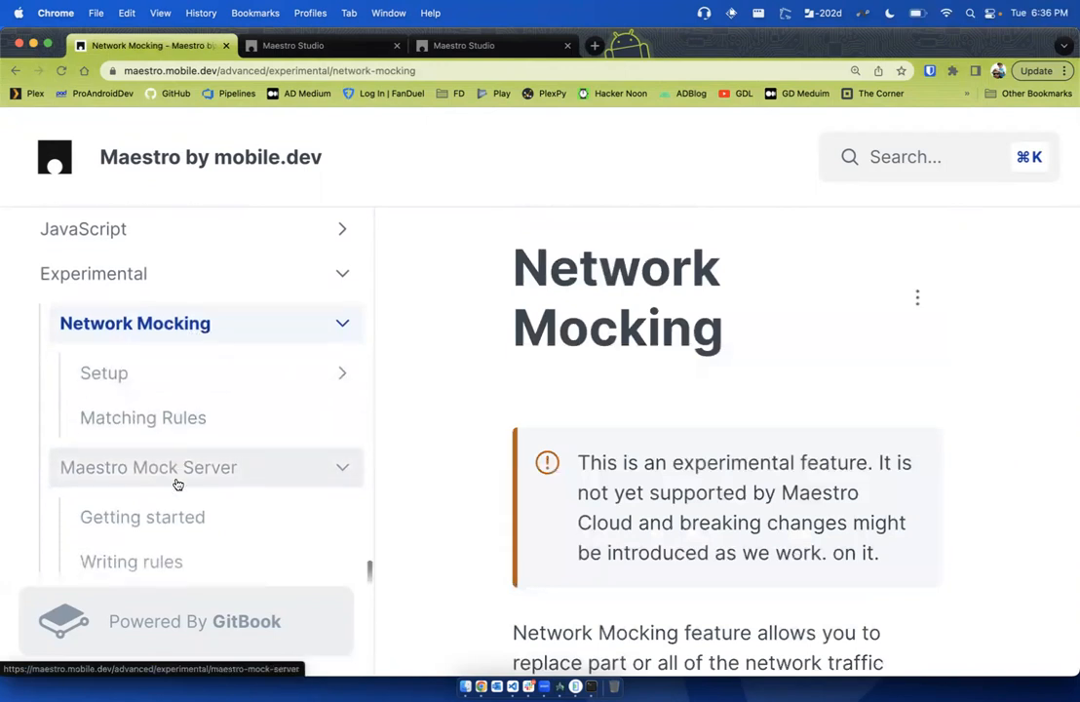
{"action": "mouse_move", "coordinate": [198, 475]}
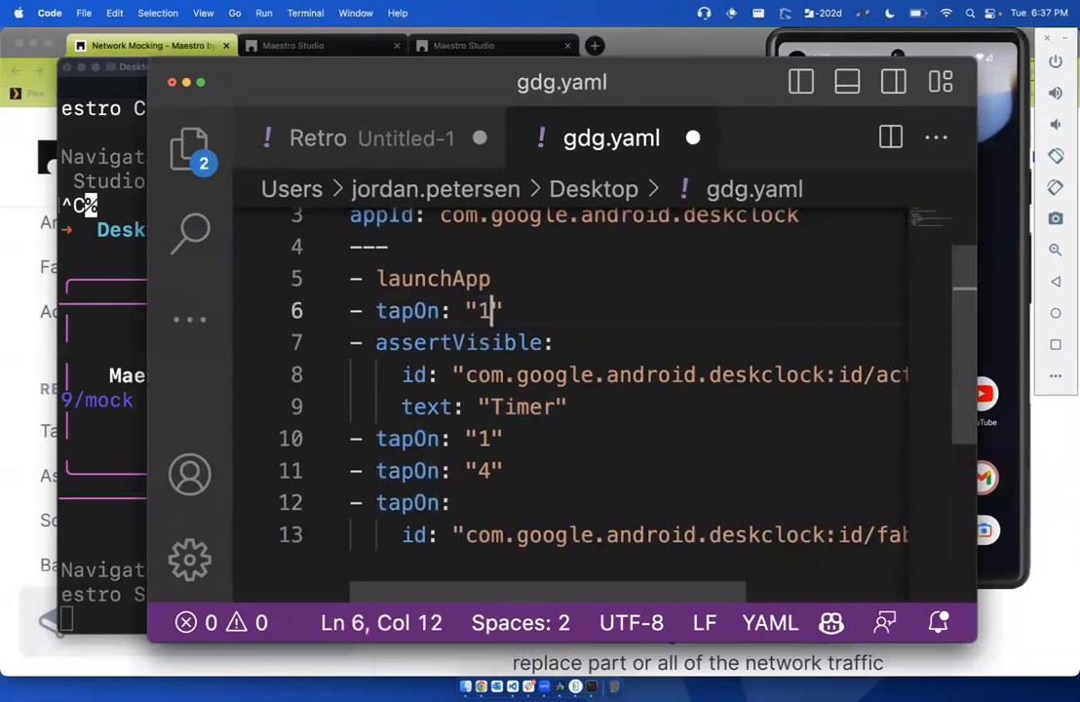
Change the first tapOn target in gdg.yaml from "1" to "1243123"
{"action": "type", "text": "243123"}
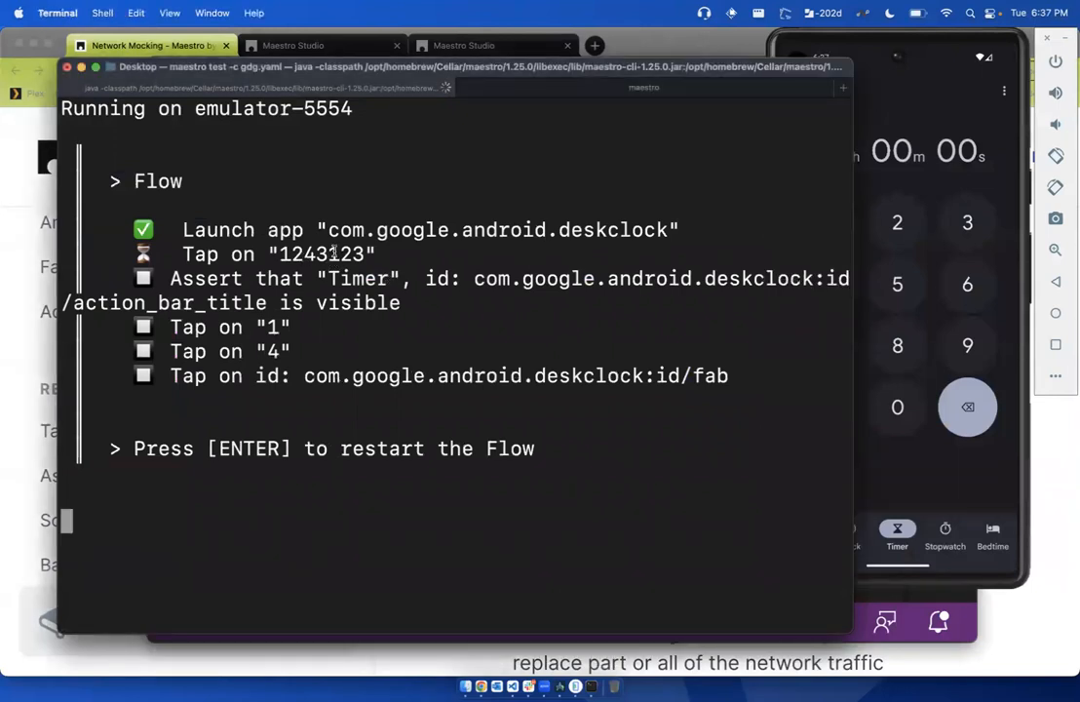
Bring the Terminal running maestro test forward to watch the flow attempt the "1243123" tap
{"action": "double_click", "coordinate": [319, 254]}
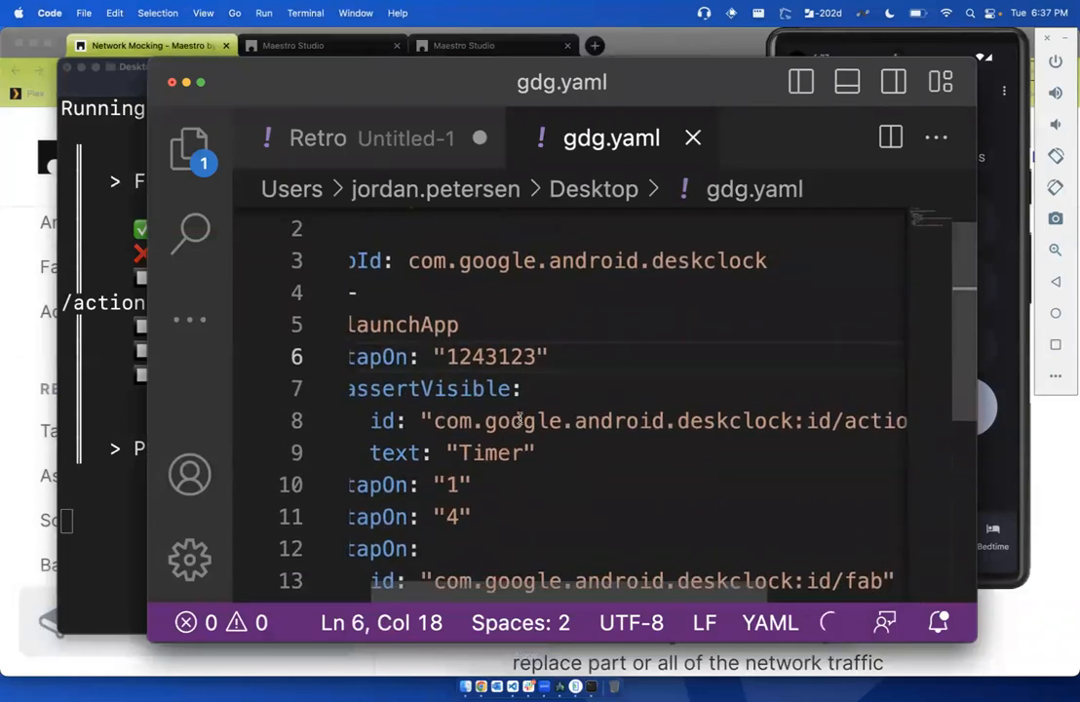
{"action": "scroll", "scroll_direction": "down", "scroll_amount": 3}
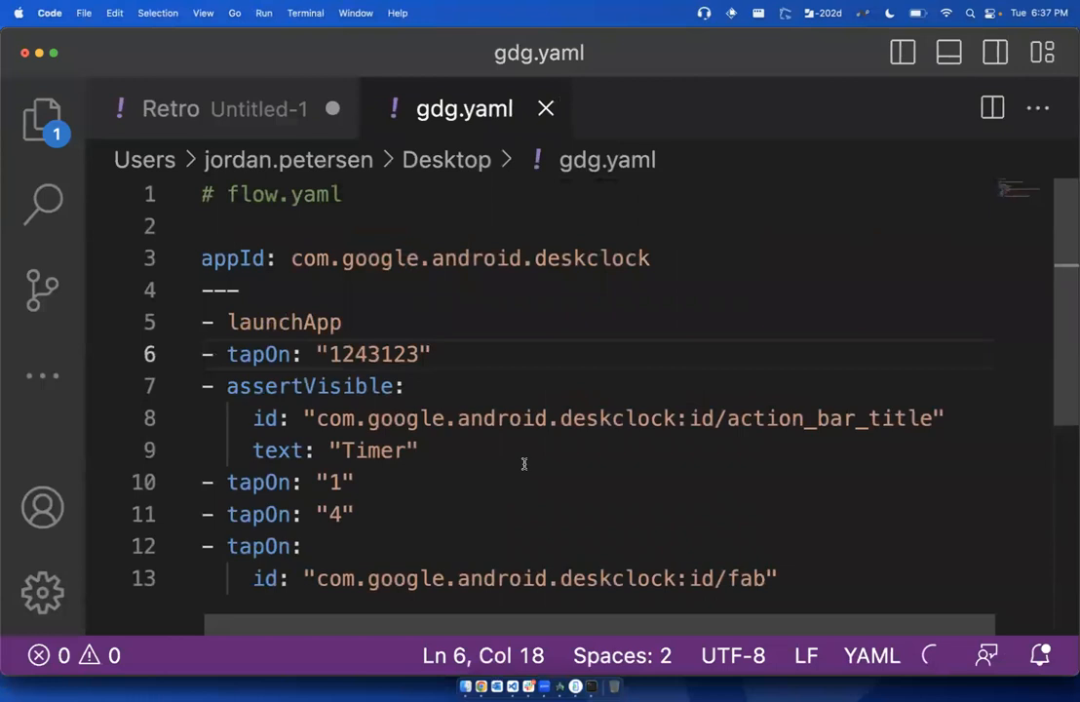
{"action": "scroll", "scroll_direction": "down", "scroll_amount": 3}
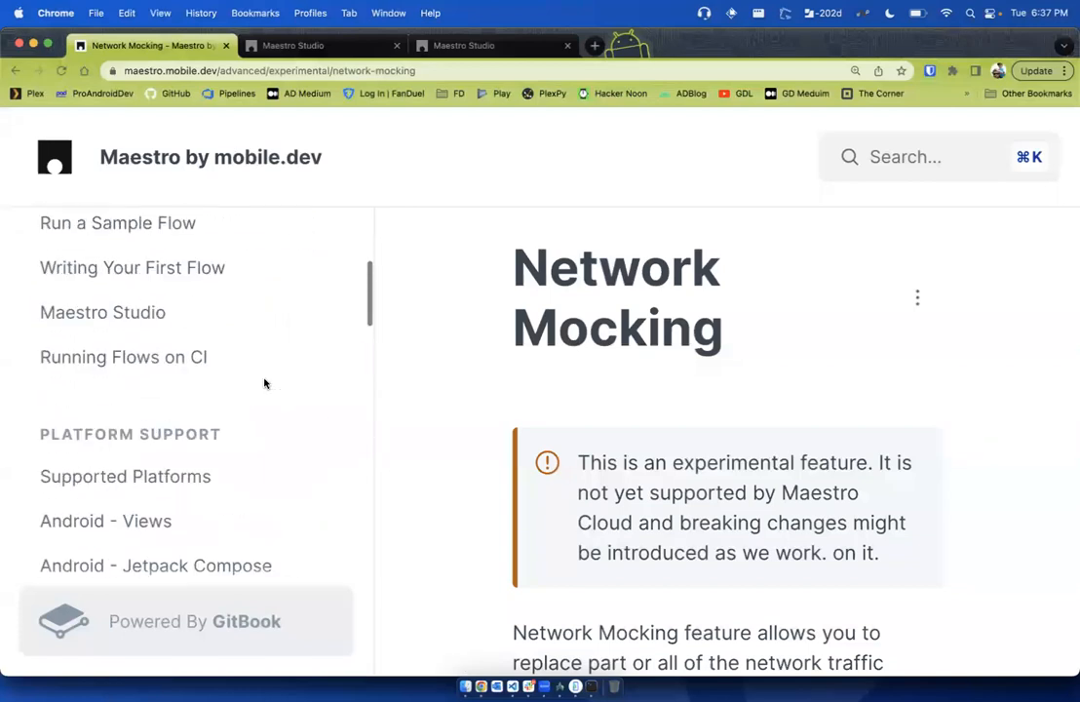
Go through the Run a Sample Flow guide to its end and continue to Writing Your First Flow
{"action": "scroll", "scroll_direction": "up", "scroll_amount": 3}
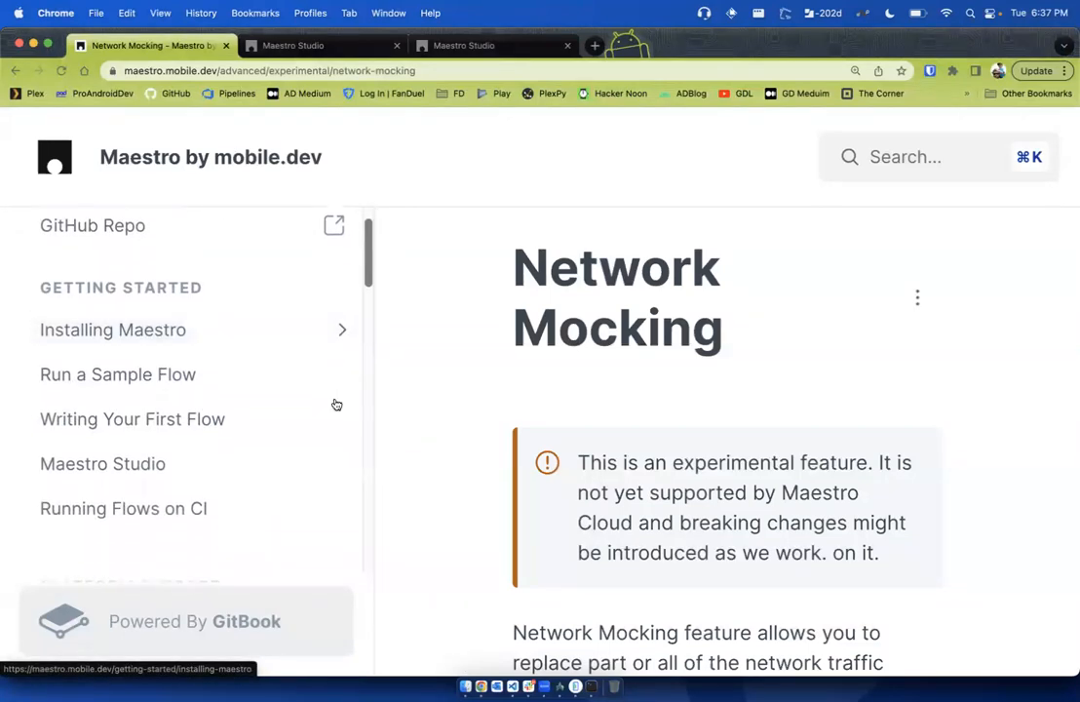
{"action": "left_click", "coordinate": [117, 374]}
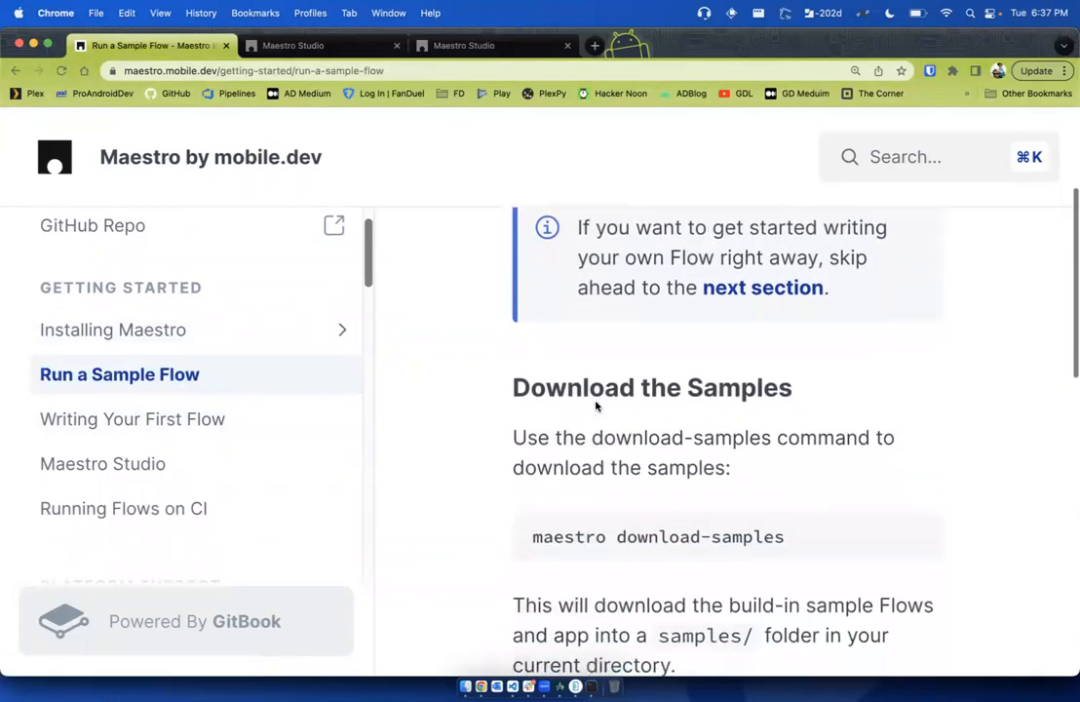
{"action": "scroll", "scroll_direction": "down", "scroll_amount": 3}
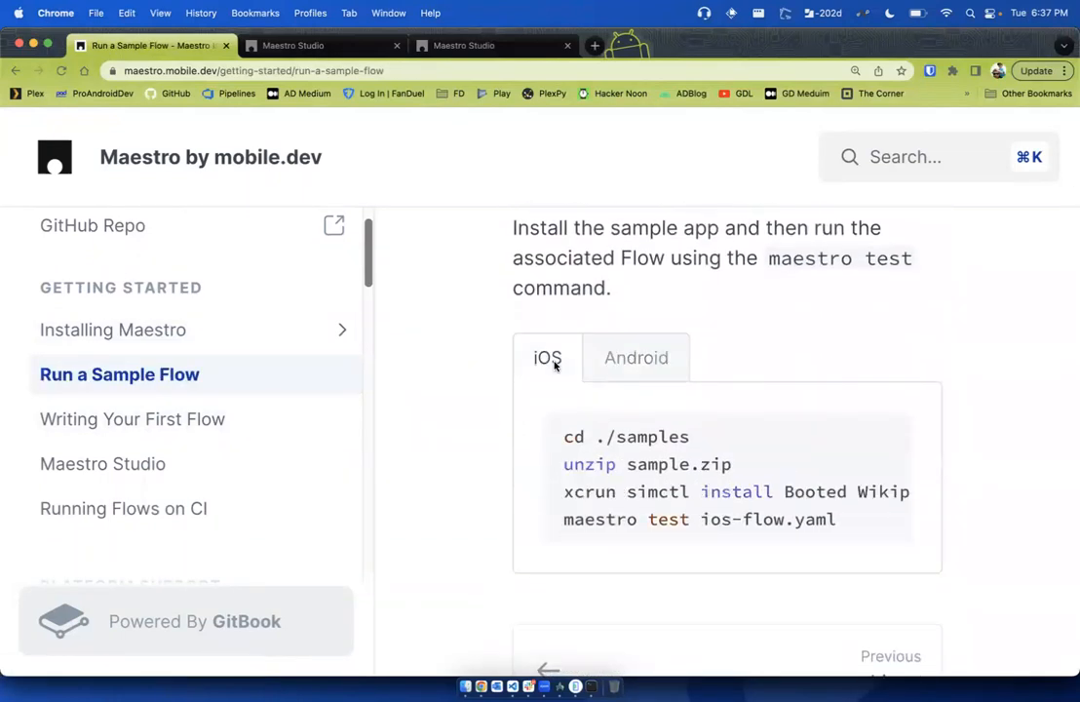
{"action": "scroll", "scroll_direction": "down", "scroll_amount": 3}
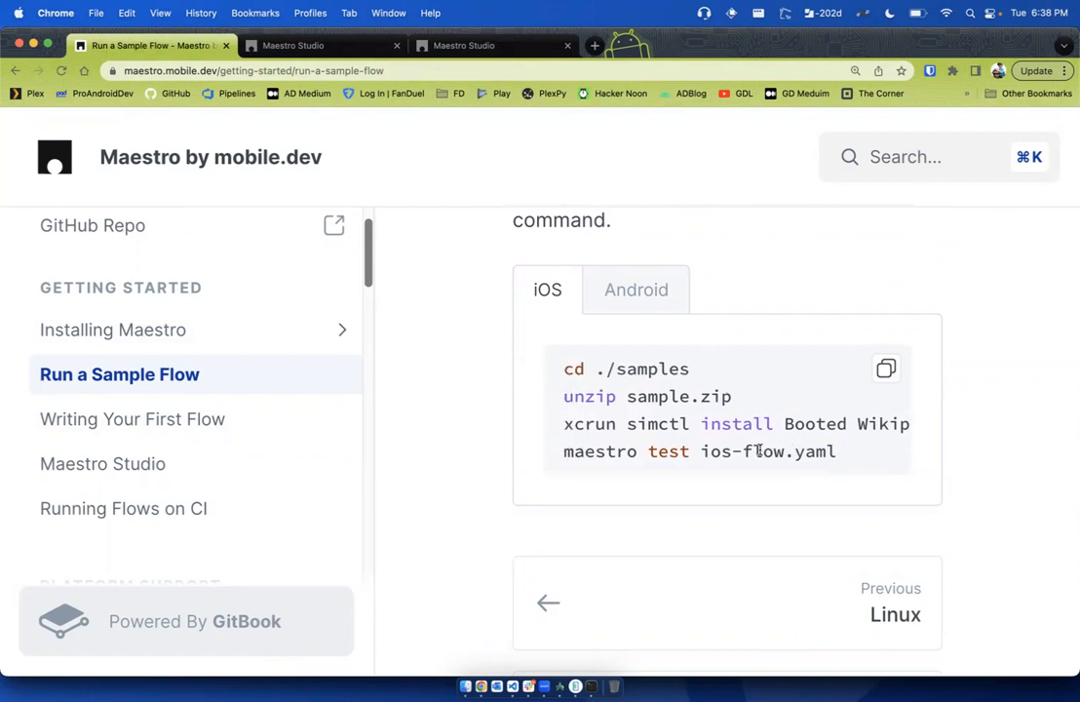
{"action": "scroll", "scroll_direction": "down", "scroll_amount": 3}
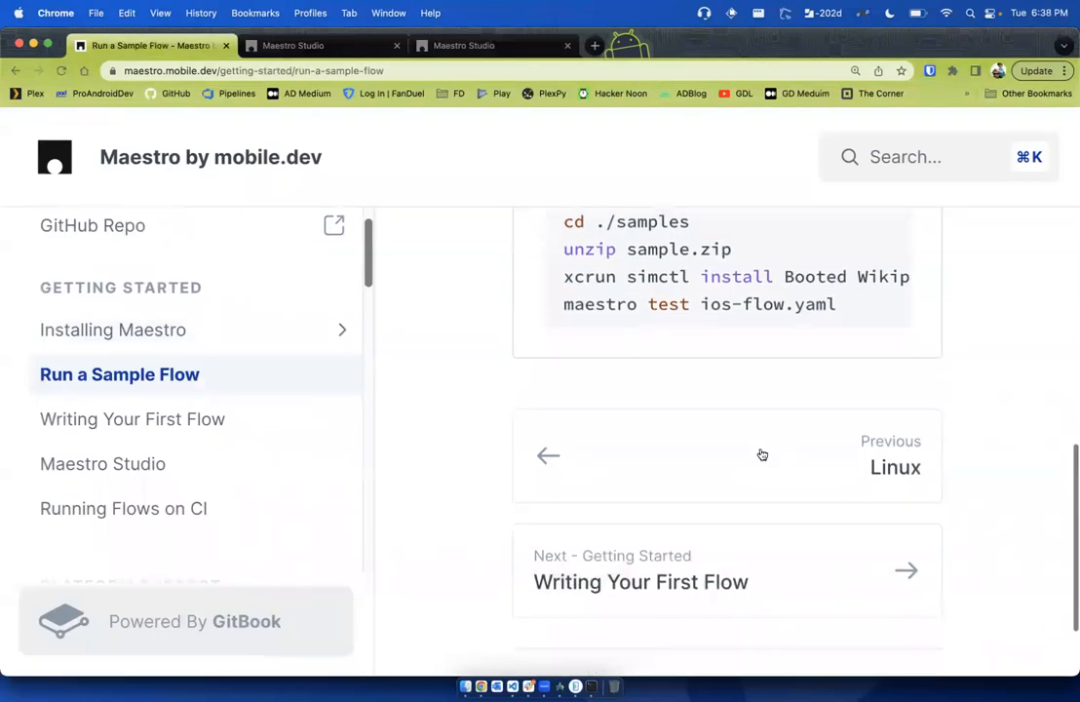
{"action": "left_click", "coordinate": [639, 580]}
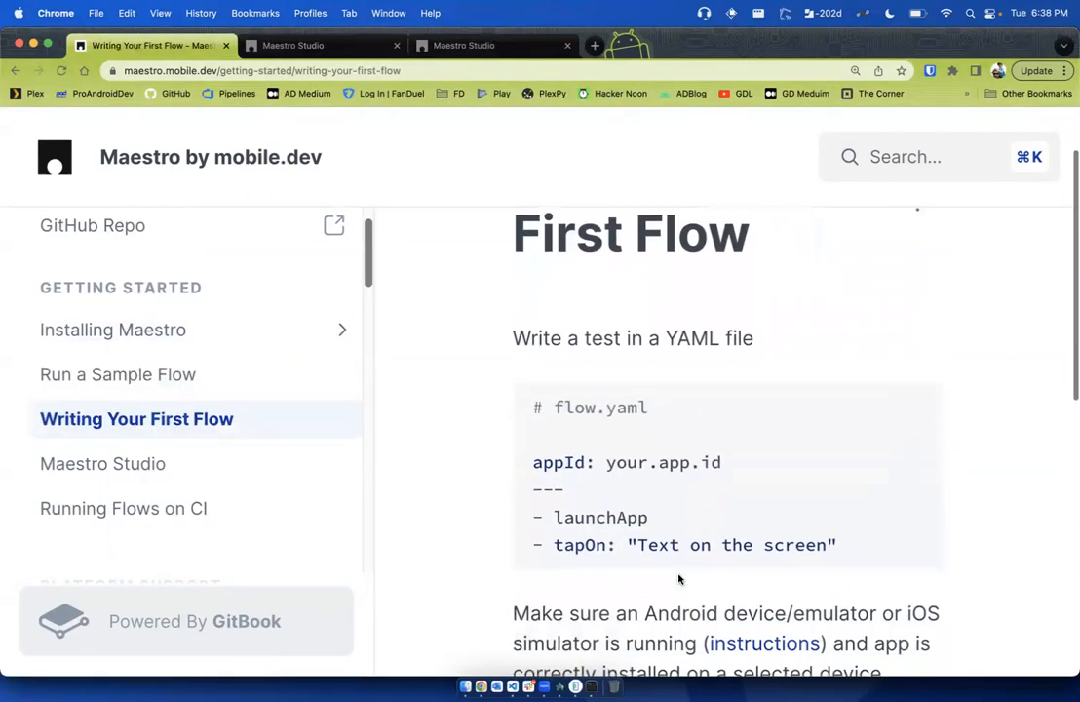
Scroll Writing Your First Flow down to the sample flow.yaml with tapOn and the maestro test flow.yaml command
{"action": "scroll", "scroll_direction": "down", "scroll_amount": 3}
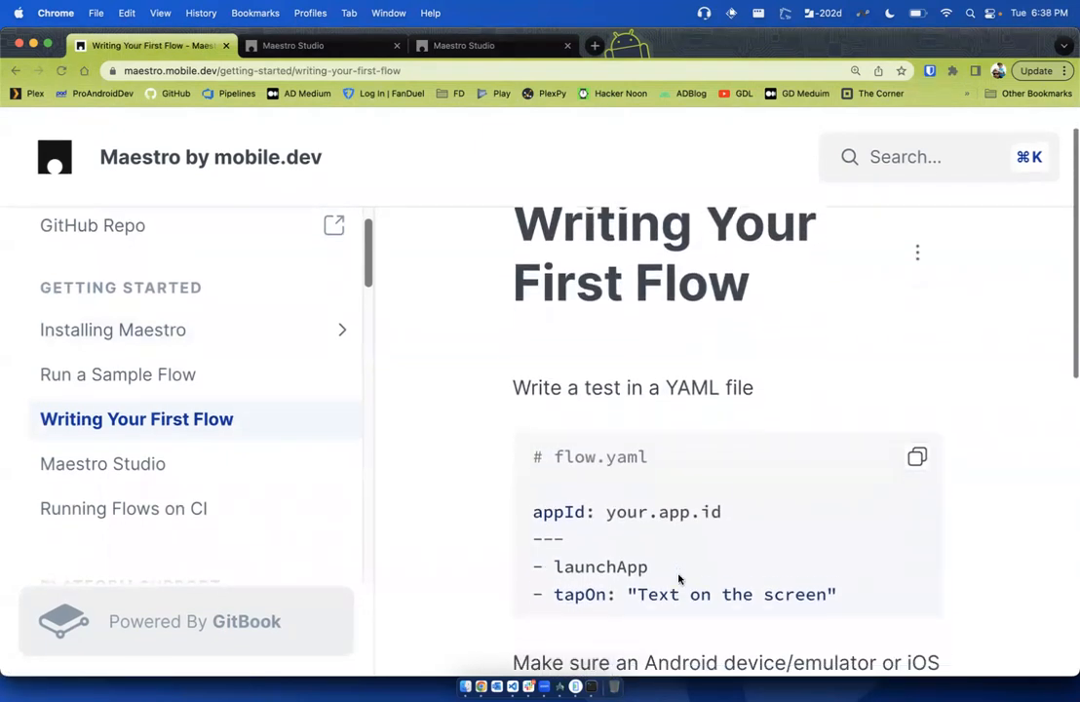
{"action": "scroll", "scroll_direction": "down", "scroll_amount": 3}
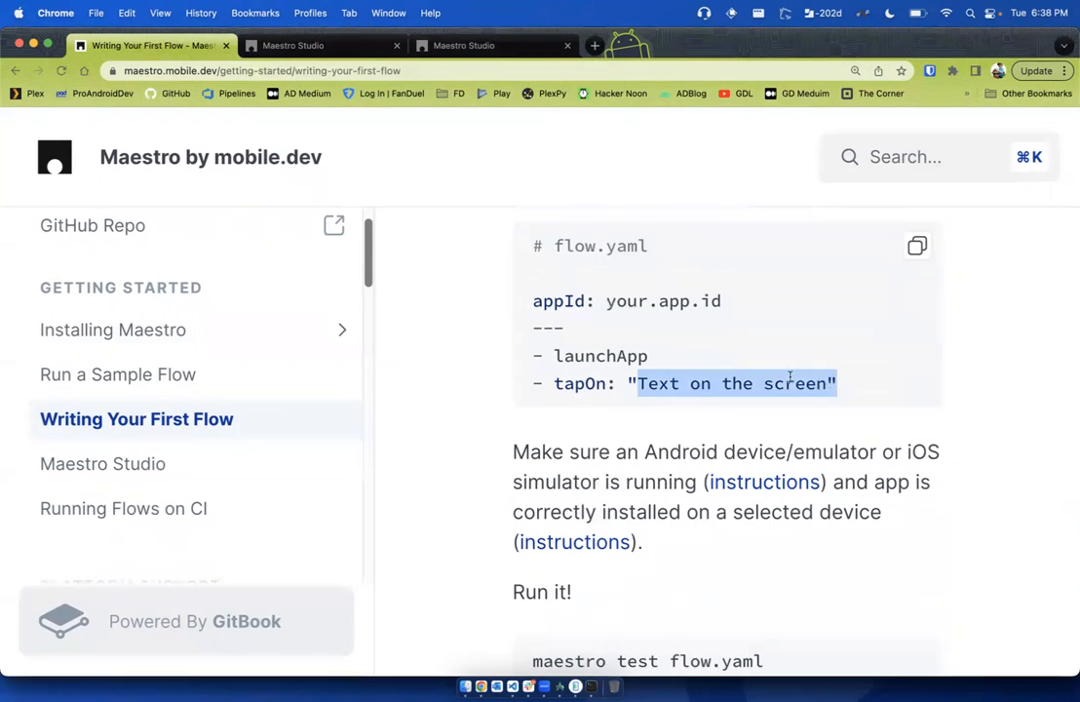
{"action": "mouse_move", "coordinate": [631, 347]}
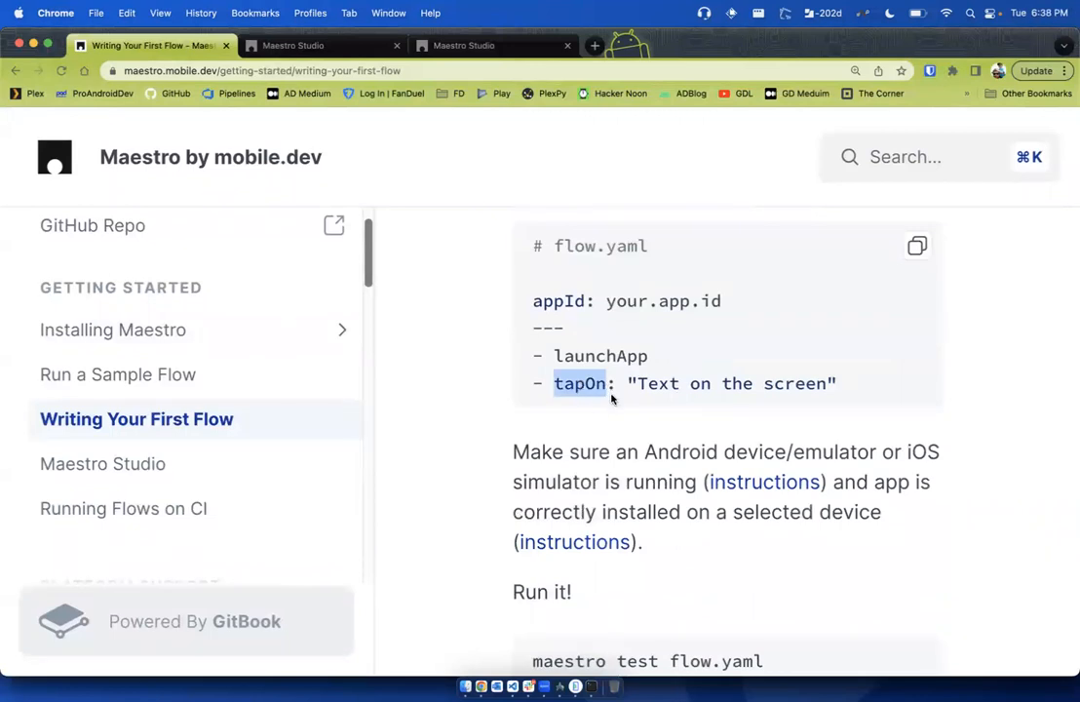
{"action": "mouse_move", "coordinate": [614, 401]}
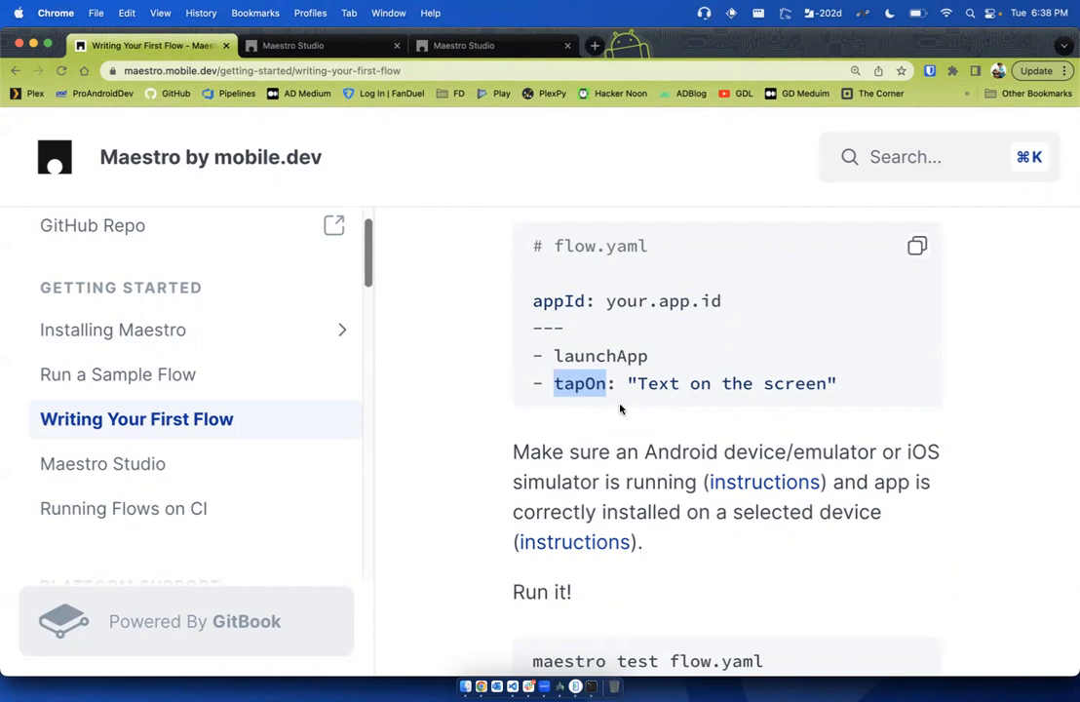
{"action": "mouse_move", "coordinate": [628, 409]}
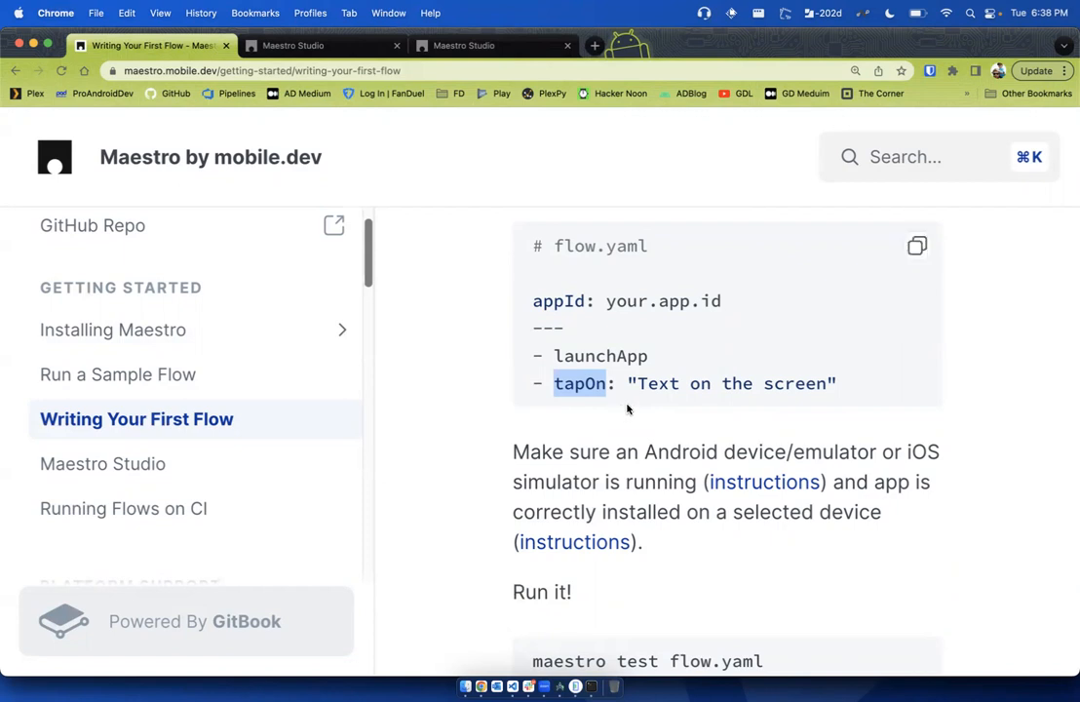
{"action": "mouse_move", "coordinate": [634, 407]}
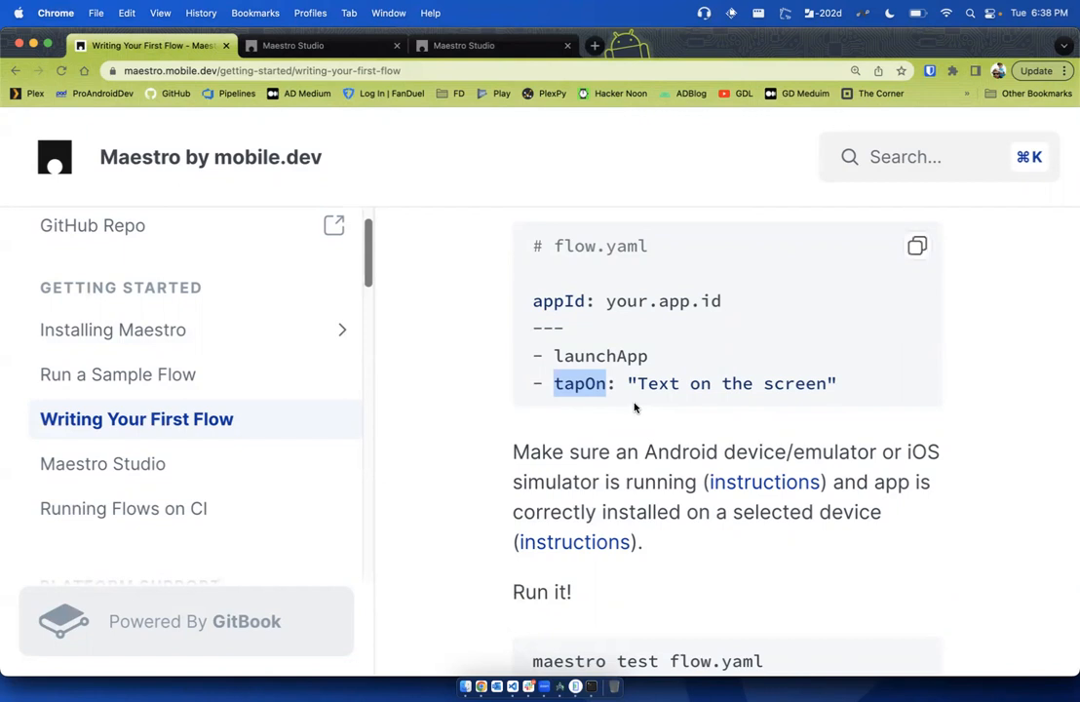
{"action": "mouse_move", "coordinate": [569, 421]}
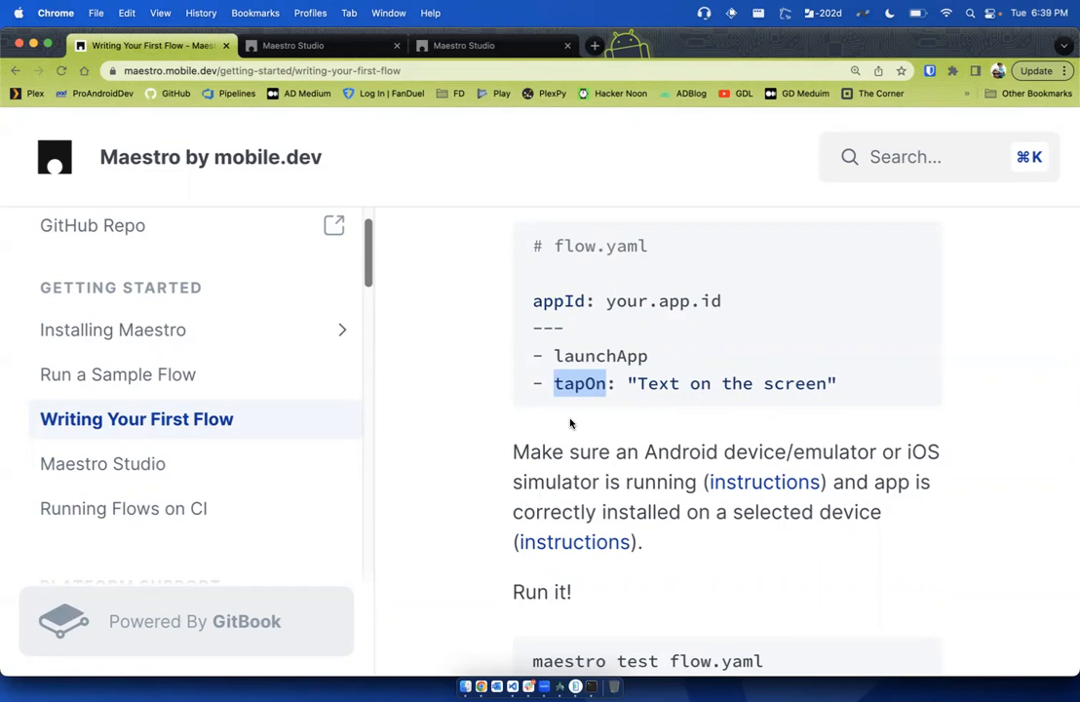
{"action": "mouse_move", "coordinate": [608, 412]}
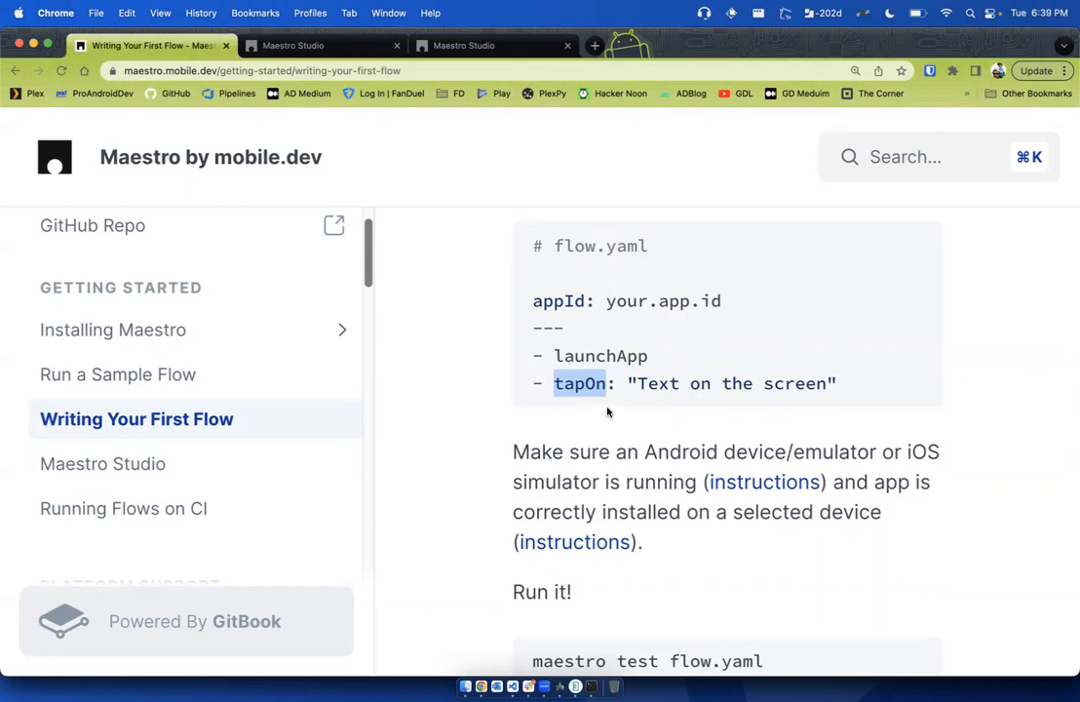
{"action": "scroll", "scroll_direction": "down", "scroll_amount": 3}
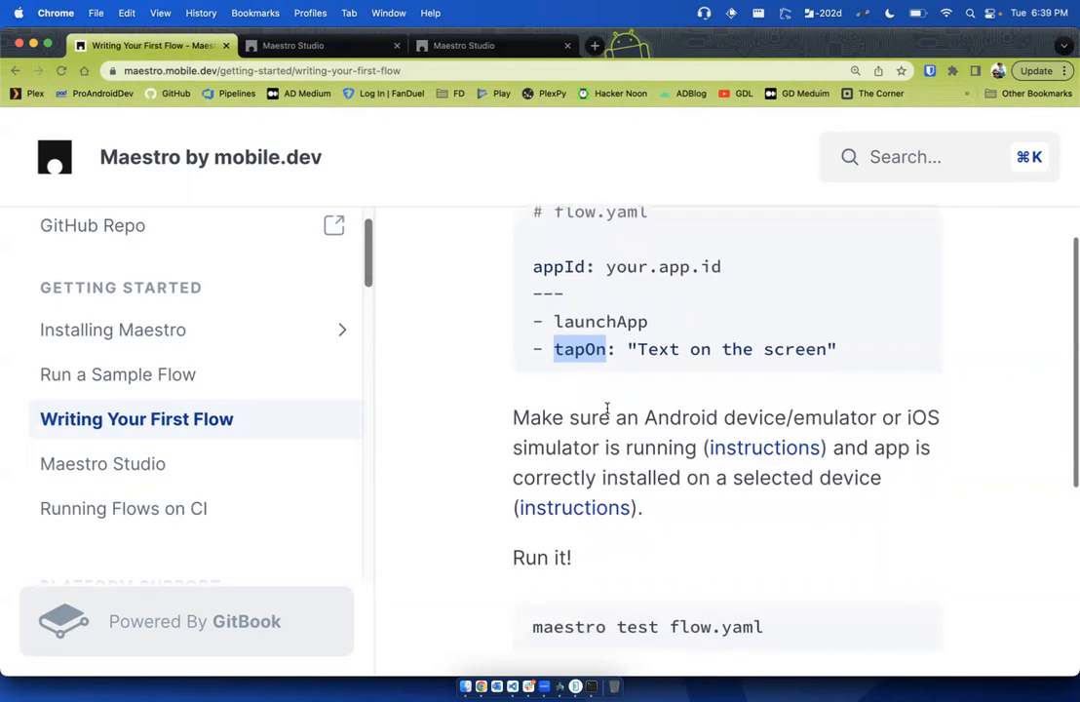
{"action": "scroll", "scroll_direction": "down", "scroll_amount": 3}
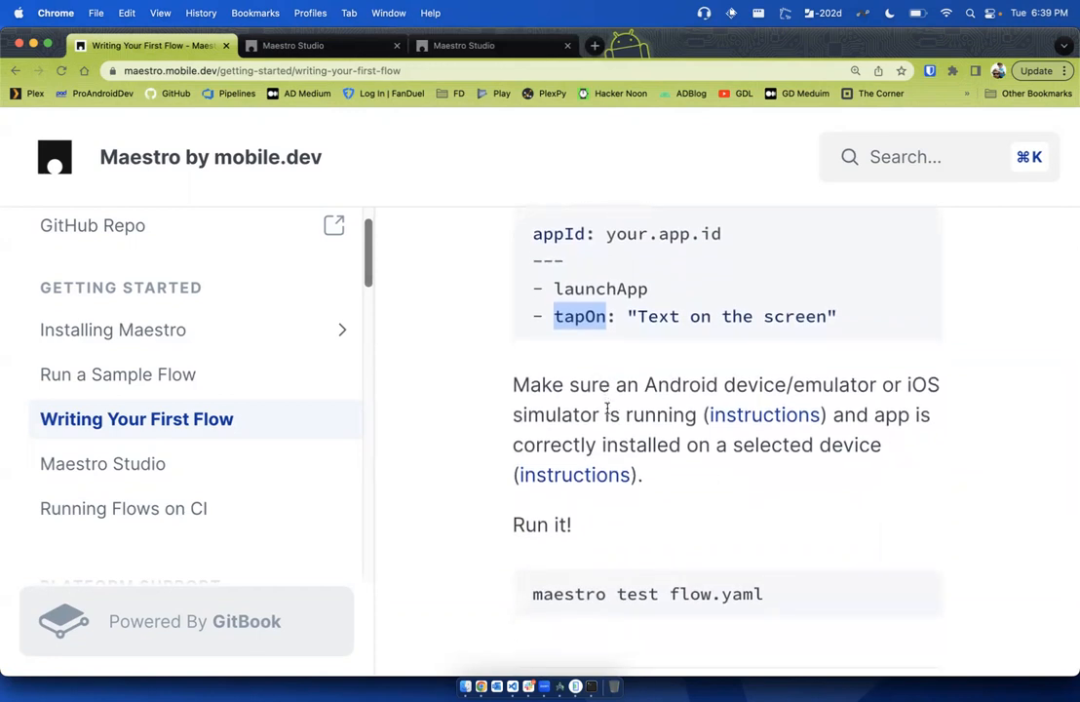
{"action": "mouse_move", "coordinate": [542, 510]}
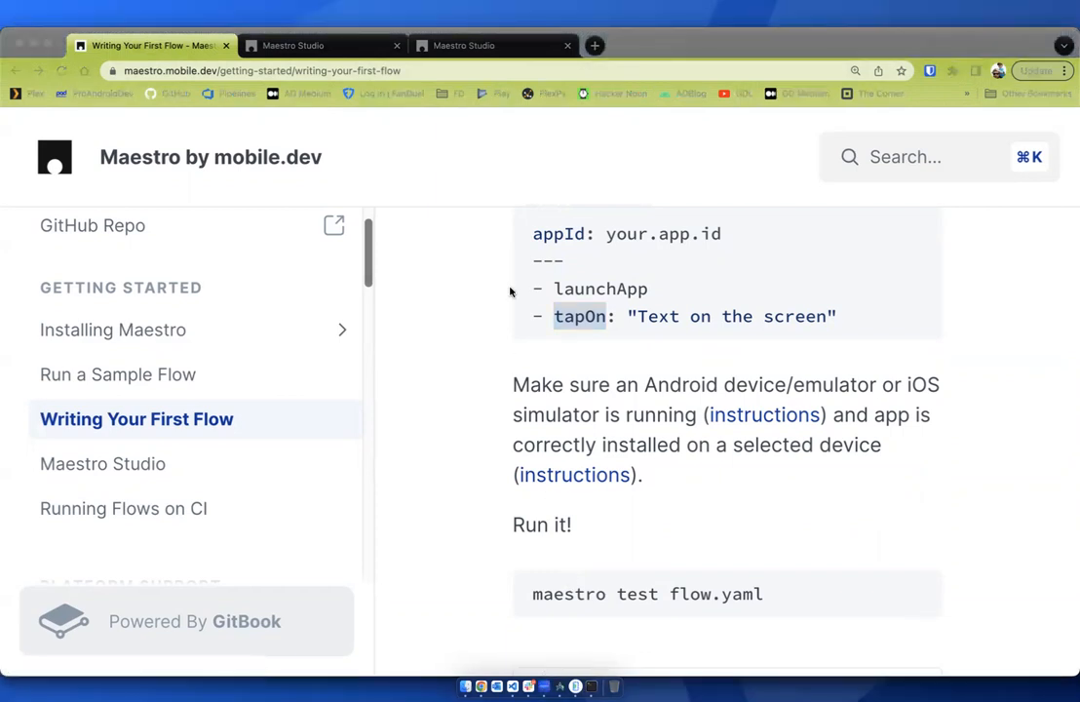
{"action": "mouse_move", "coordinate": [522, 113]}
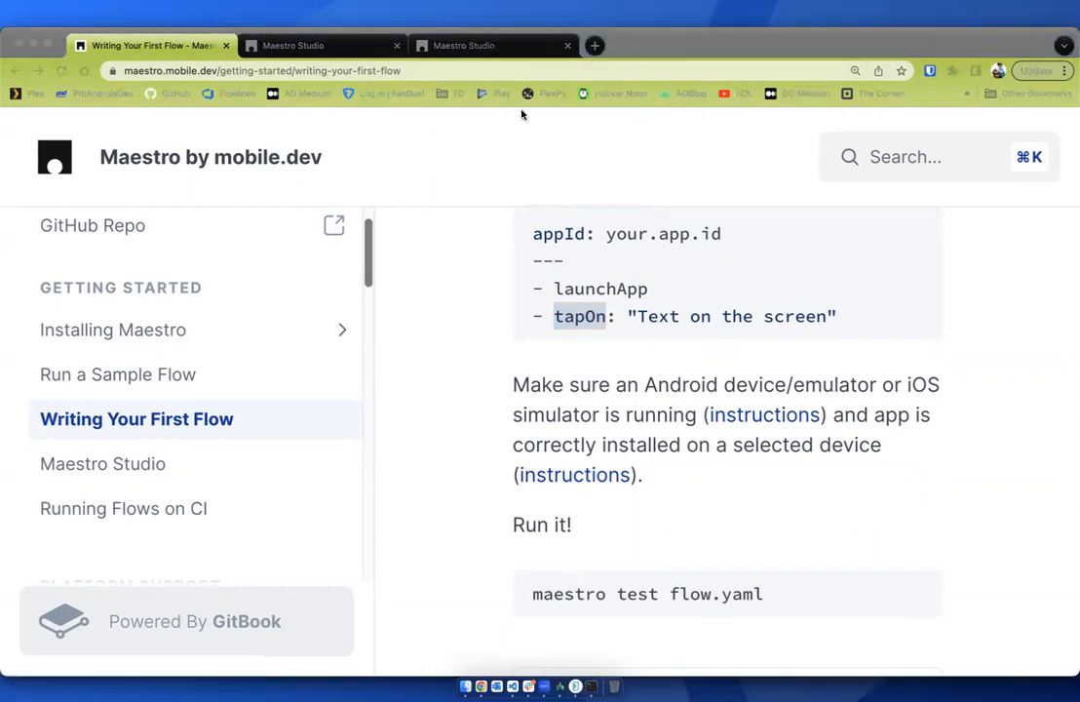
{"action": "mouse_move", "coordinate": [559, 686]}
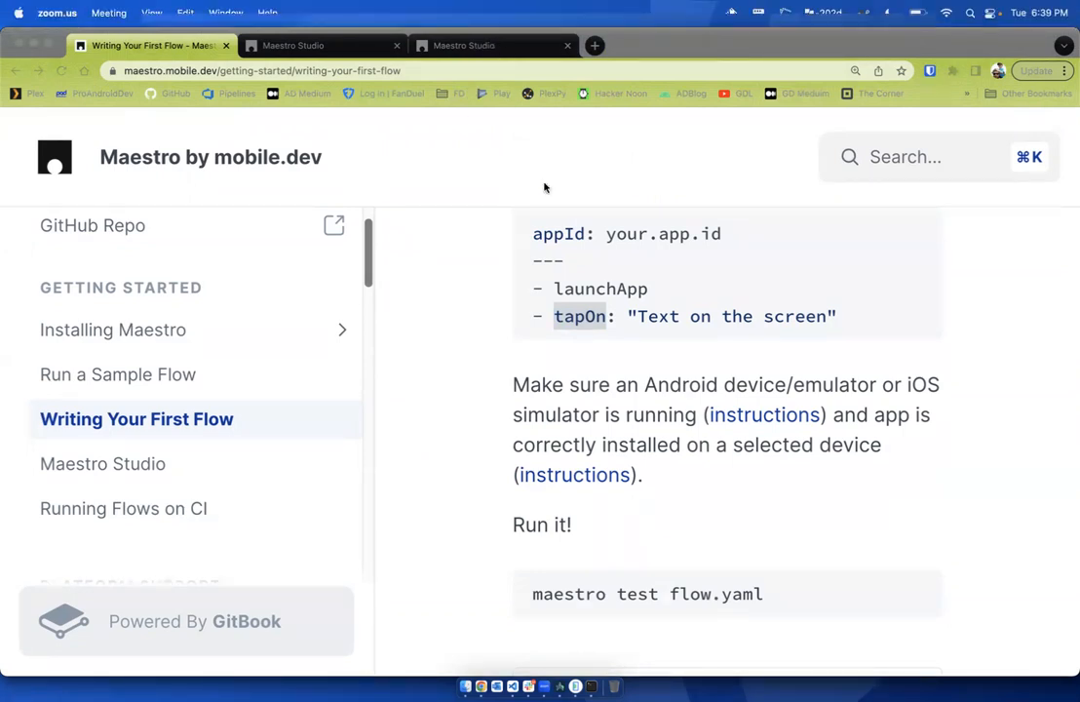
{"action": "mouse_move", "coordinate": [542, 72]}
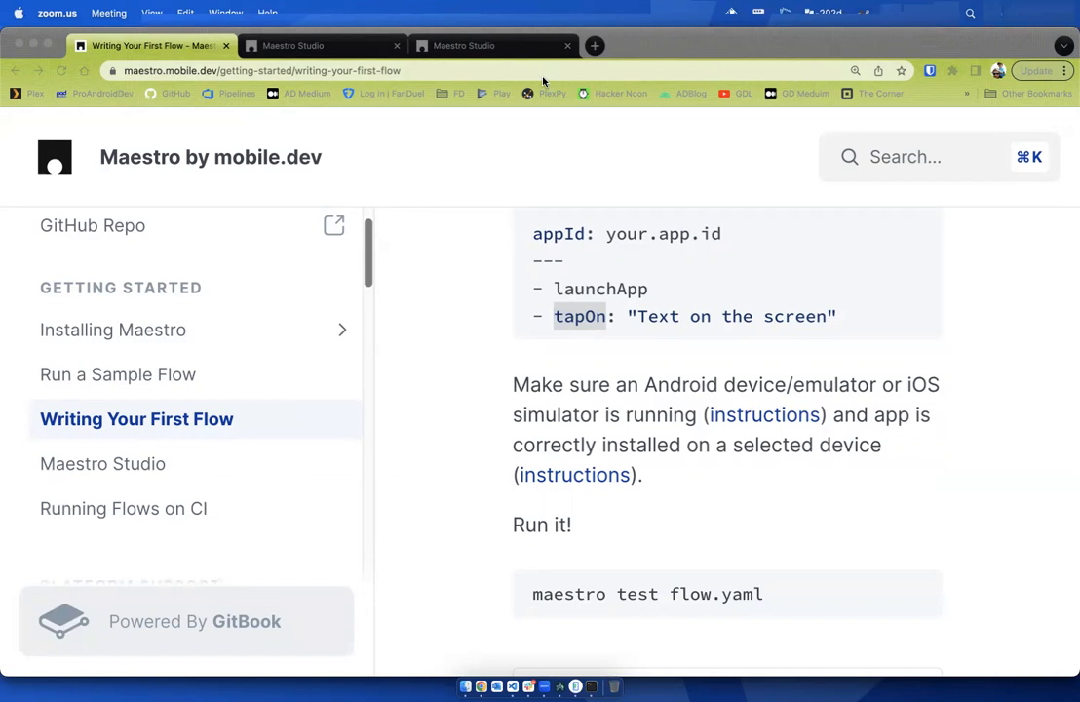
{"action": "mouse_move", "coordinate": [549, 164]}
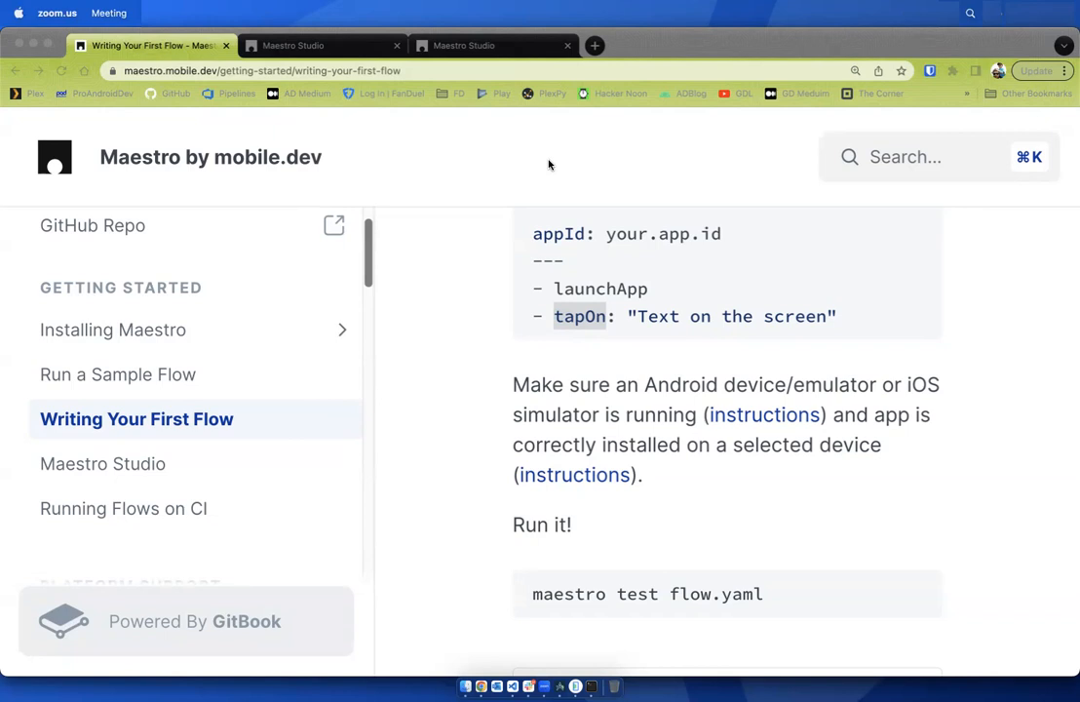
{"action": "mouse_move", "coordinate": [577, 593]}
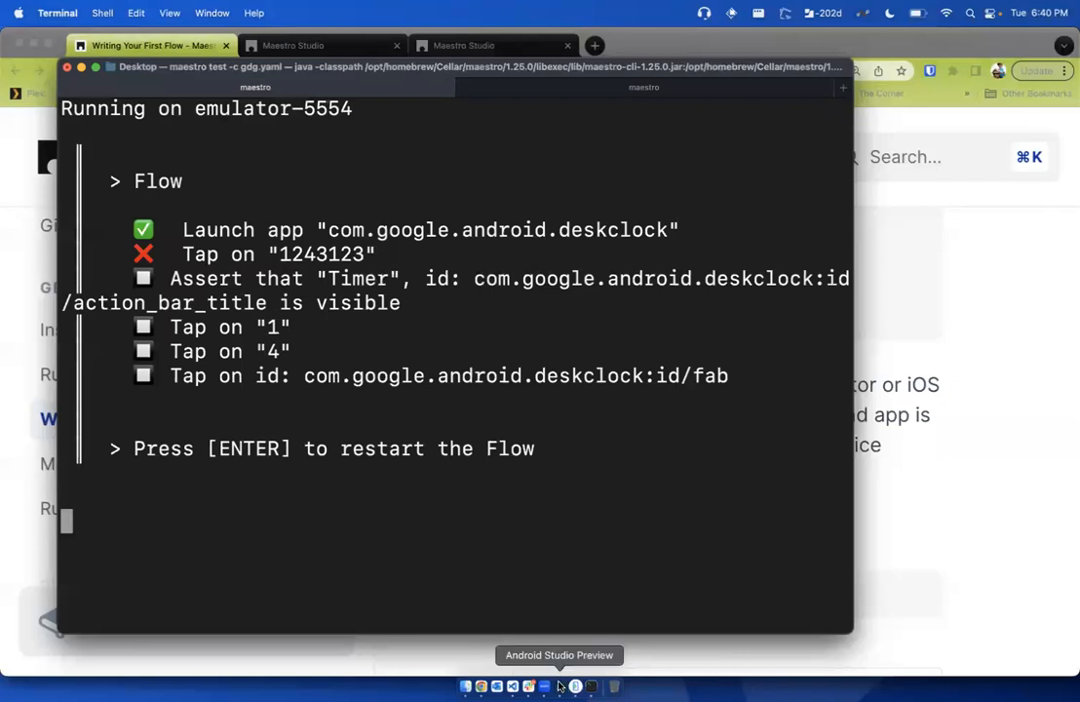
Bring Google Chrome back to the front from the Dock, leaving the Terminal run behind
{"action": "left_click", "coordinate": [573, 686]}
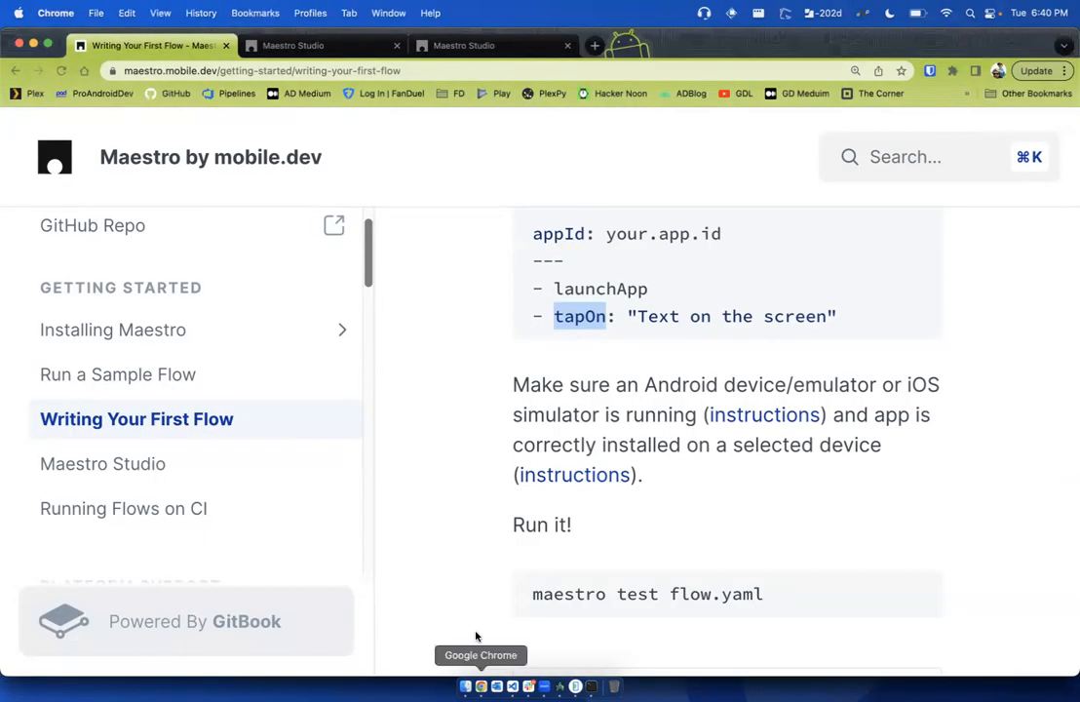
Select the fab tap, title tap and Timer assertVisible commands and delete them with confirmation
{"action": "left_click", "coordinate": [321, 45]}
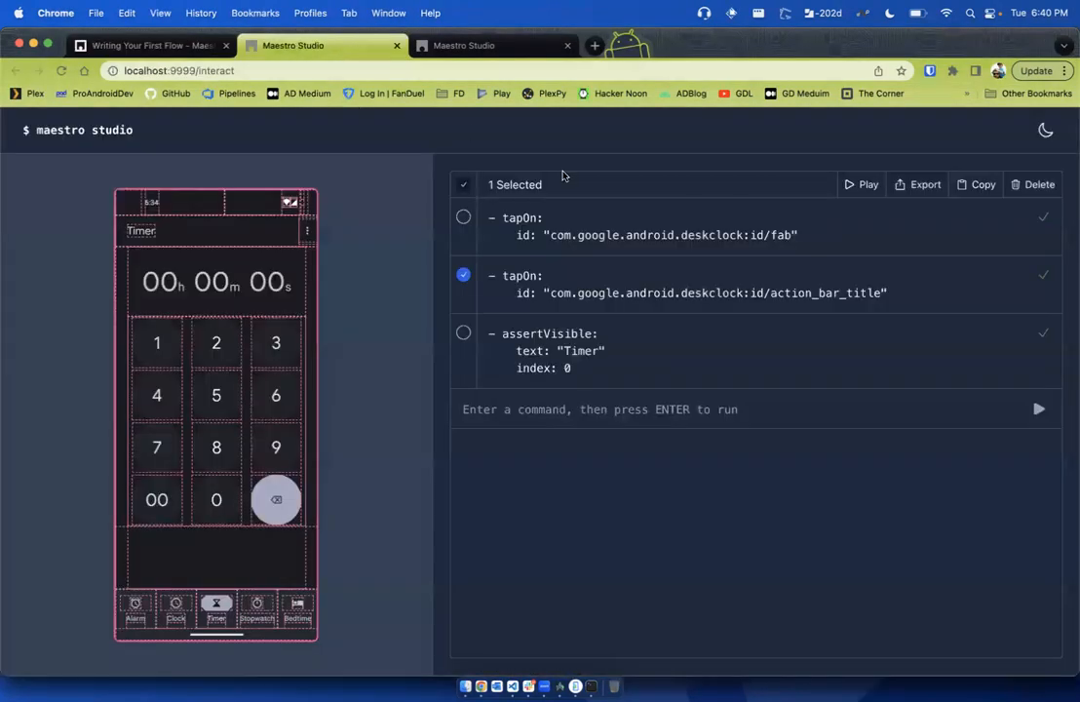
{"action": "left_click", "coordinate": [1037, 183]}
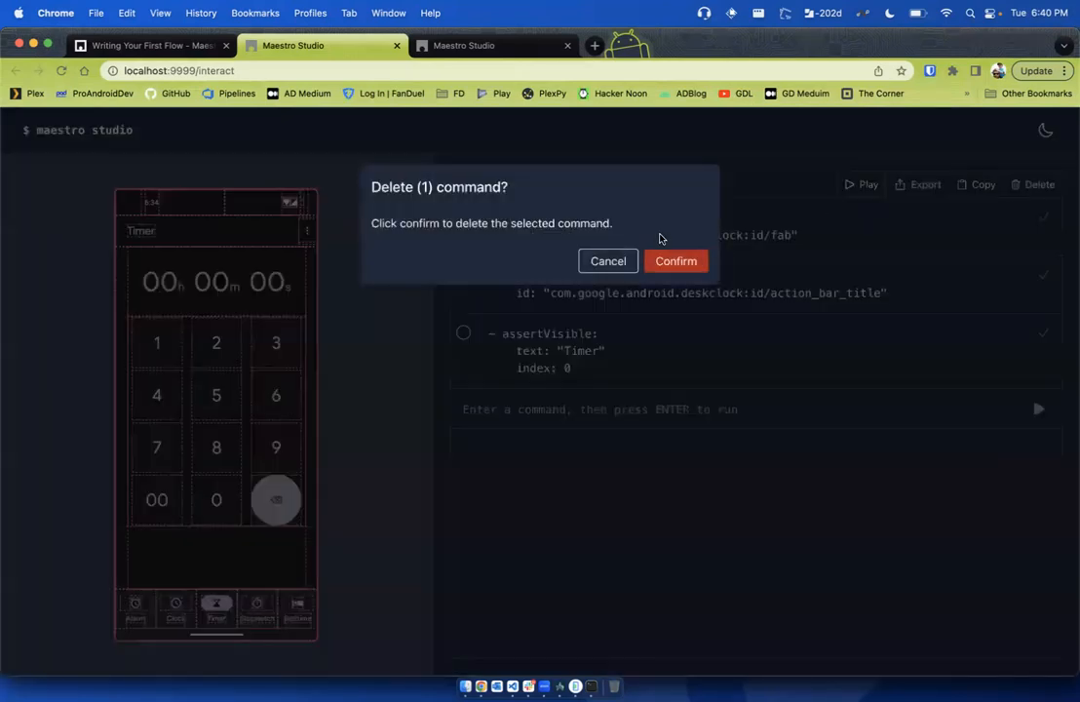
{"action": "left_click", "coordinate": [608, 261]}
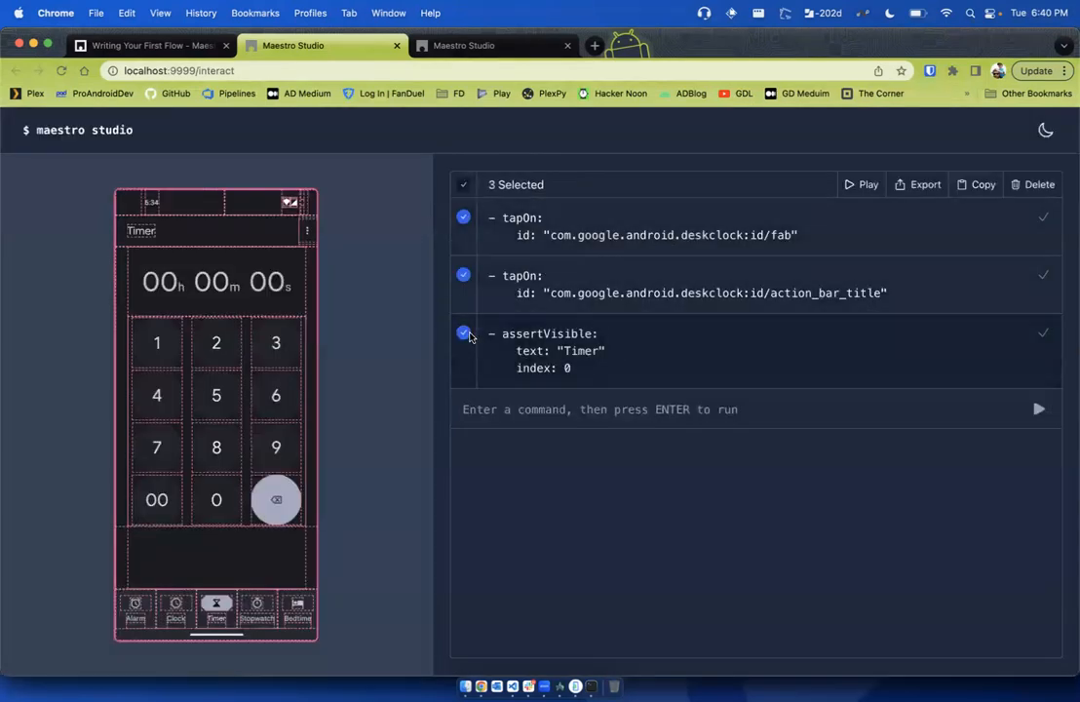
{"action": "left_click", "coordinate": [1039, 183]}
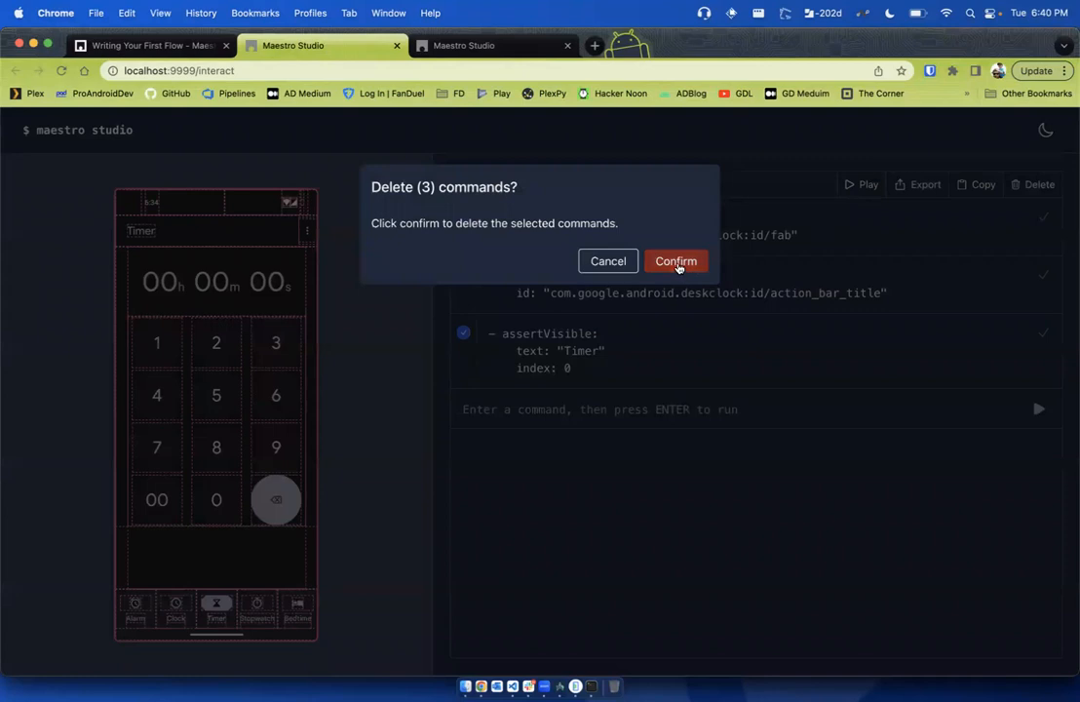
{"action": "left_click", "coordinate": [608, 261]}
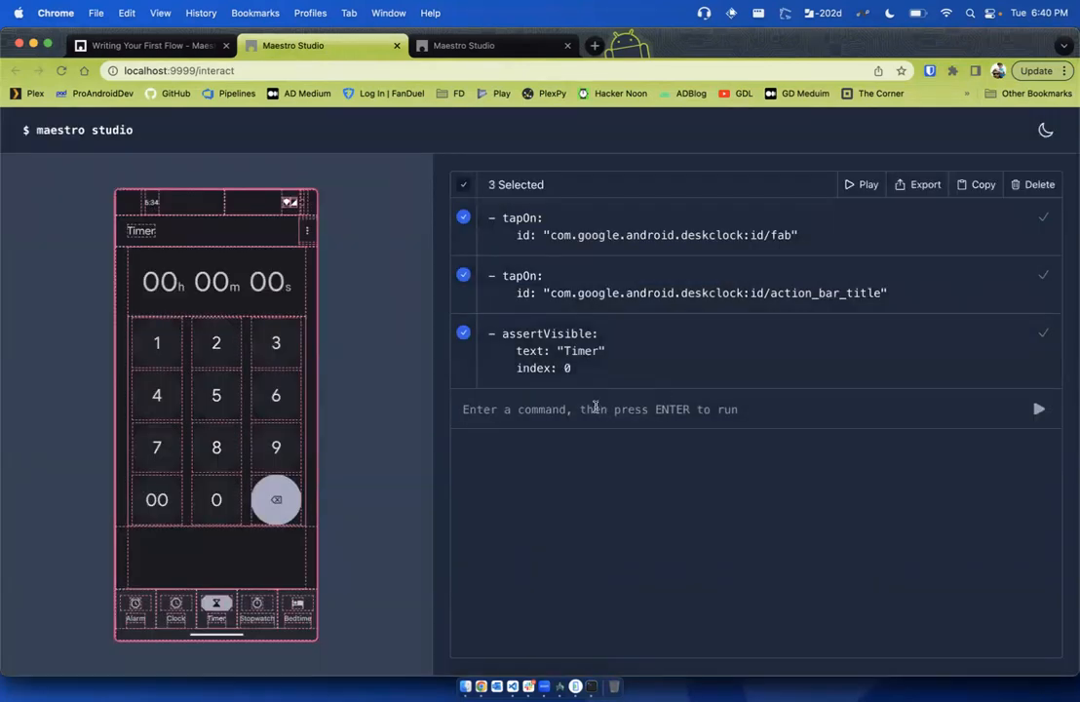
{"action": "left_click", "coordinate": [1039, 183]}
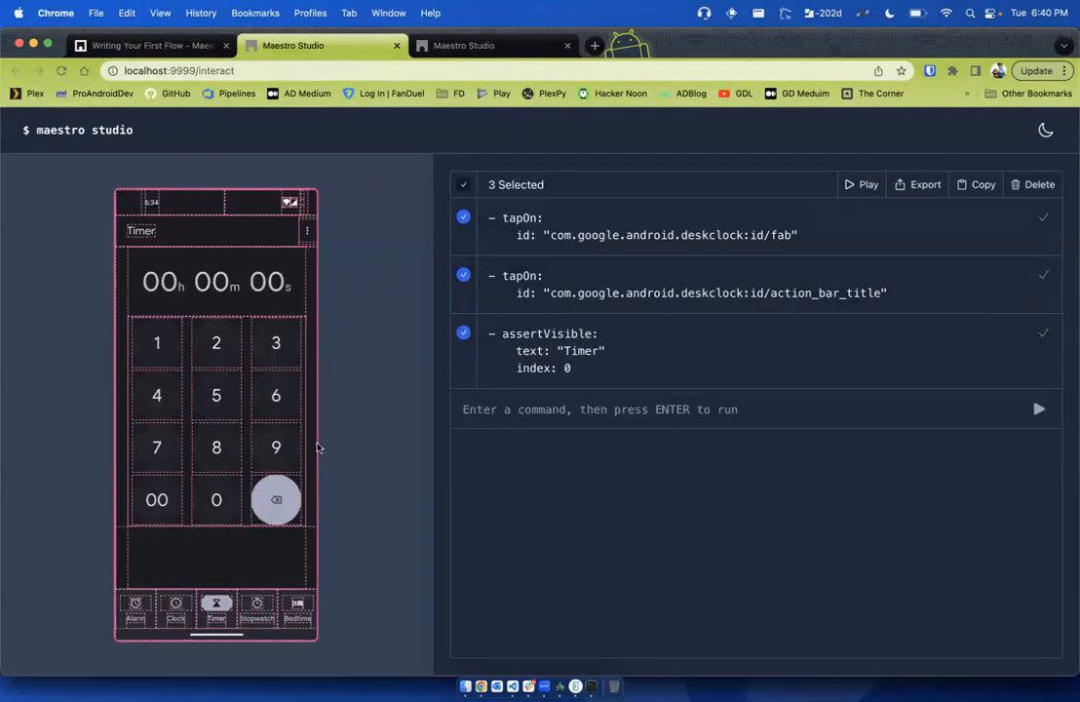
{"action": "mouse_move", "coordinate": [214, 605]}
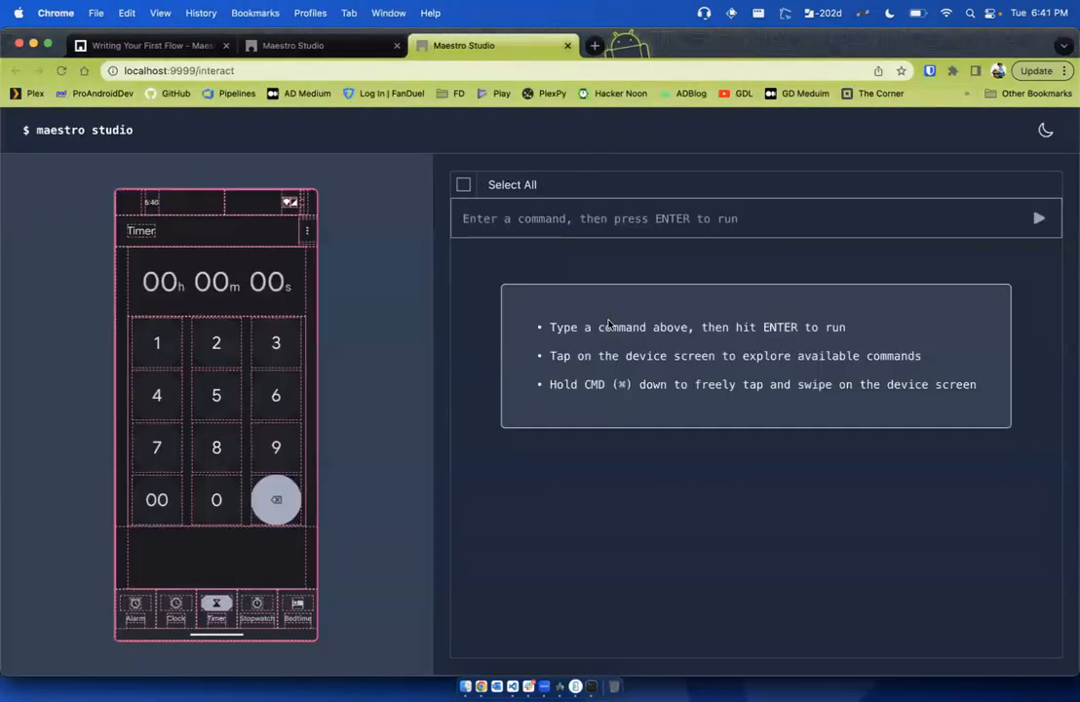
{"action": "mouse_move", "coordinate": [749, 371]}
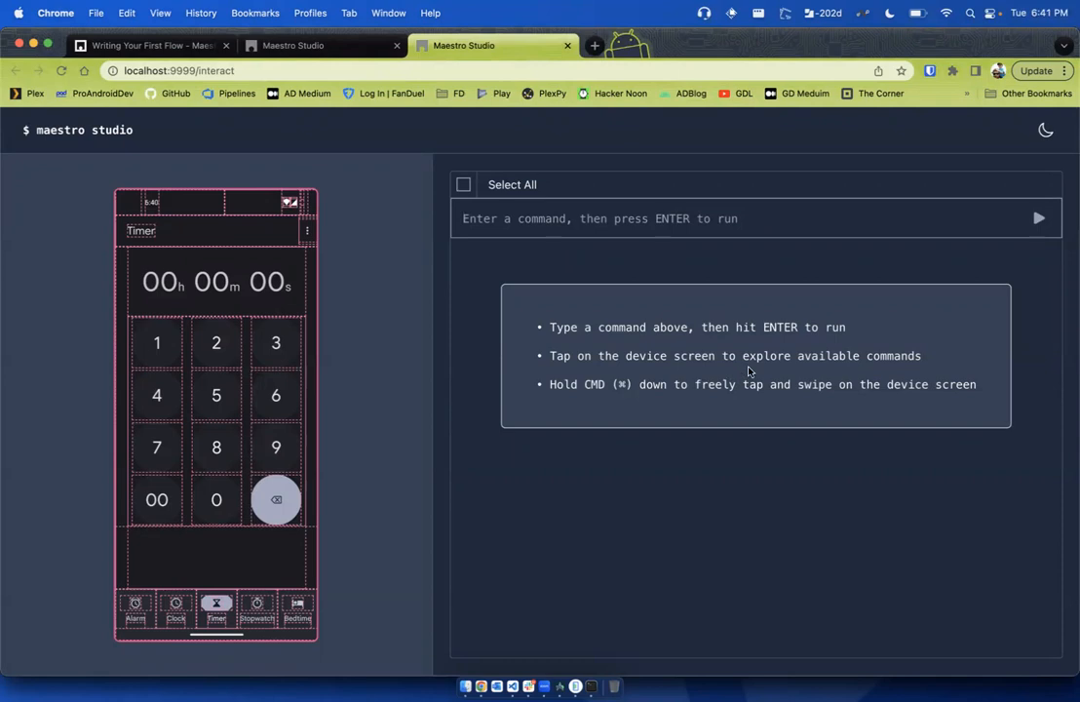
{"action": "mouse_move", "coordinate": [764, 425]}
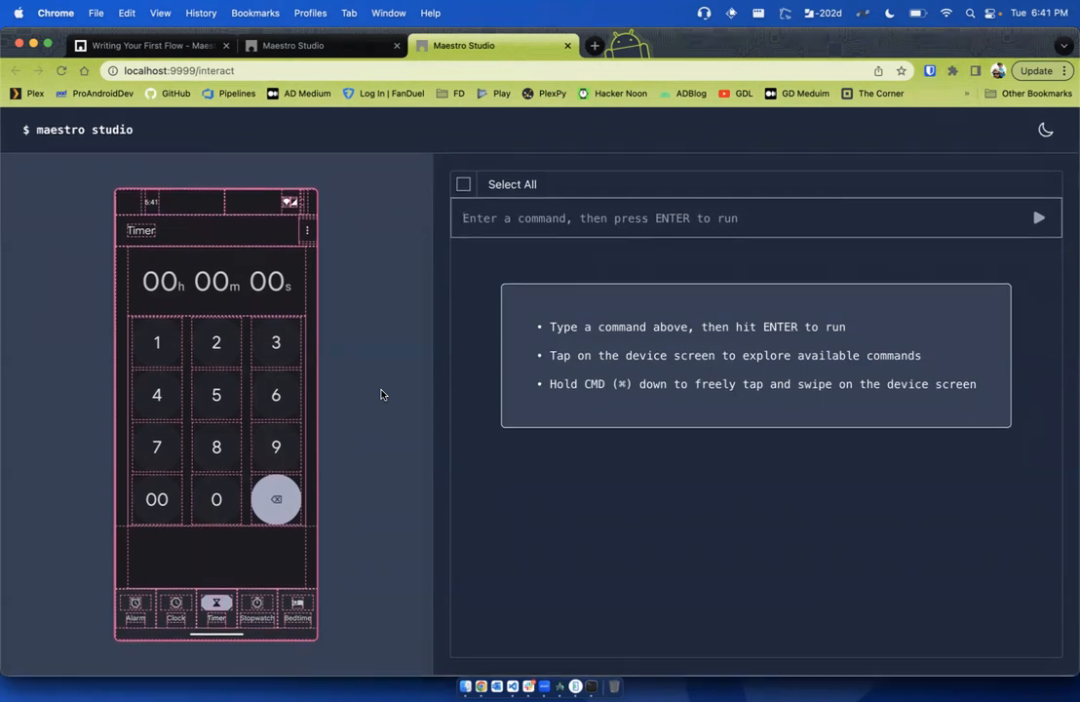
{"action": "mouse_move", "coordinate": [542, 432]}
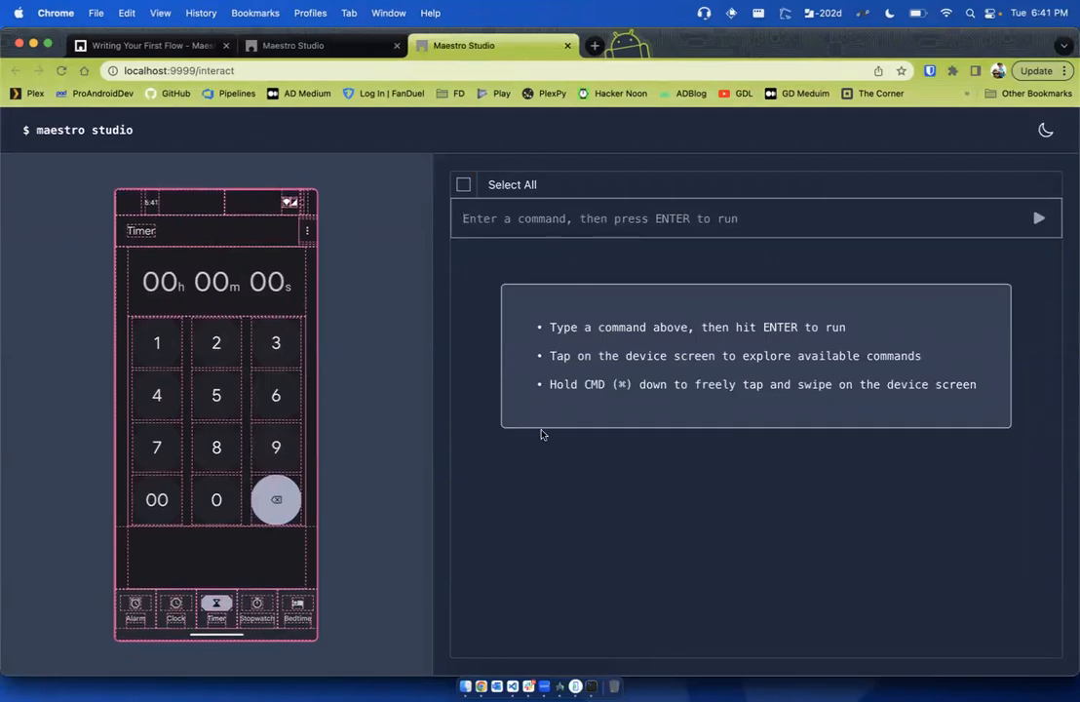
{"action": "left_click", "coordinate": [600, 218]}
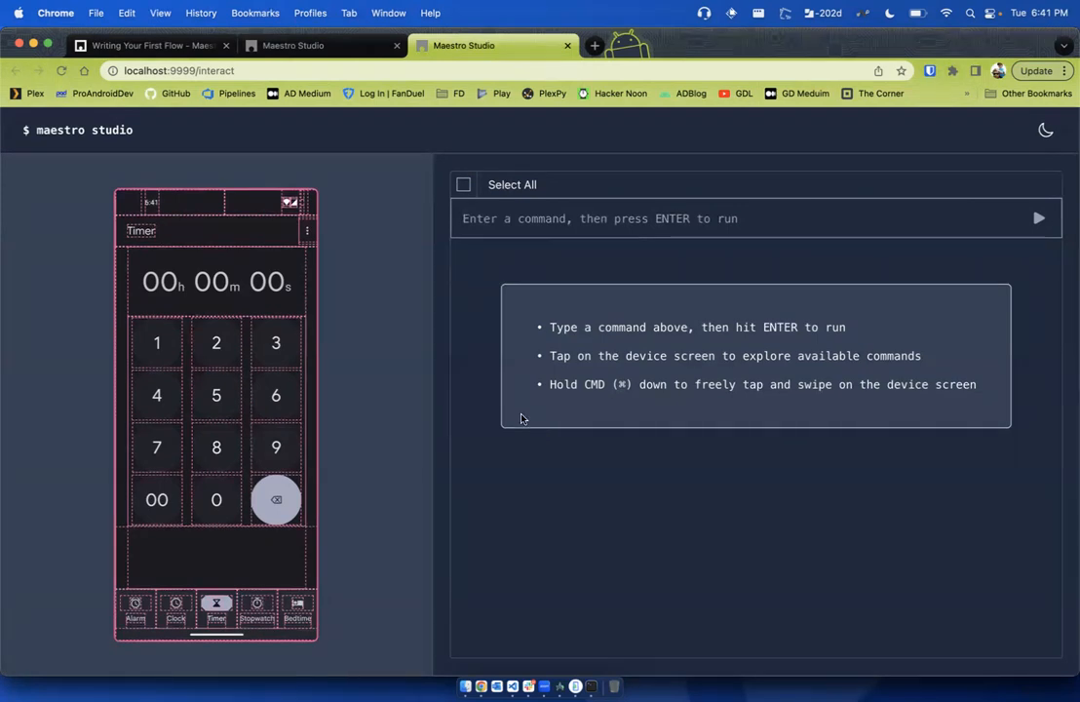
{"action": "mouse_move", "coordinate": [368, 380]}
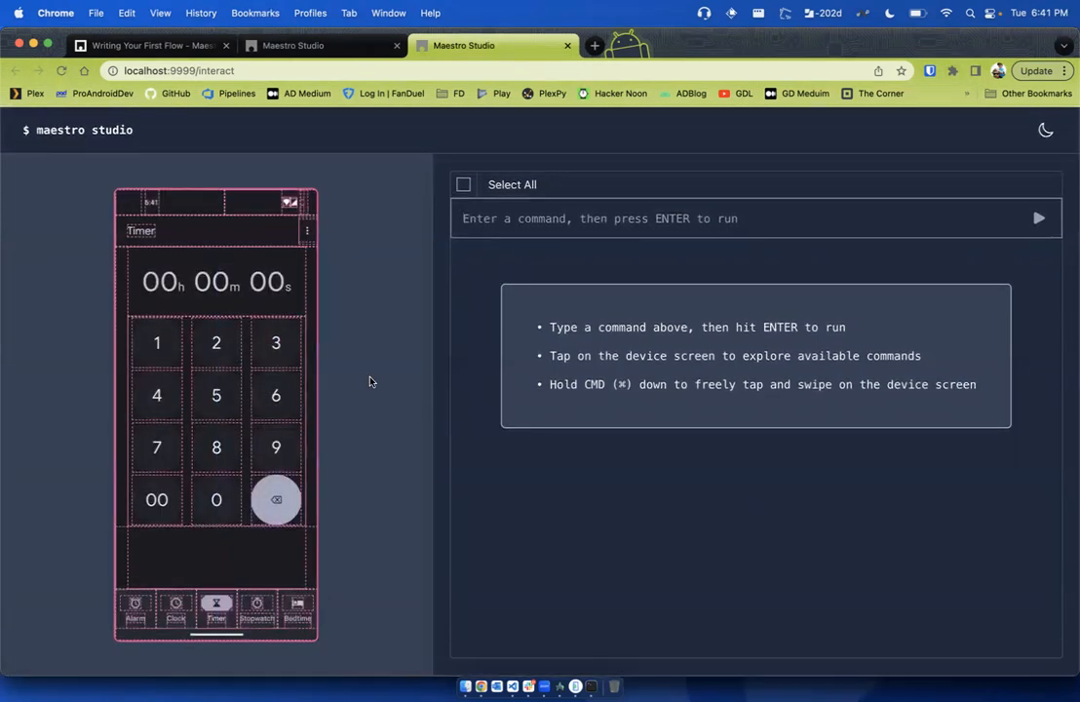
{"action": "mouse_move", "coordinate": [390, 366]}
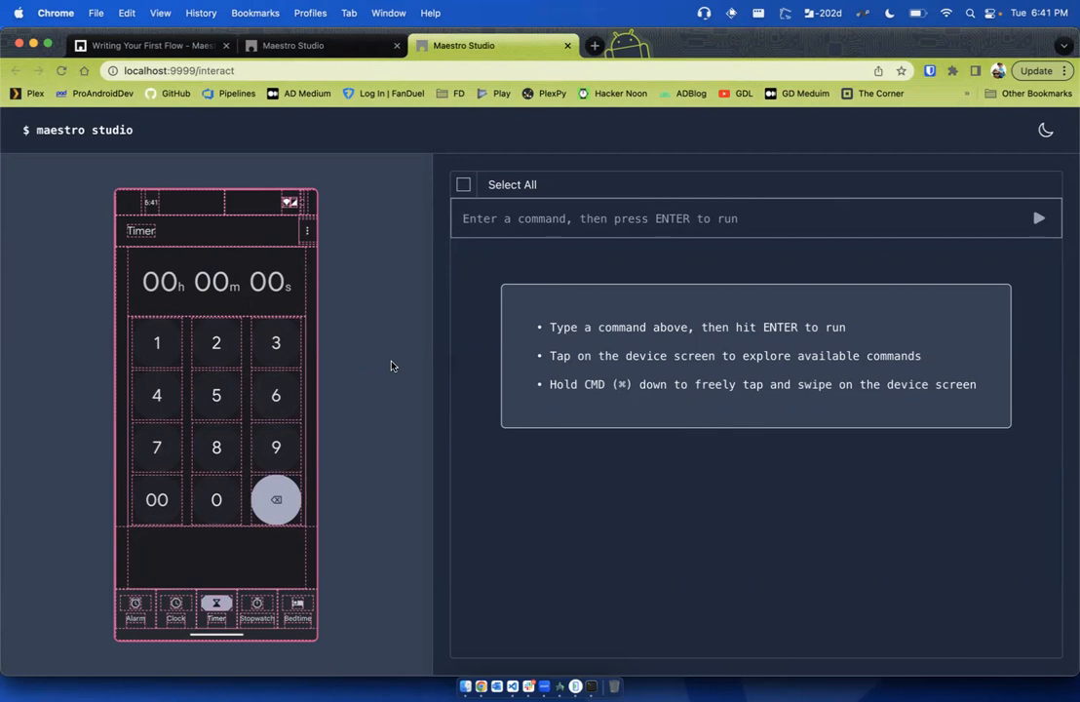
{"action": "mouse_move", "coordinate": [367, 312]}
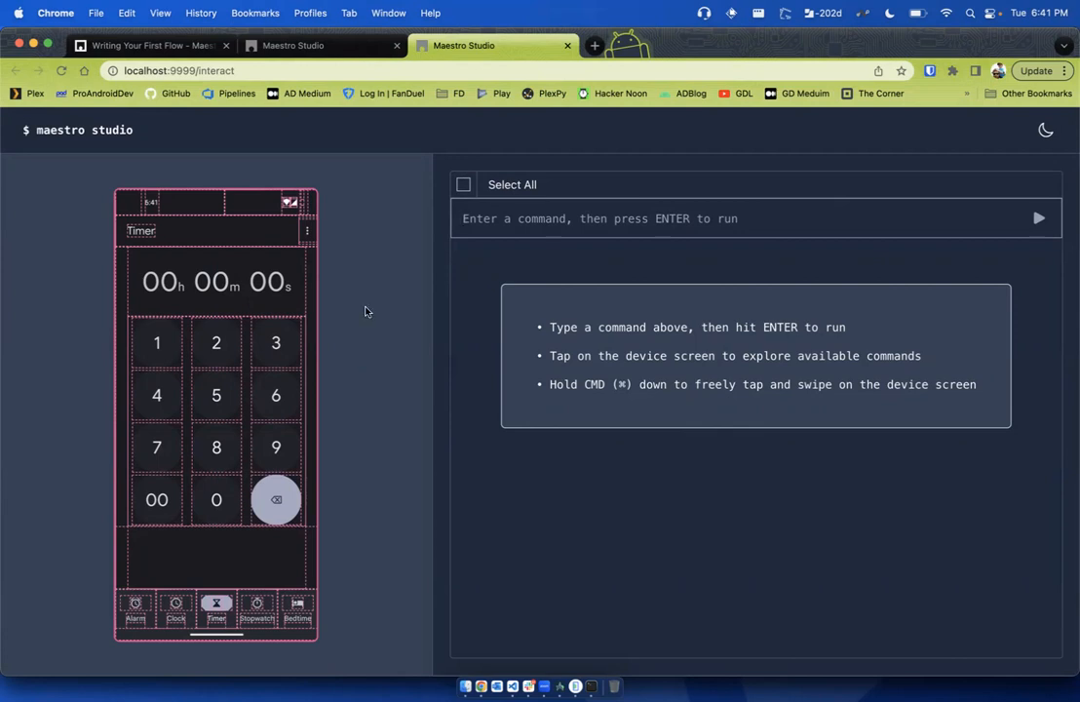
{"action": "mouse_move", "coordinate": [378, 251]}
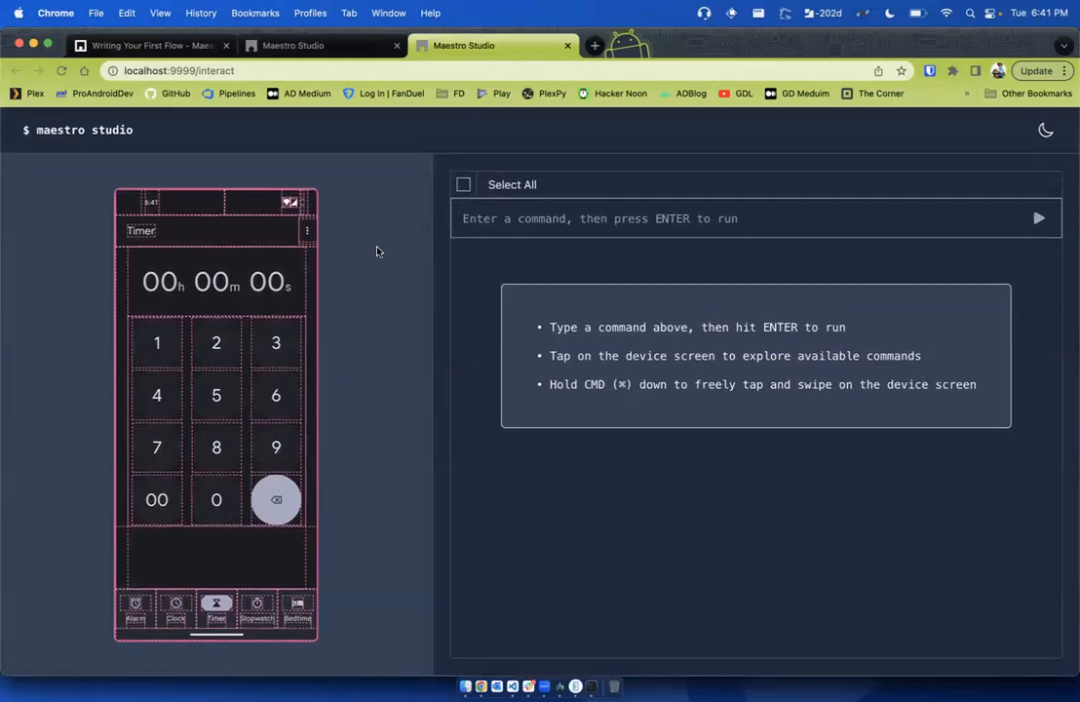
{"action": "mouse_move", "coordinate": [382, 296]}
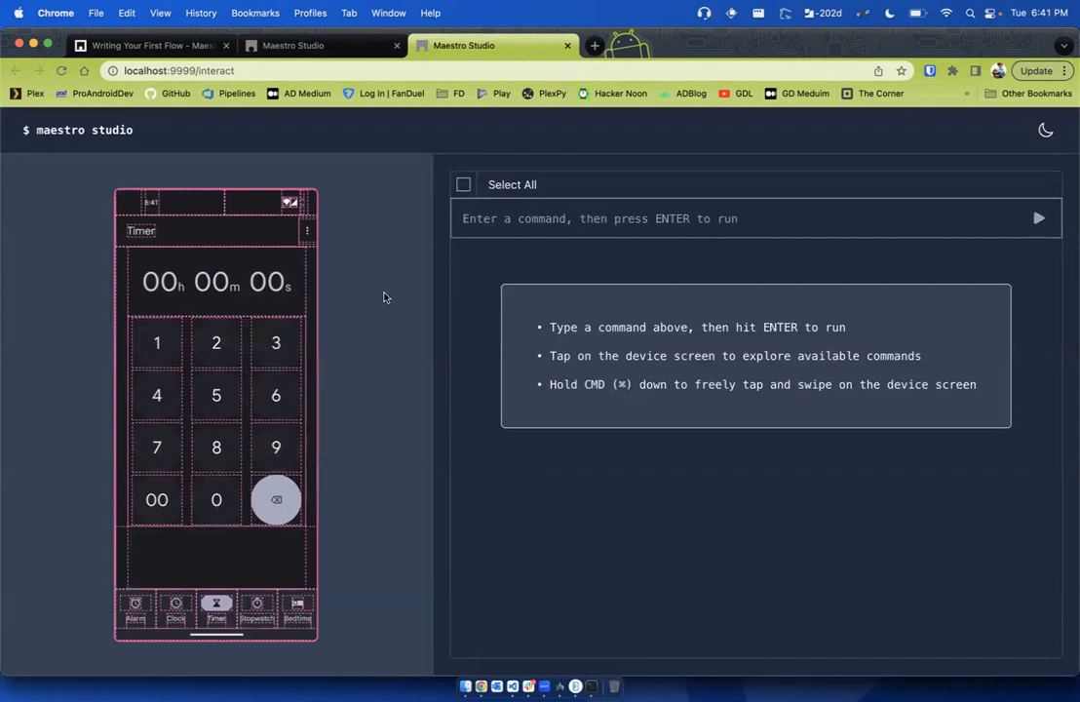
{"action": "mouse_move", "coordinate": [371, 288]}
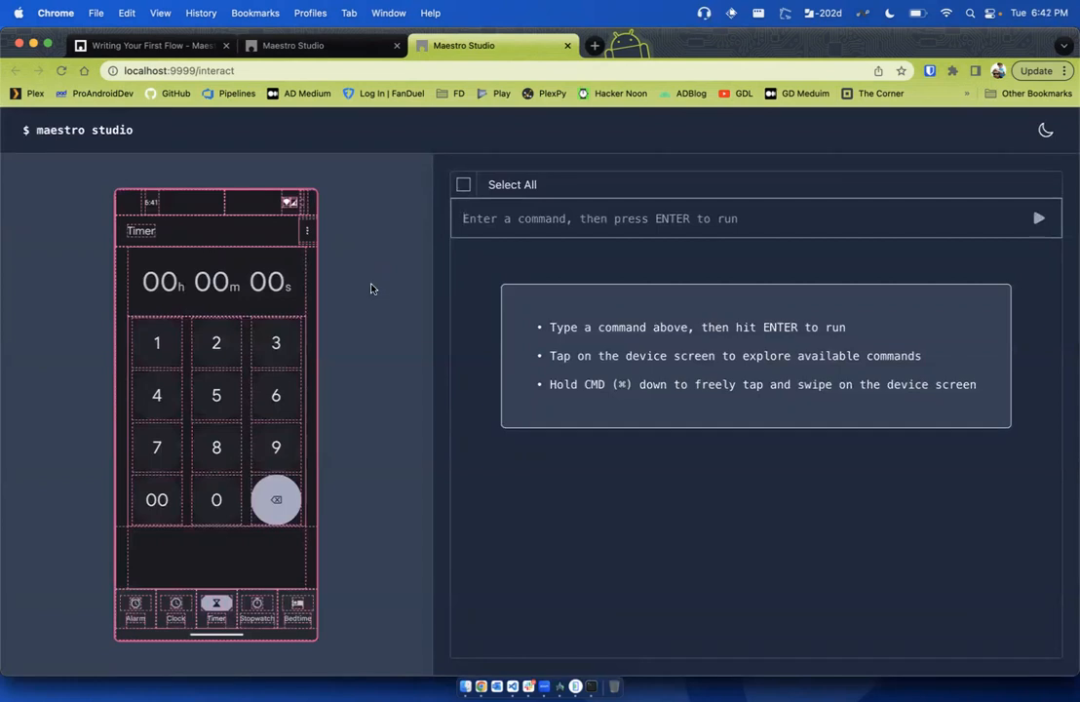
{"action": "mouse_move", "coordinate": [472, 396]}
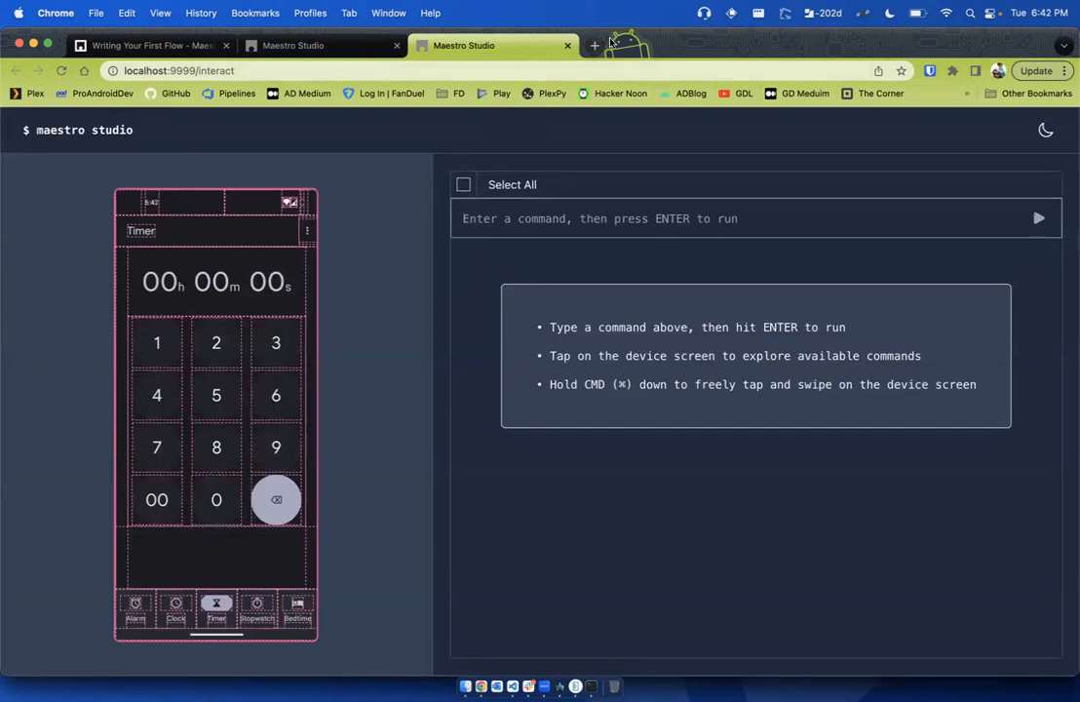
{"action": "mouse_move", "coordinate": [594, 47]}
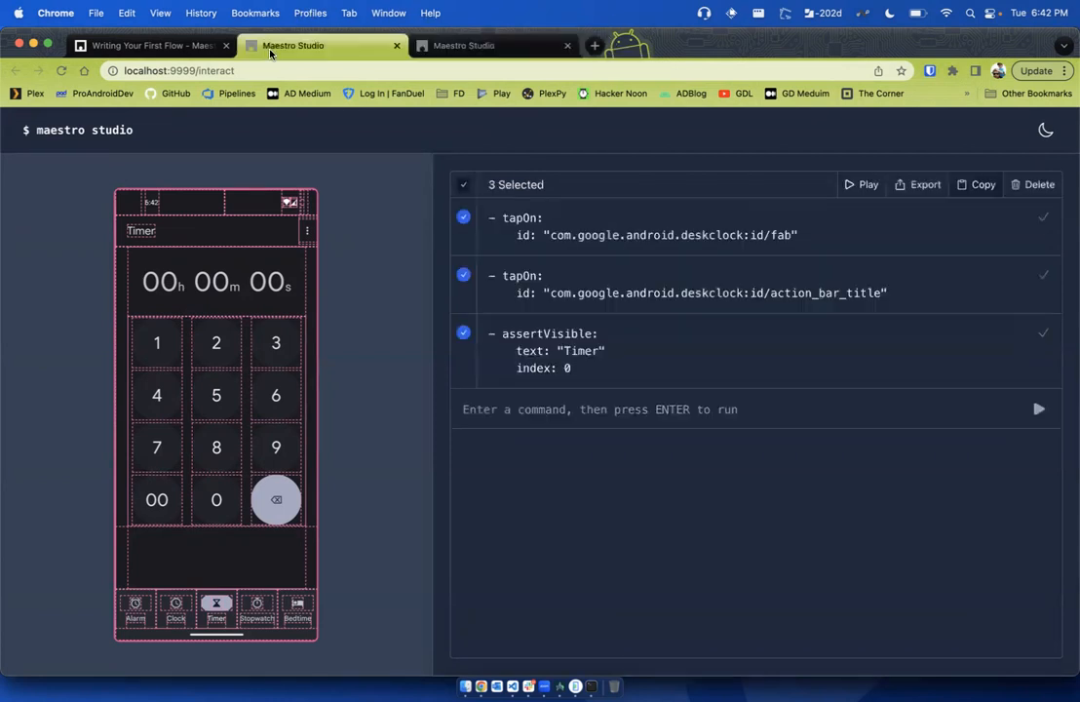
Switch to the other Maestro Studio session holding the two tapOn commands and Timer assertVisible
{"action": "left_click", "coordinate": [146, 45]}
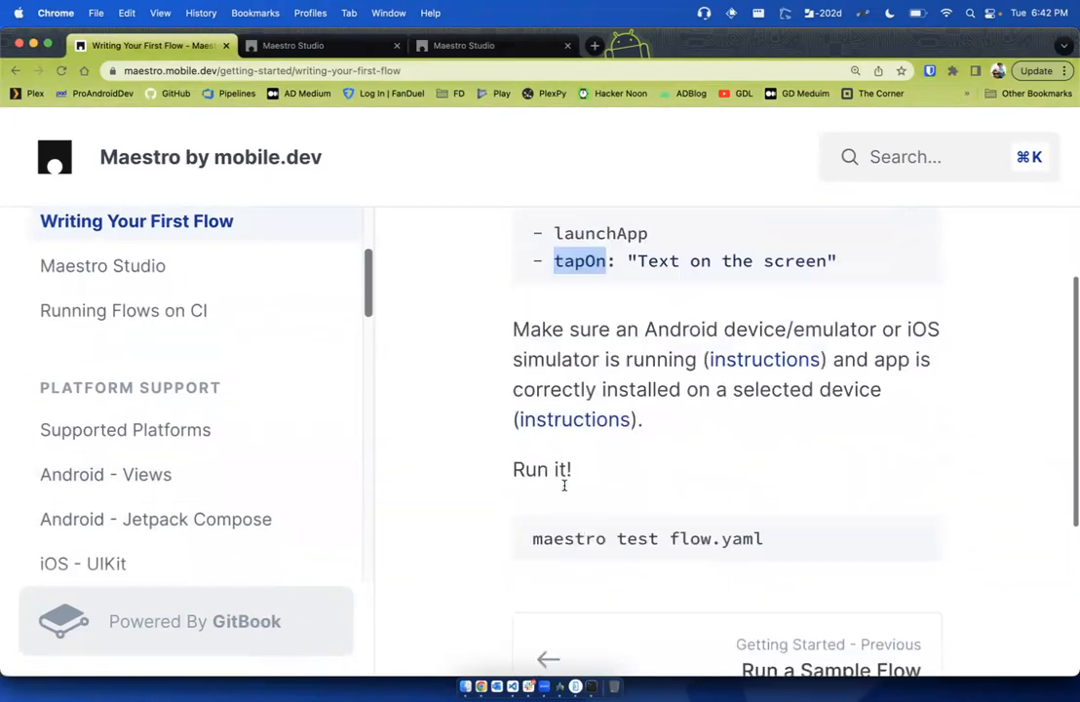
Bring up the Tap On View reference and highlight its list of tapOn selector options
{"action": "scroll", "scroll_direction": "down", "scroll_amount": 3}
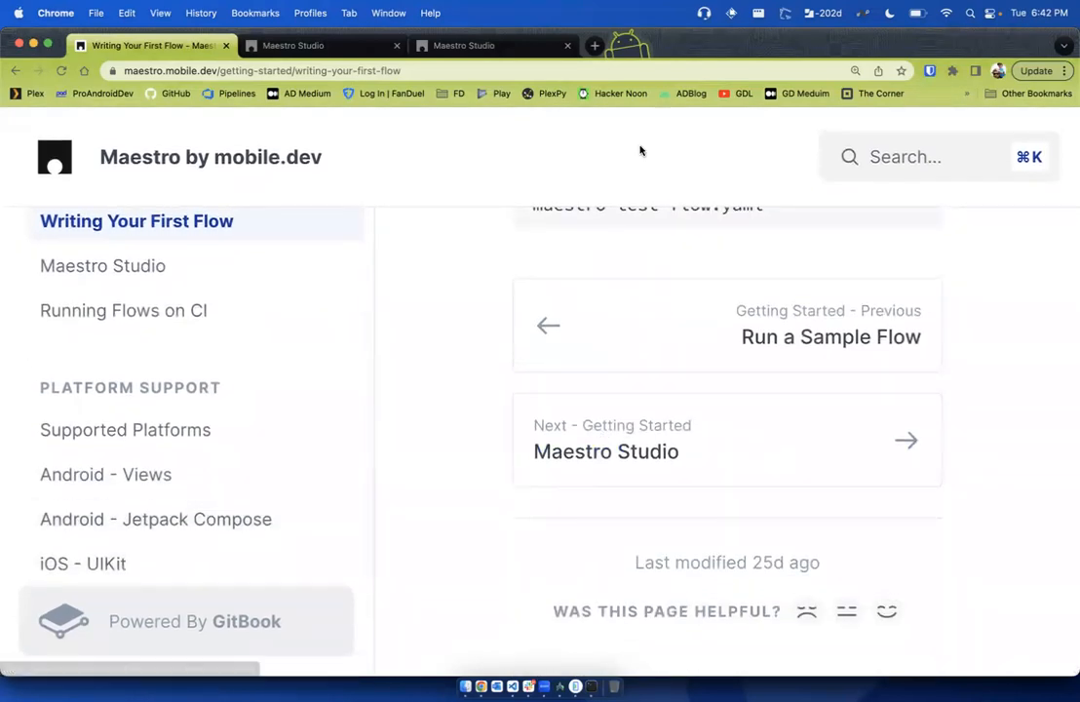
{"action": "left_click", "coordinate": [491, 45]}
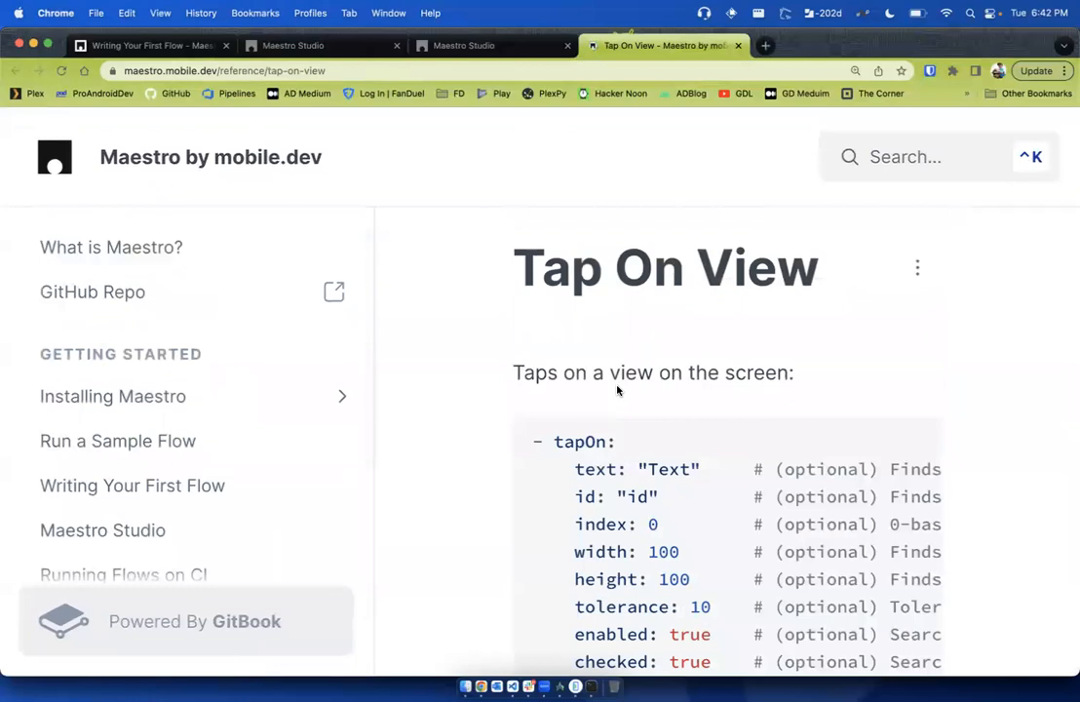
{"action": "scroll", "scroll_direction": "down", "scroll_amount": 3}
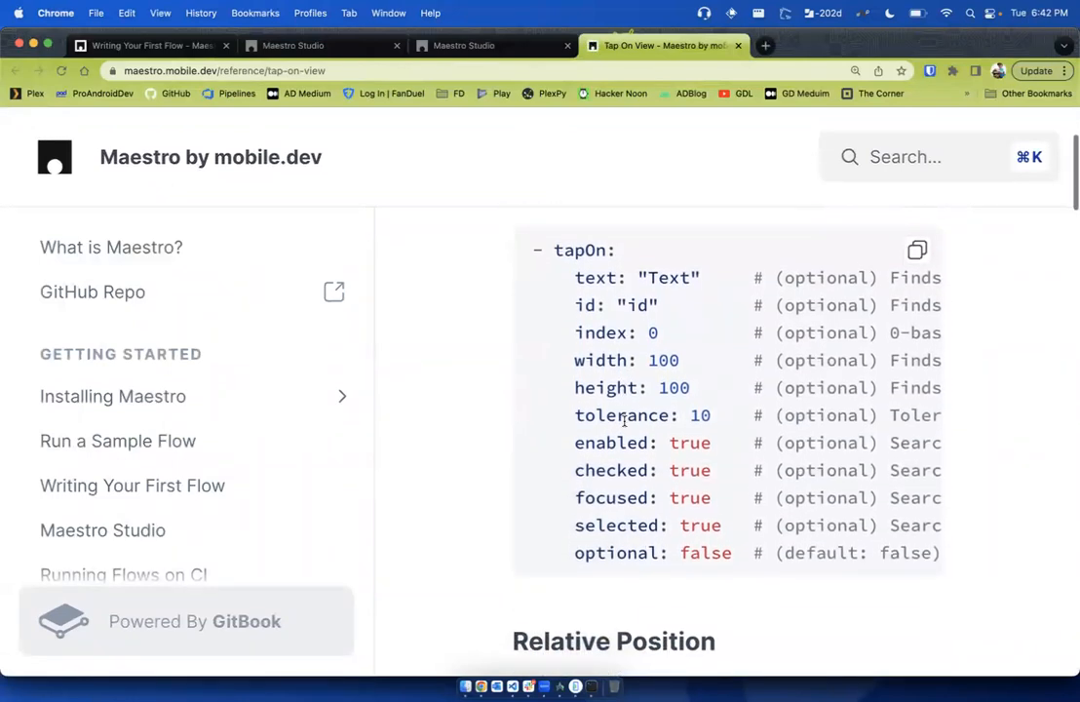
{"action": "scroll", "scroll_direction": "down", "scroll_amount": 3}
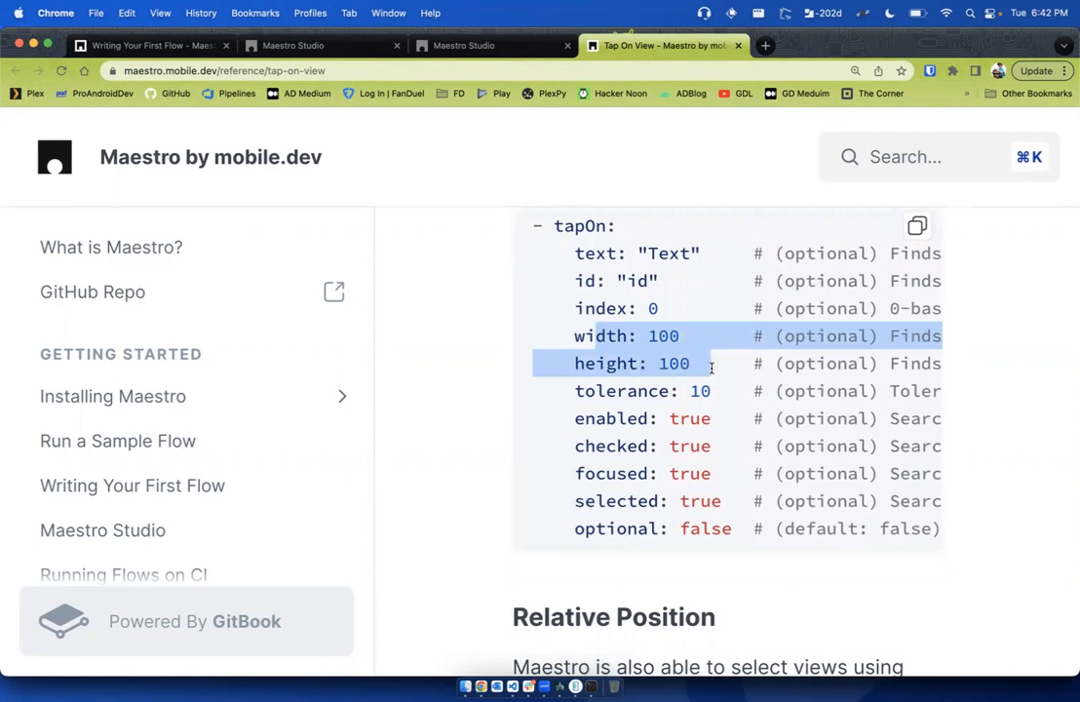
{"action": "scroll", "scroll_direction": "down", "scroll_amount": 3}
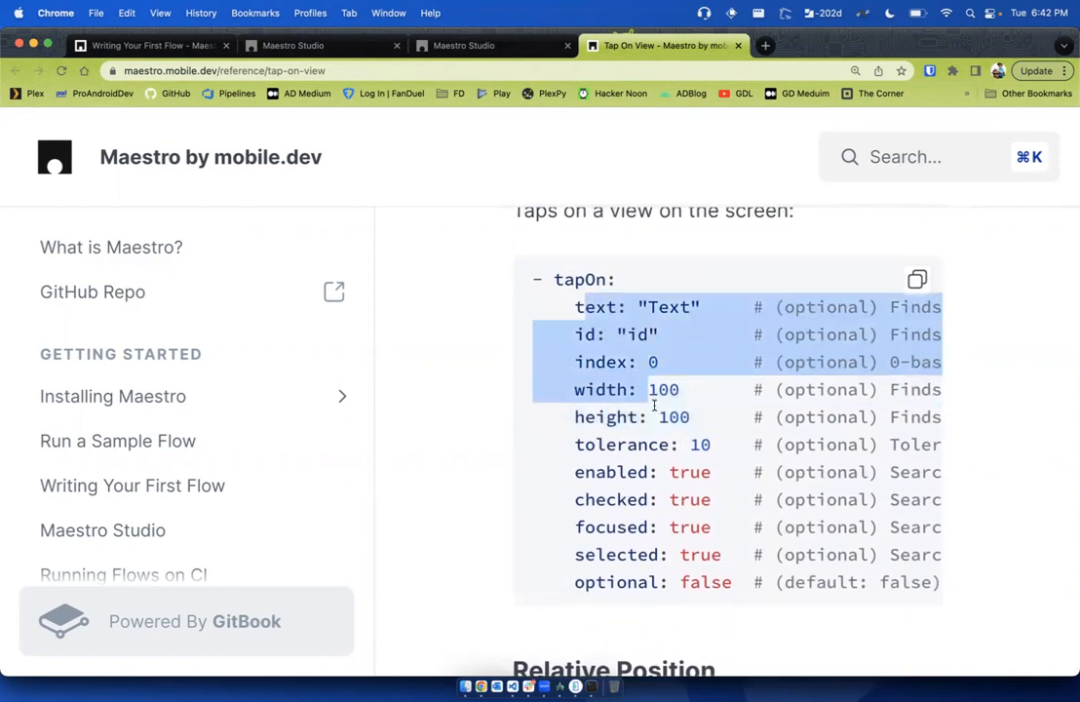
{"action": "left_click_drag", "start_coordinate": [649, 389], "coordinate": [721, 553]}
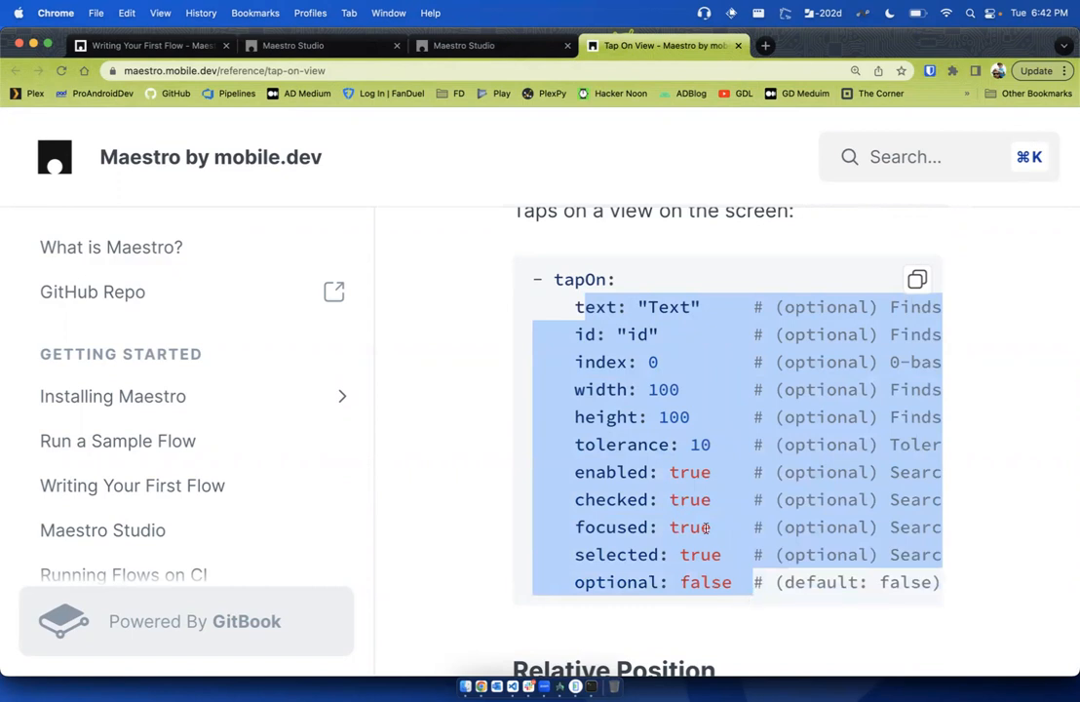
Read through the Relative Position and point-coordinate examples further down the page
{"action": "scroll", "scroll_direction": "down", "scroll_amount": 3}
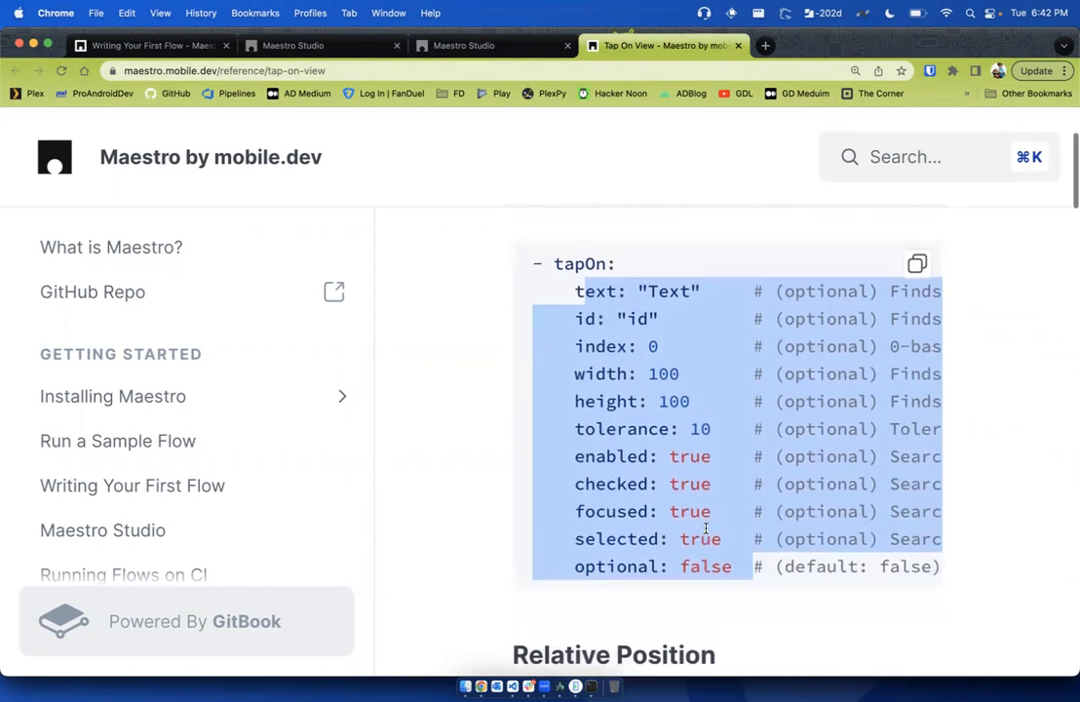
{"action": "scroll", "scroll_direction": "down", "scroll_amount": 3}
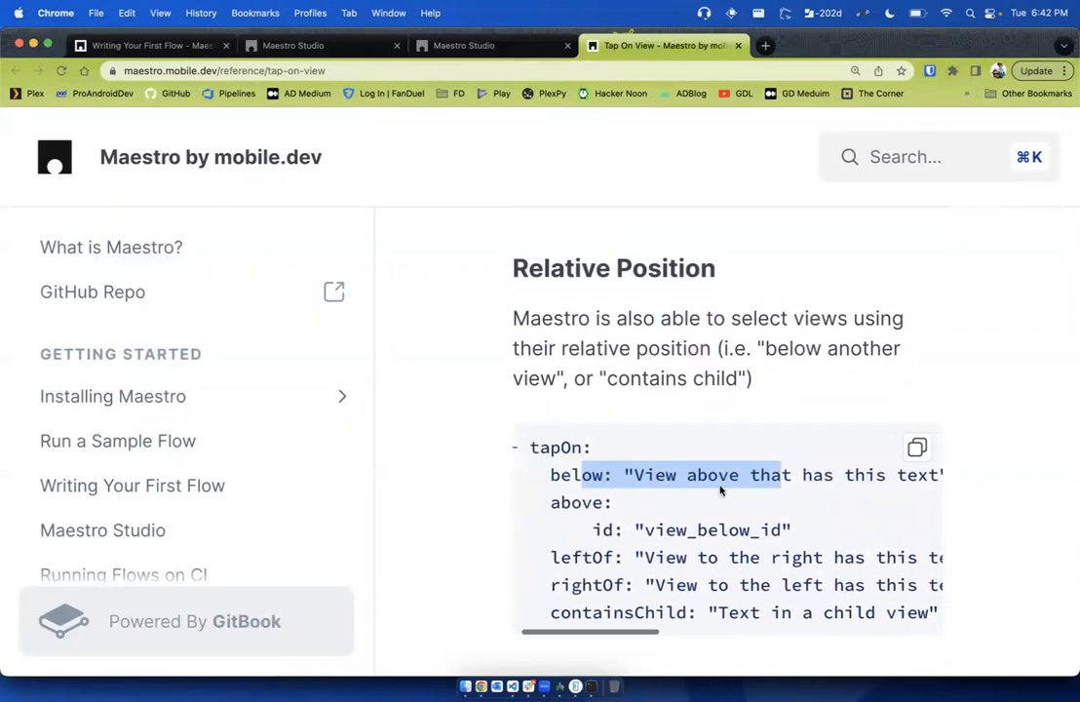
{"action": "scroll", "scroll_direction": "down", "scroll_amount": 3}
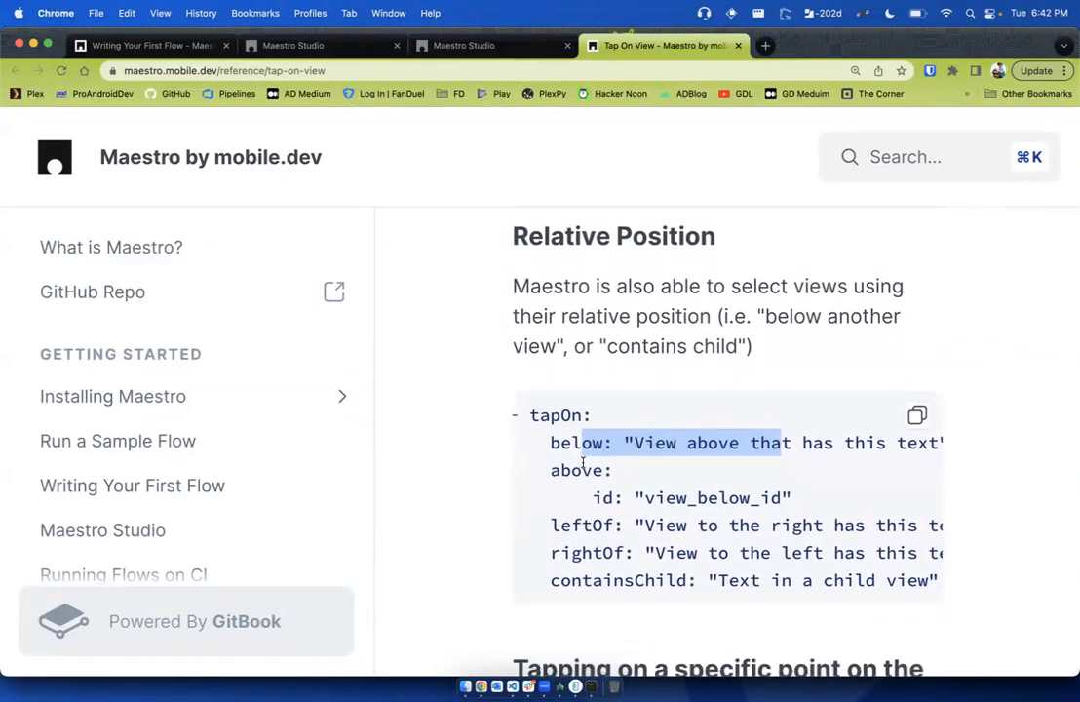
{"action": "scroll", "scroll_direction": "down", "scroll_amount": 3}
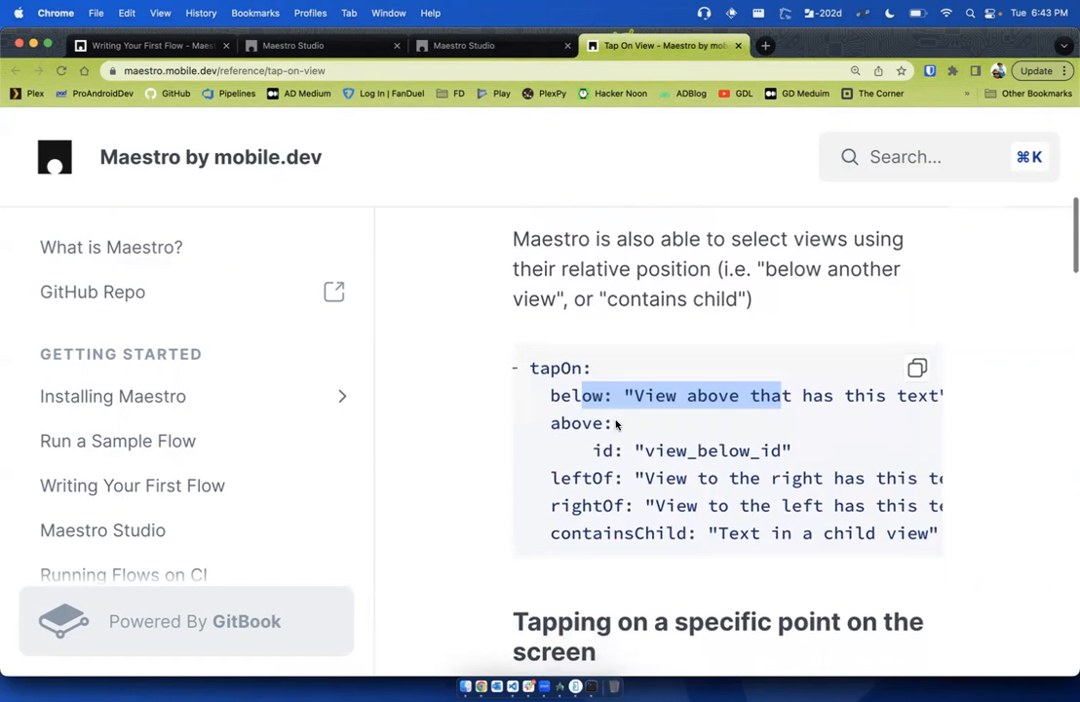
{"action": "scroll", "scroll_direction": "down", "scroll_amount": 3}
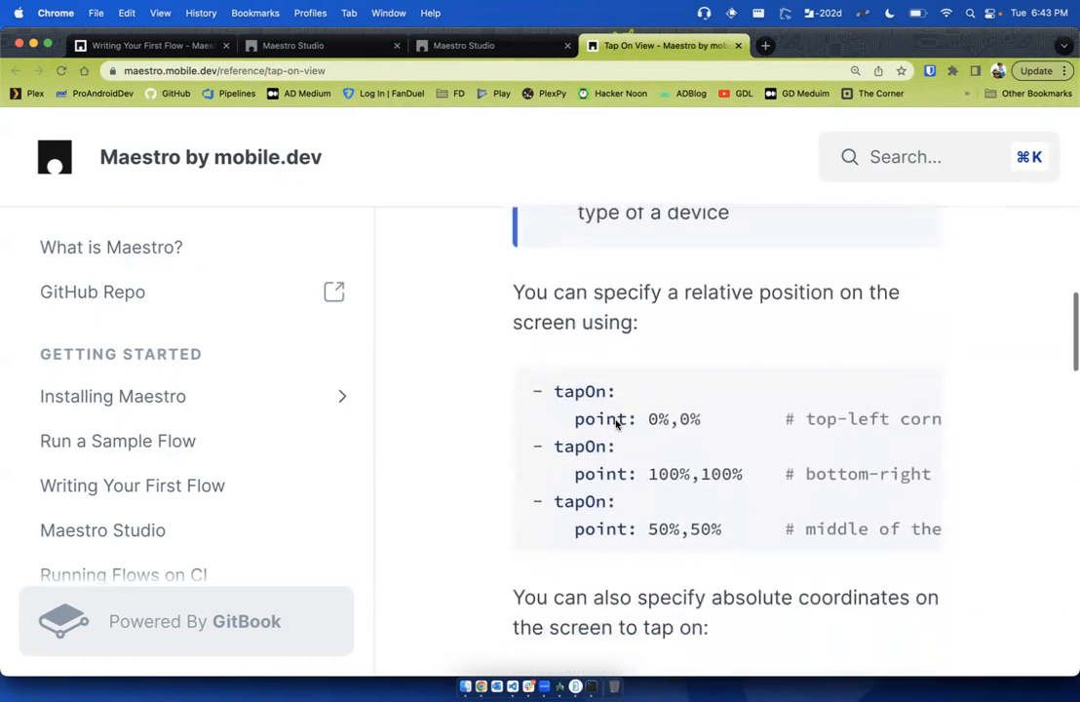
{"action": "scroll", "scroll_direction": "down", "scroll_amount": 3}
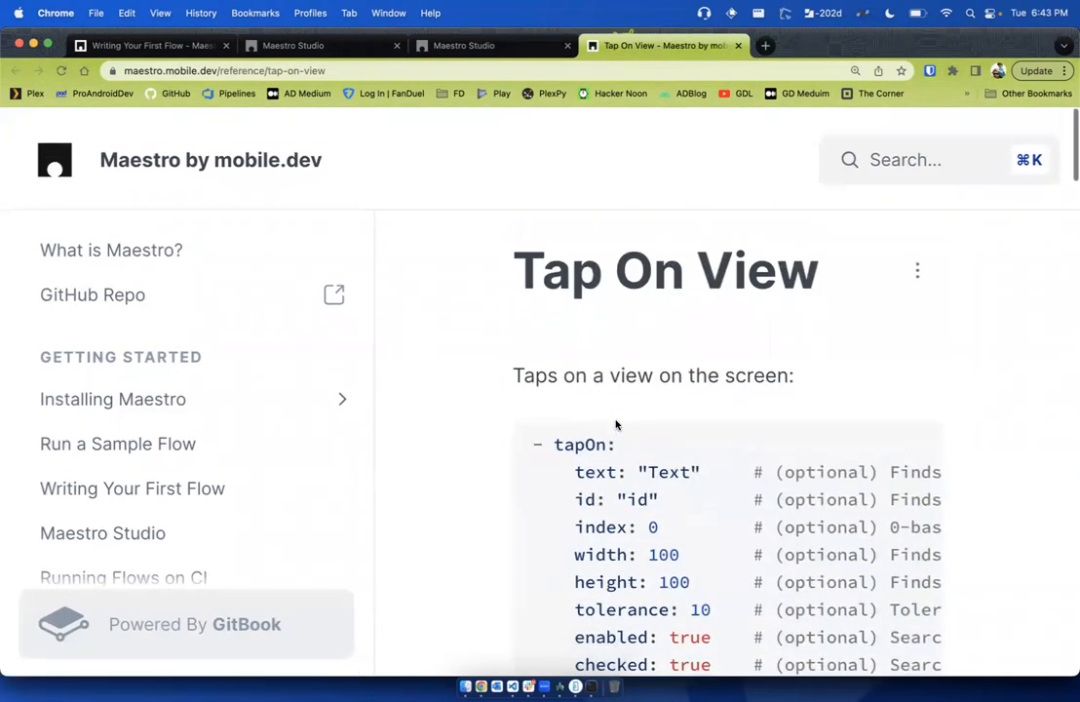
Finish reading the tapOn parameter list, then return to the Maestro Studio session
{"action": "scroll", "scroll_direction": "down", "scroll_amount": 3}
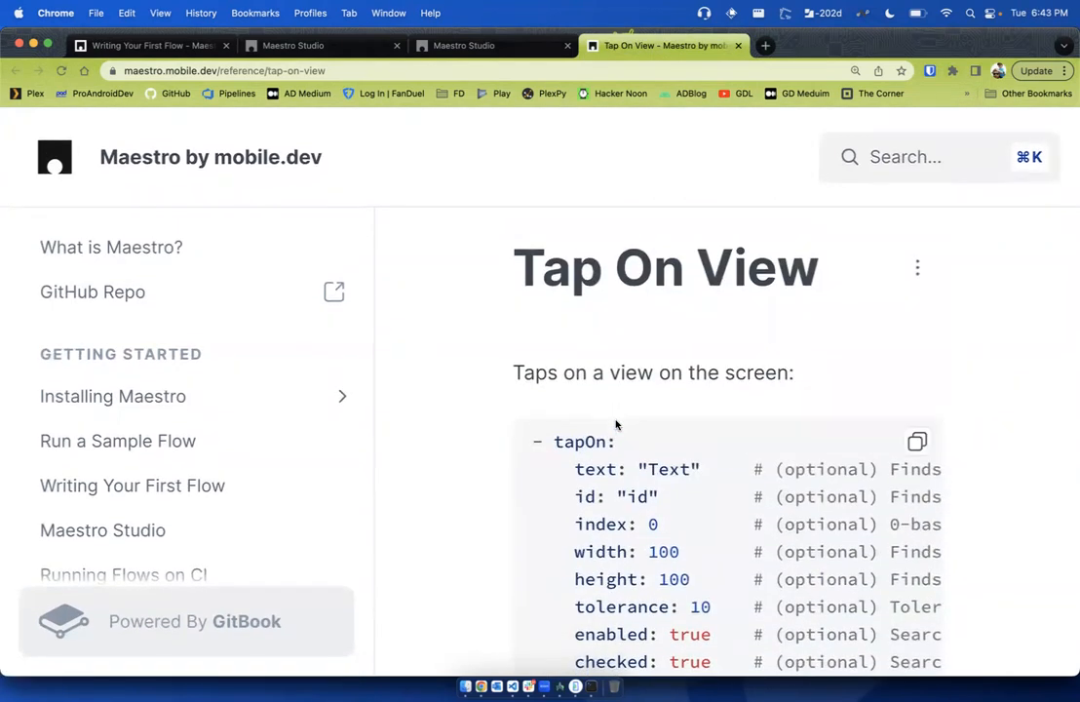
{"action": "scroll", "scroll_direction": "down", "scroll_amount": 3}
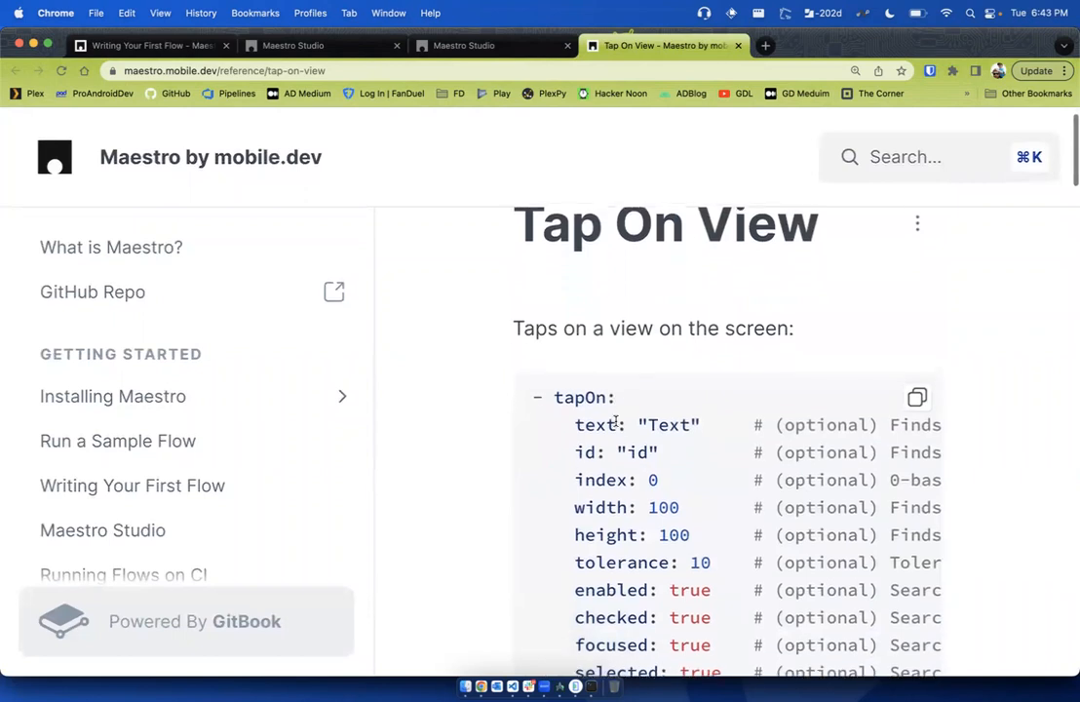
{"action": "scroll", "scroll_direction": "down", "scroll_amount": 3}
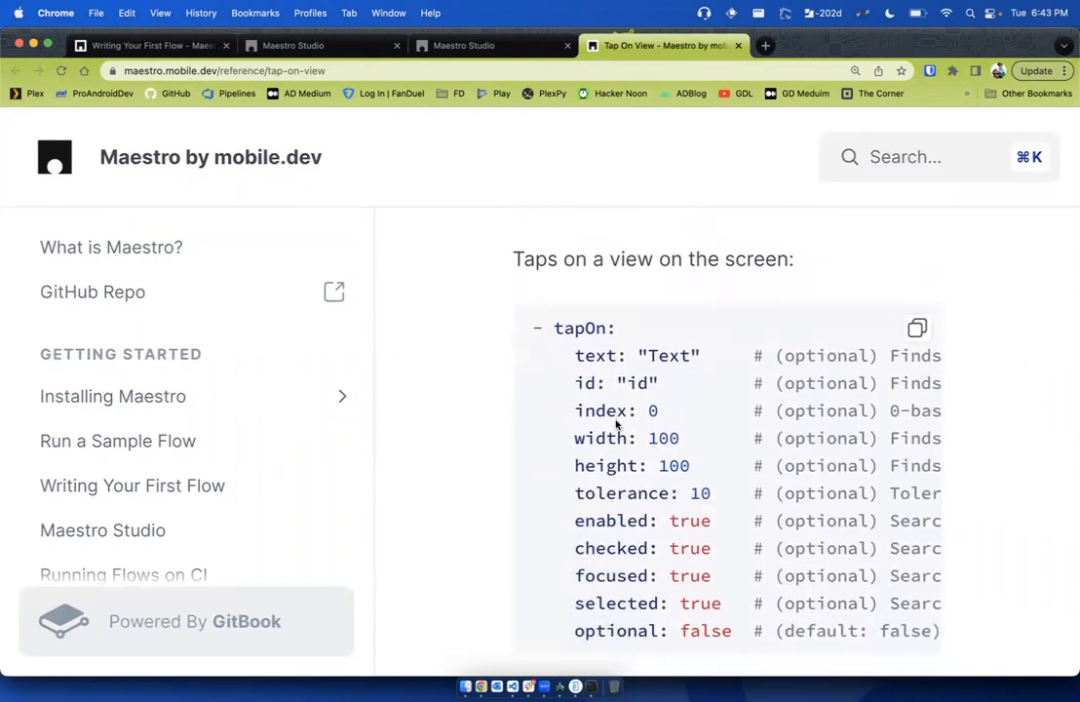
{"action": "scroll", "scroll_direction": "down", "scroll_amount": 3}
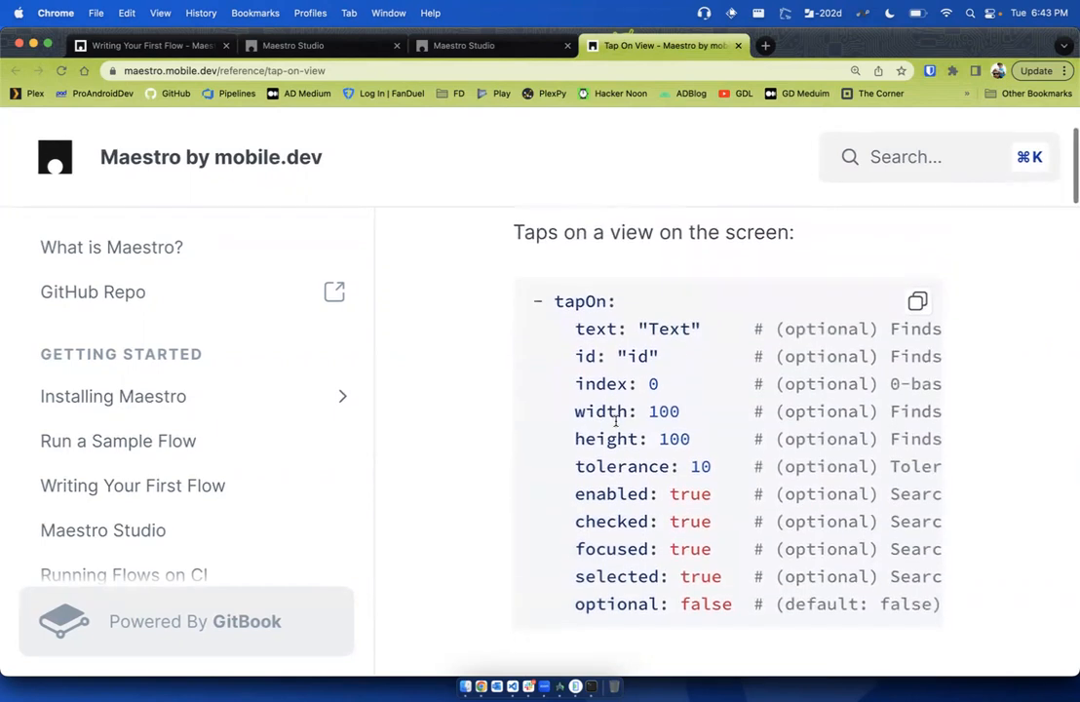
{"action": "scroll", "scroll_direction": "down", "scroll_amount": 3}
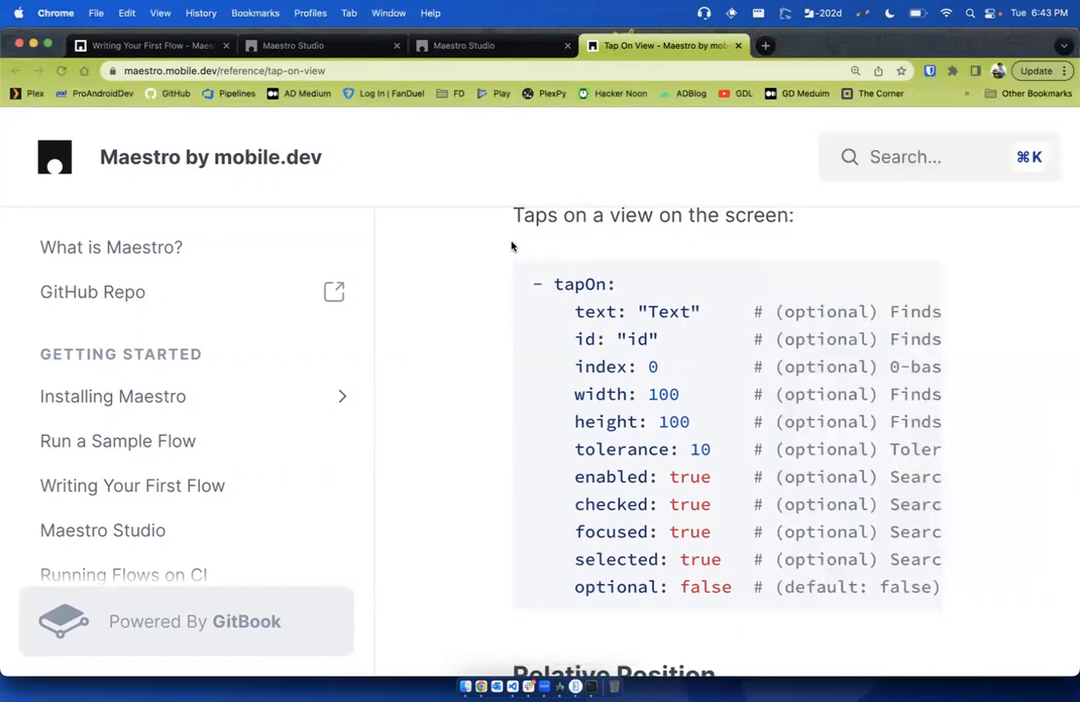
{"action": "mouse_move", "coordinate": [470, 257]}
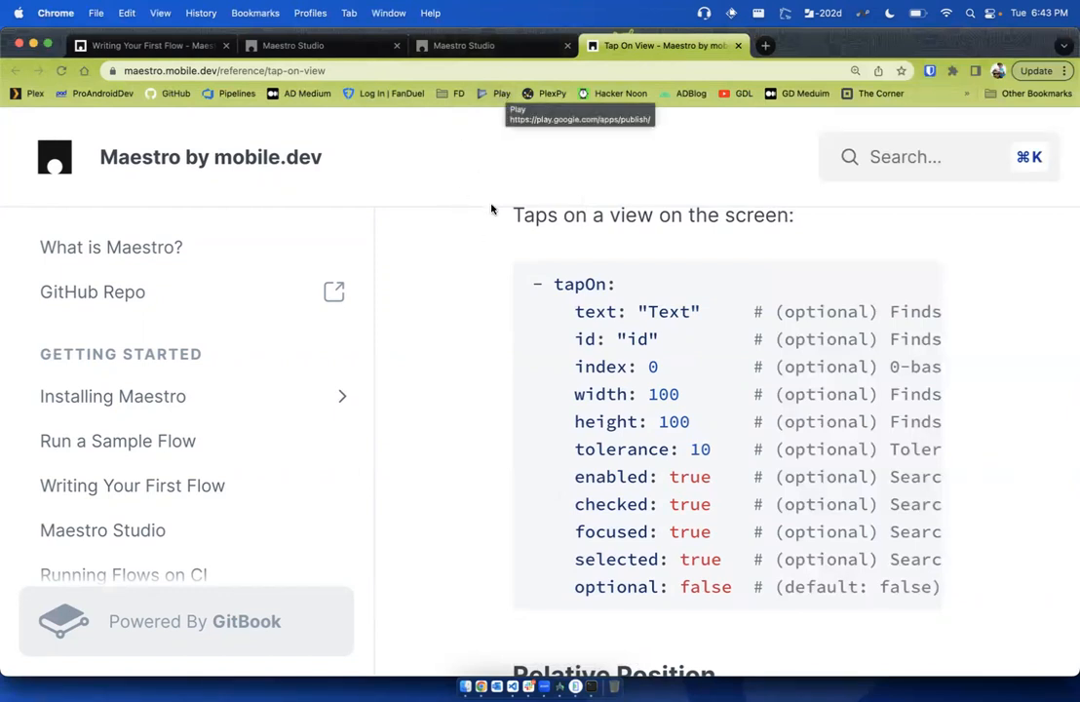
{"action": "mouse_move", "coordinate": [466, 218]}
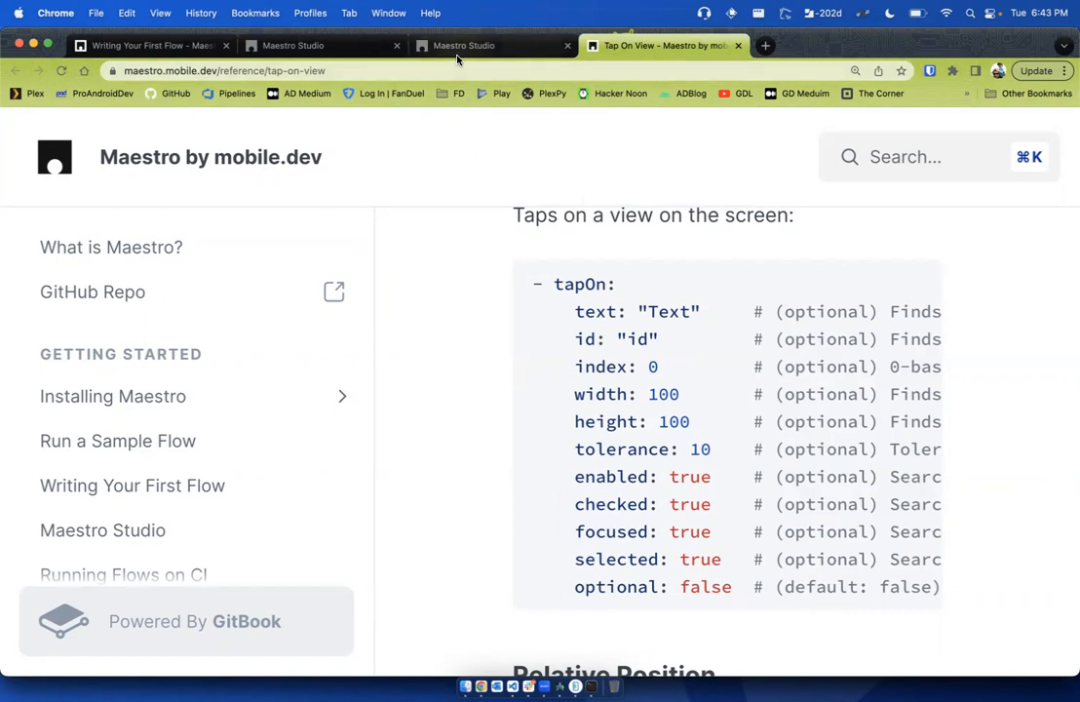
{"action": "left_click", "coordinate": [464, 45]}
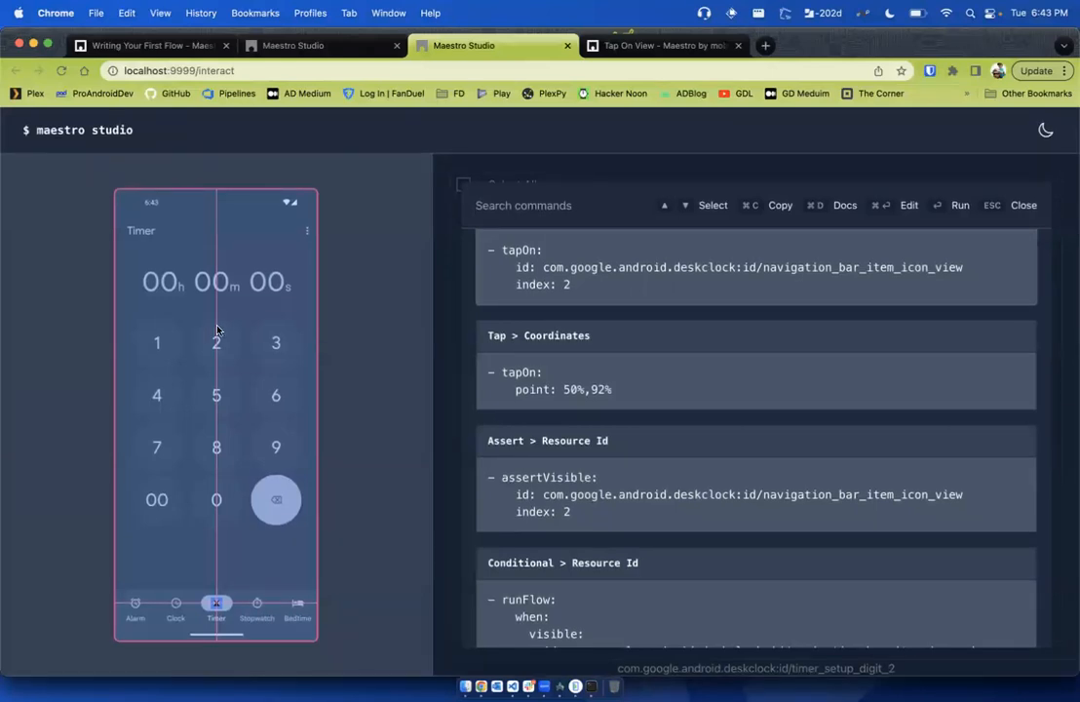
Scroll through the tapOn, coordinate tap, assertVisible and conditional snippets for the active indicator view
{"action": "scroll", "scroll_direction": "down", "scroll_amount": 3}
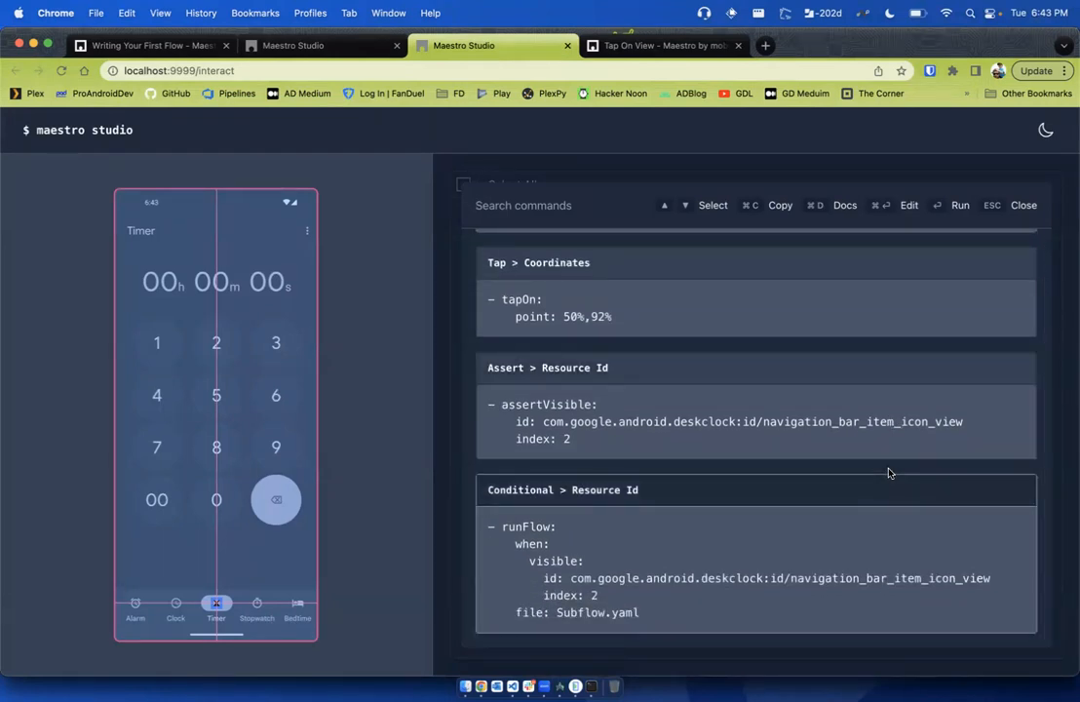
{"action": "mouse_move", "coordinate": [600, 586]}
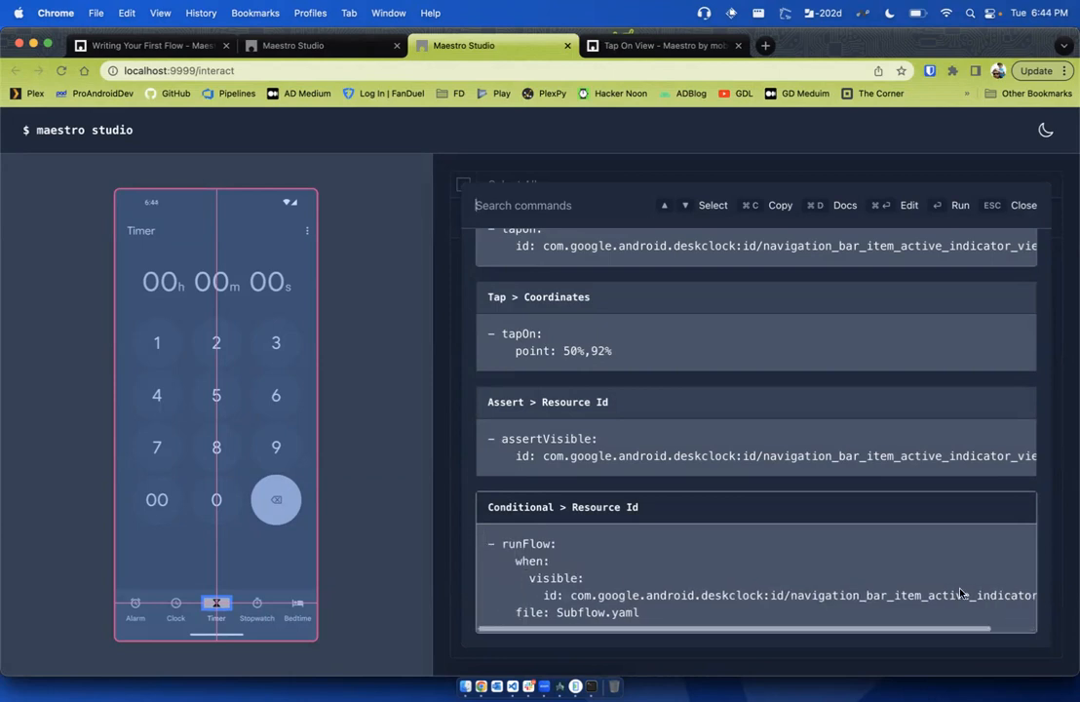
{"action": "mouse_move", "coordinate": [819, 599]}
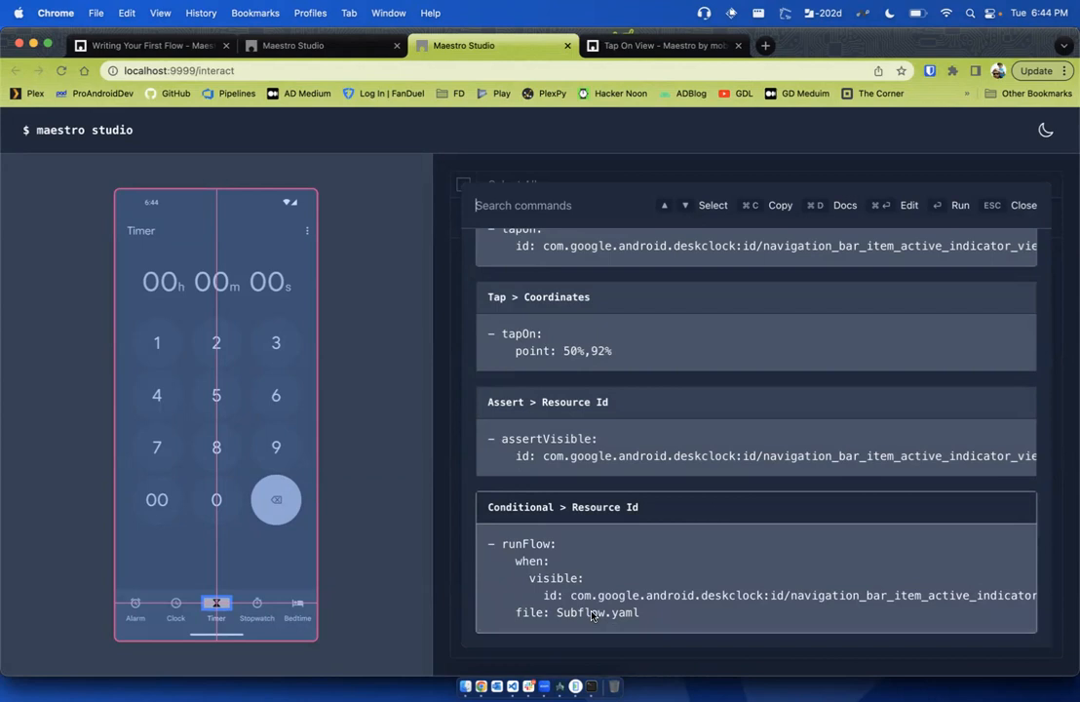
{"action": "mouse_move", "coordinate": [611, 620]}
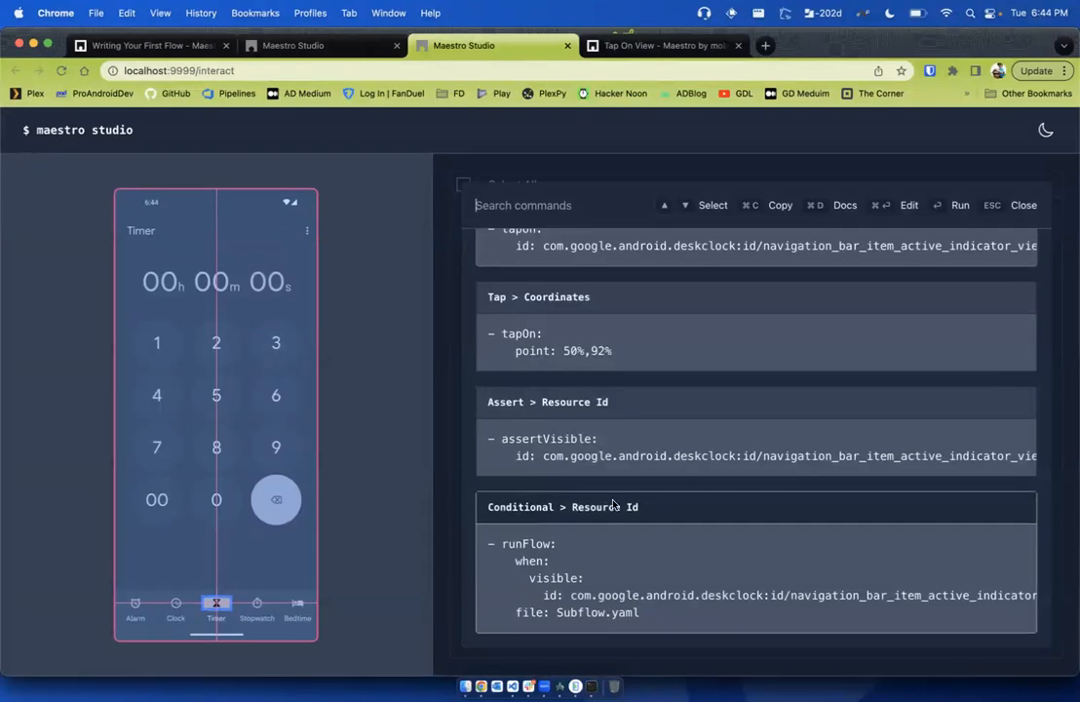
{"action": "scroll", "scroll_direction": "down", "scroll_amount": 3}
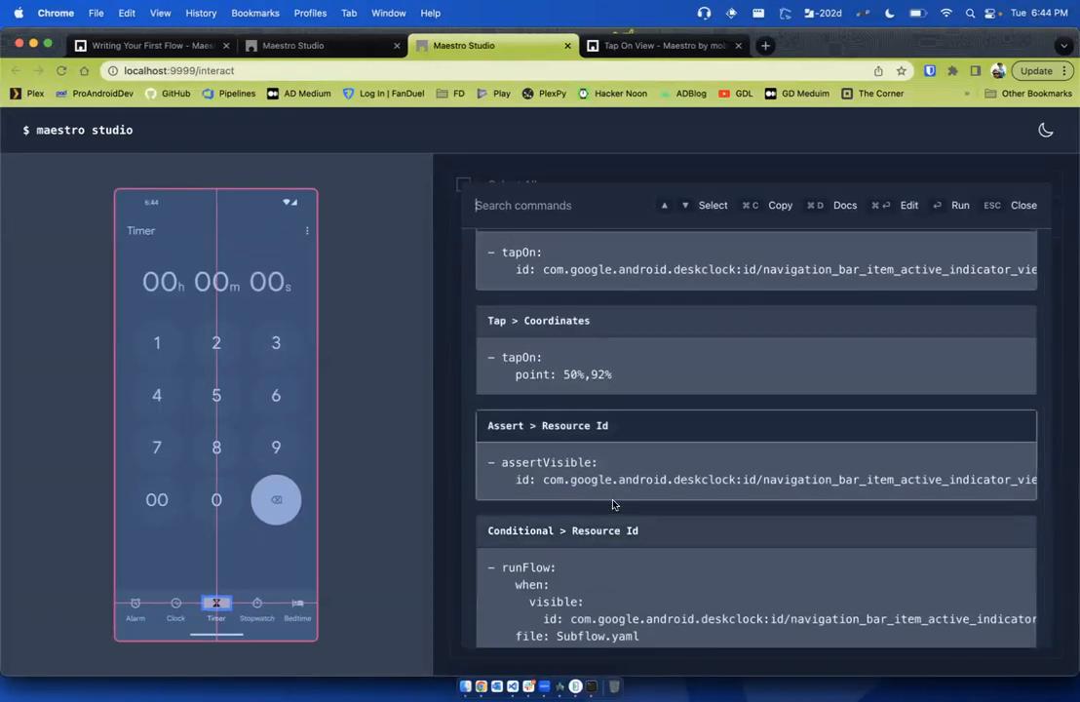